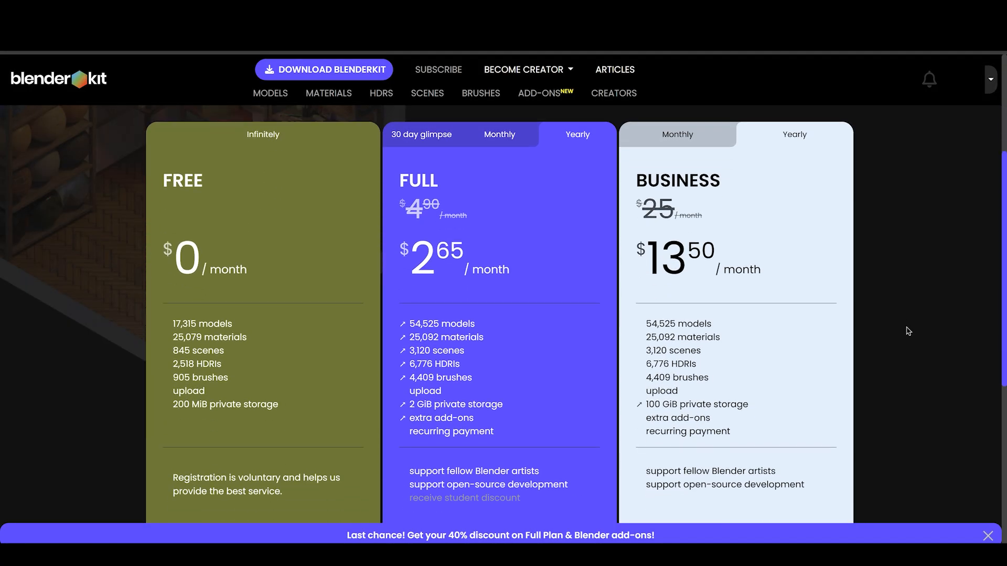
mouse_move(780, 434)
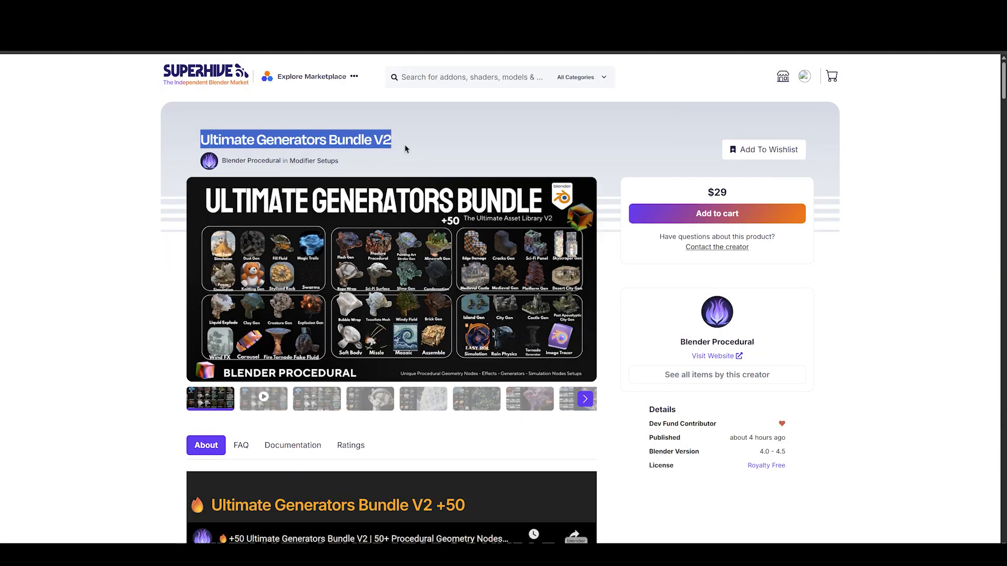
Scroll through the Ultimate Generators Bundle V2 features and generator gallery, then play its demo clip
scroll(down, 3)
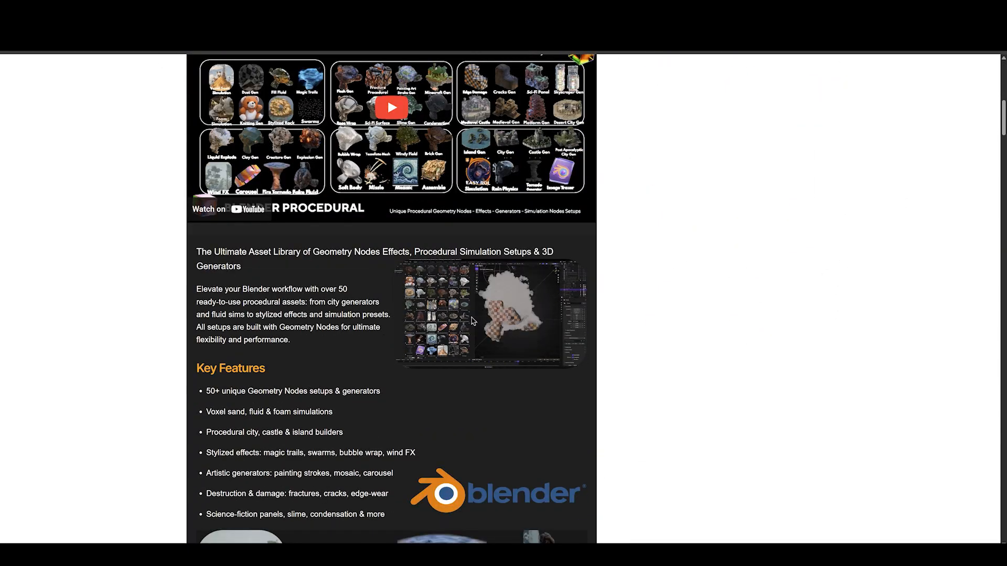
scroll(down, 3)
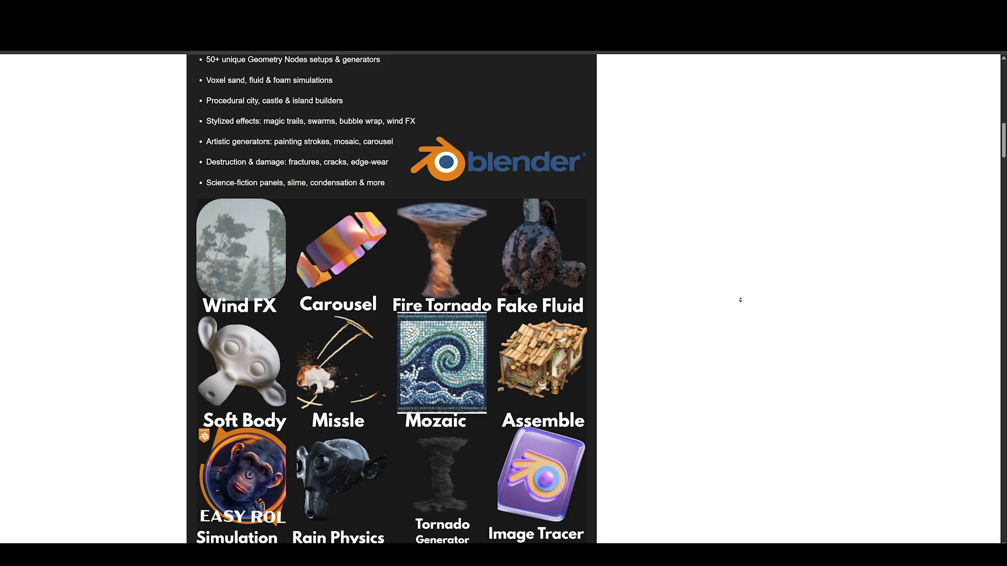
scroll(down, 3)
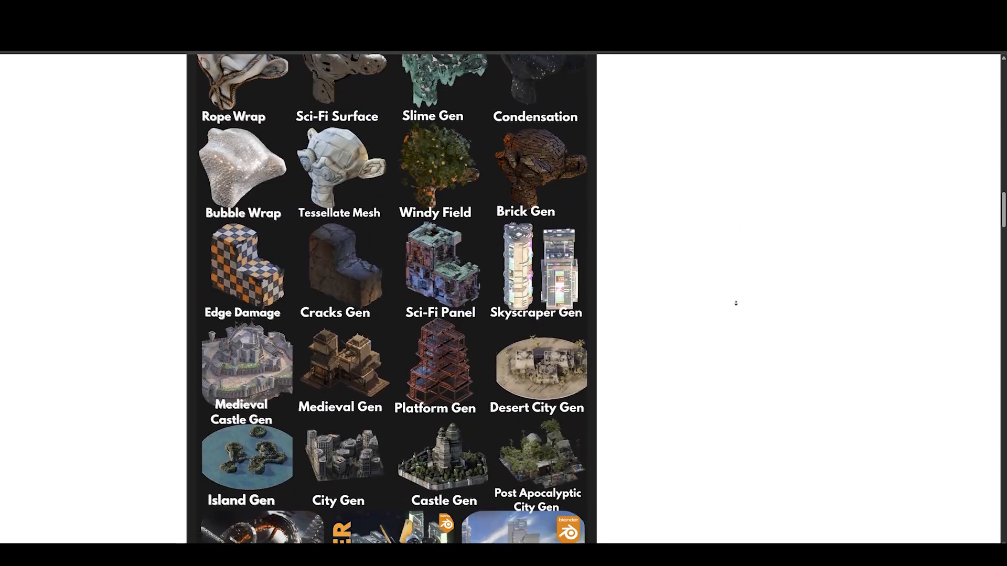
scroll(down, 3)
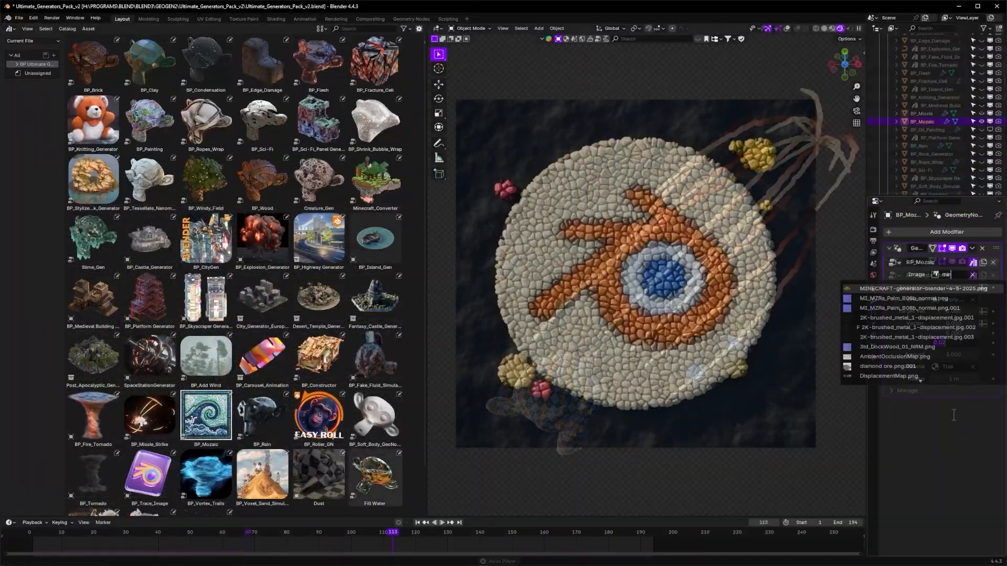
click(938, 137)
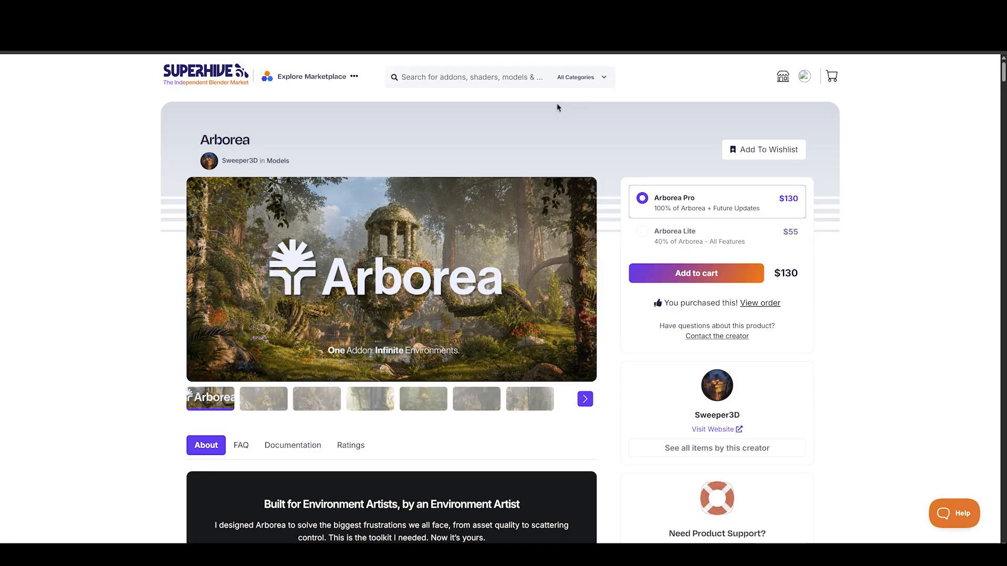
mouse_move(275, 386)
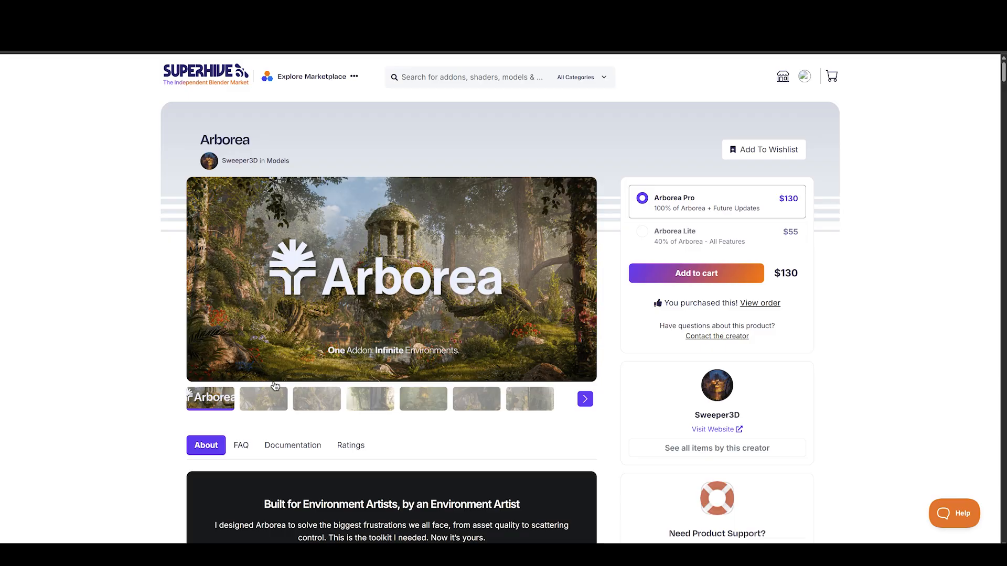
Flip through Arborea's preview images, then scroll into its vine drawing and Scatter System sections
click(315, 398)
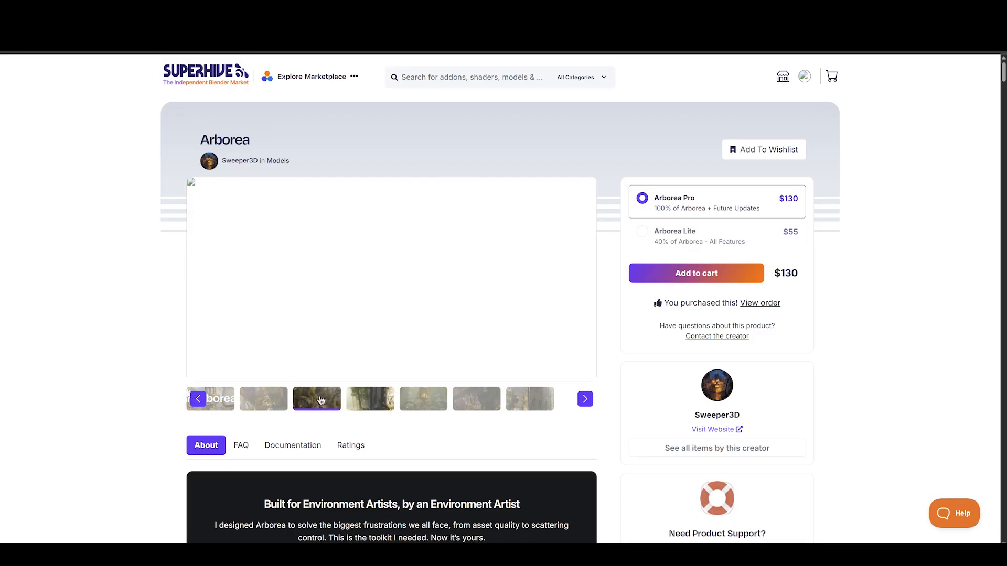
click(210, 398)
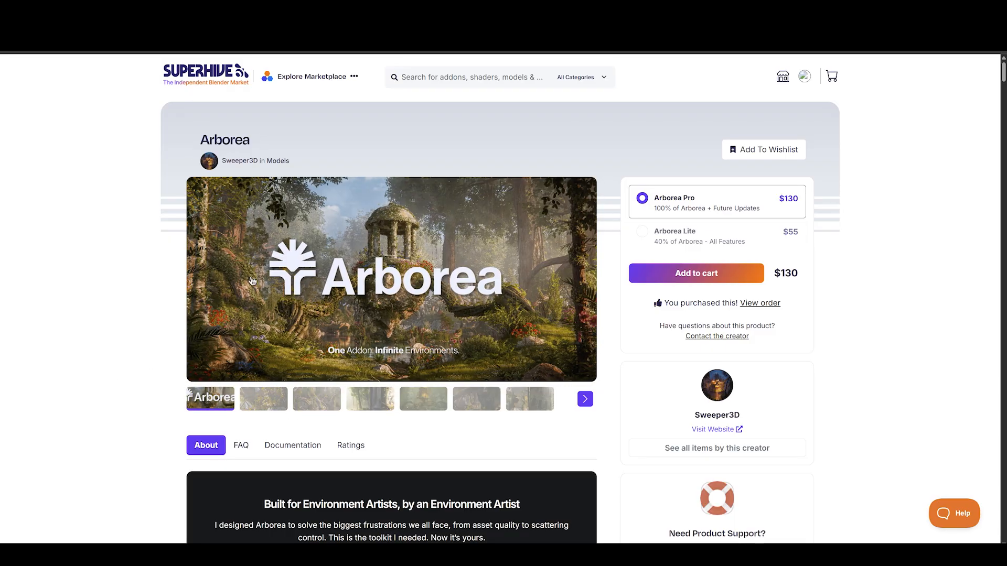
scroll(down, 3)
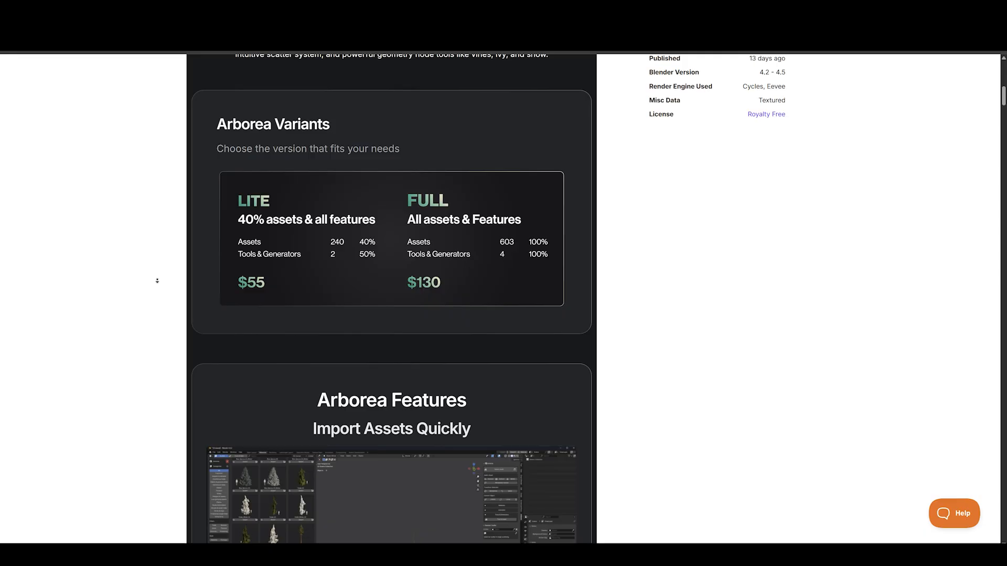
scroll(down, 3)
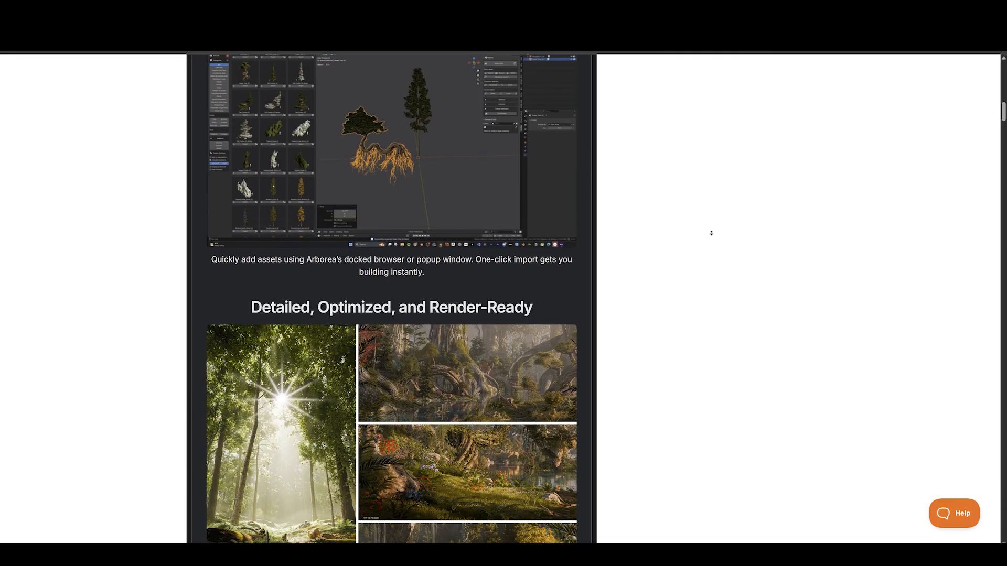
scroll(down, 3)
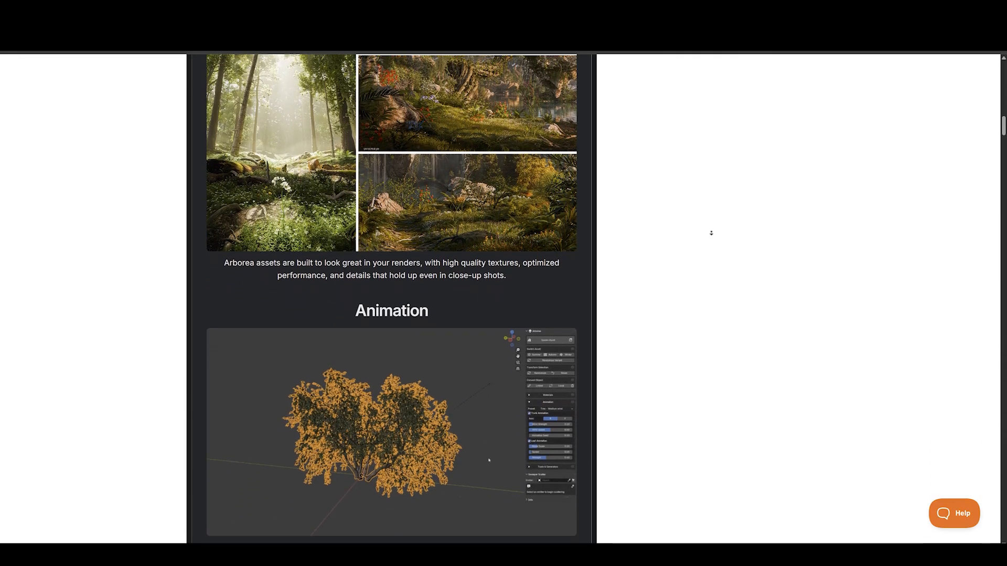
scroll(down, 3)
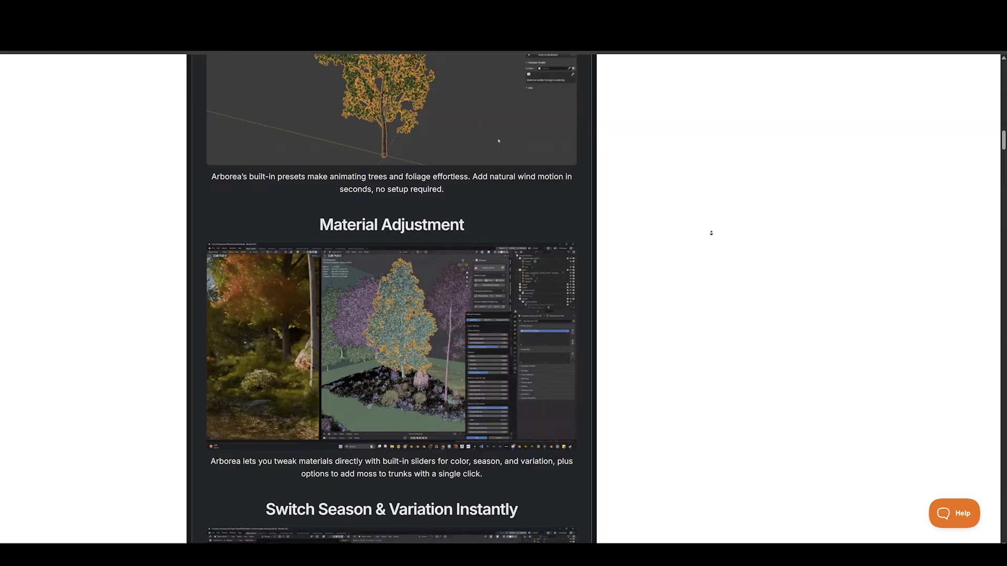
scroll(down, 3)
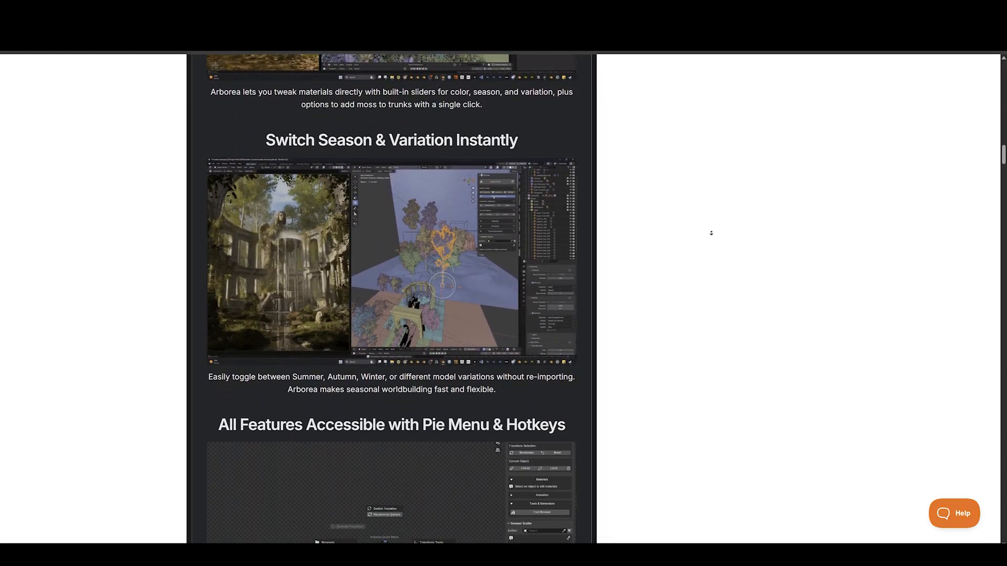
scroll(down, 3)
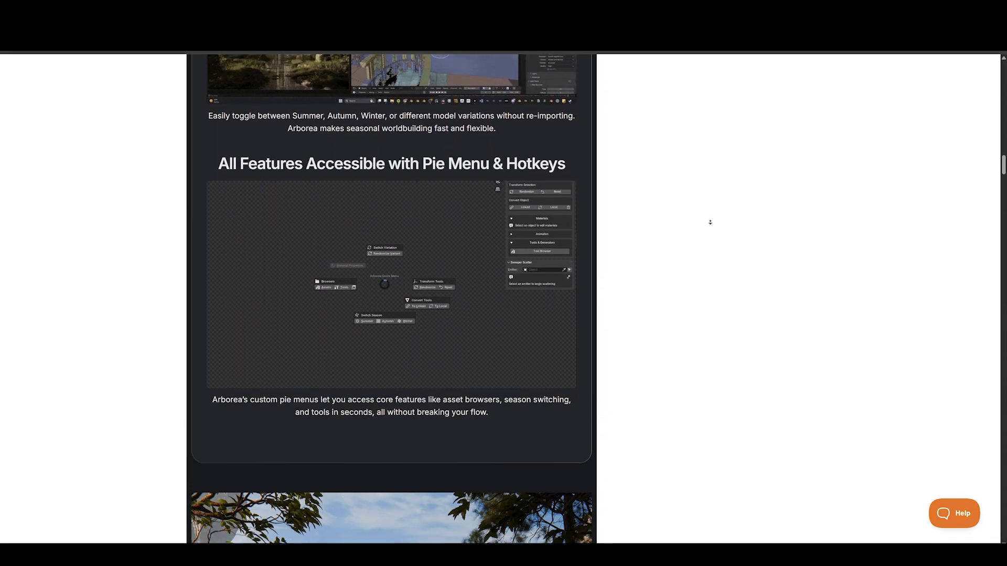
scroll(down, 3)
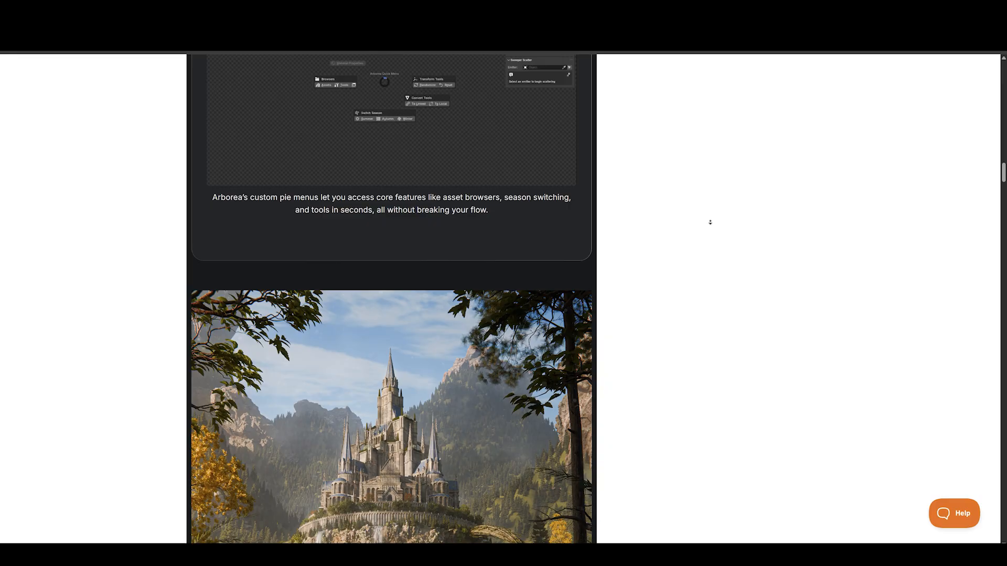
scroll(down, 3)
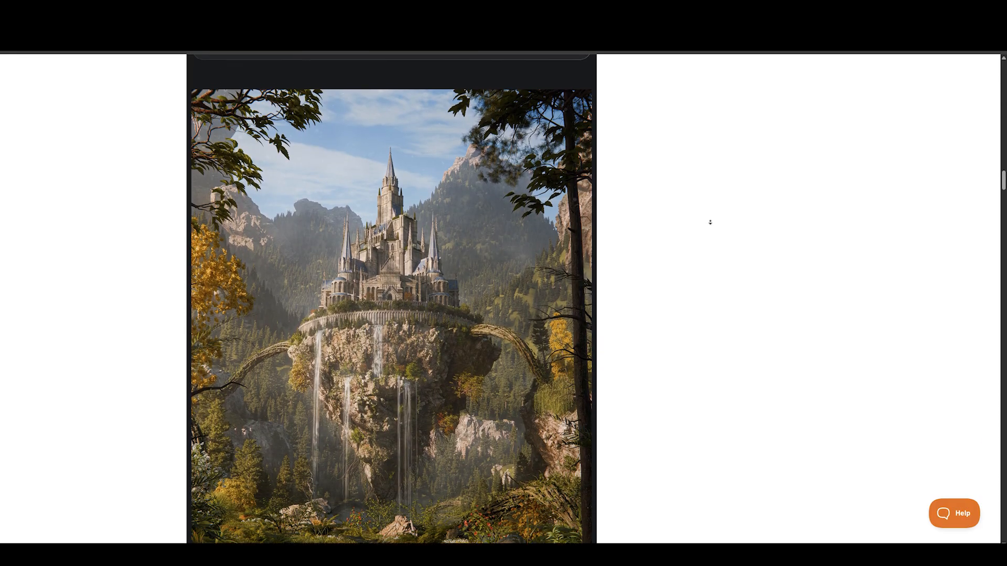
Continue down past Camera Culling and Multi-Emitter to the tree asset grid
scroll(down, 3)
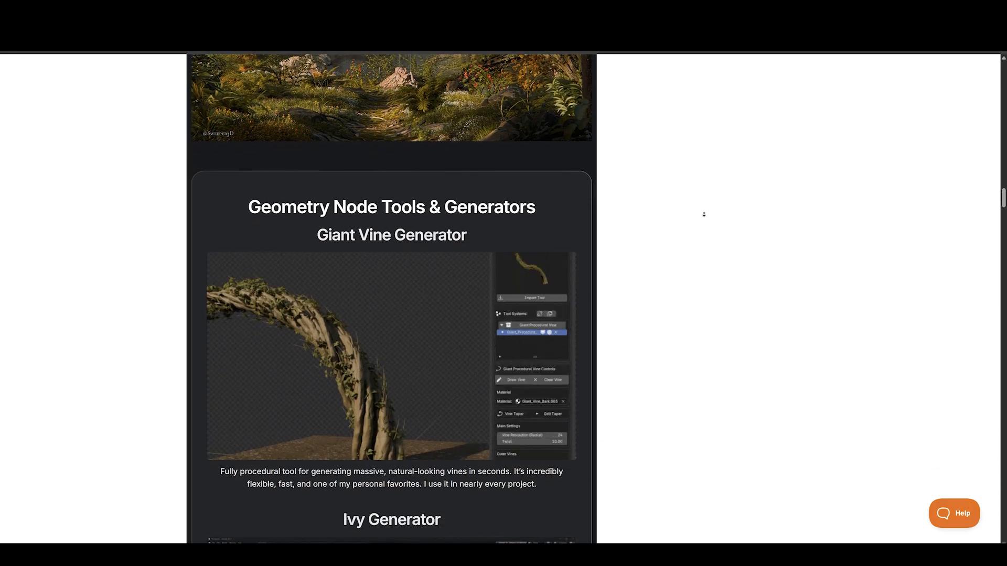
scroll(down, 3)
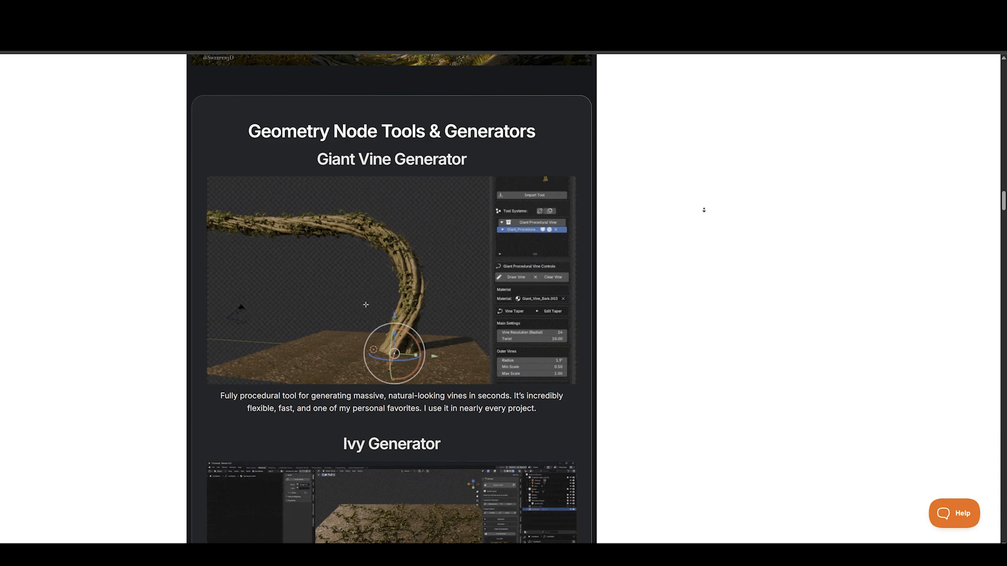
scroll(down, 3)
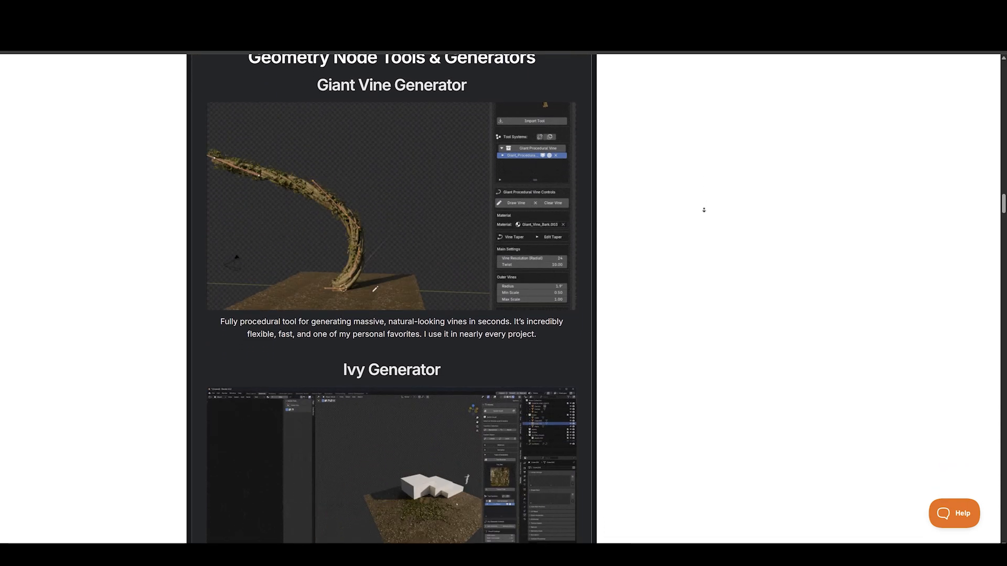
scroll(down, 3)
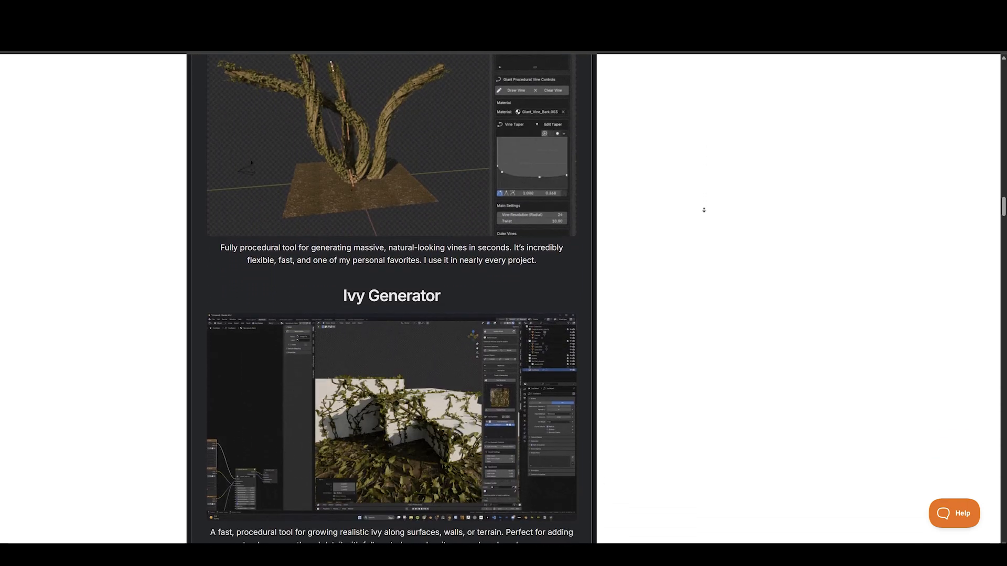
scroll(down, 3)
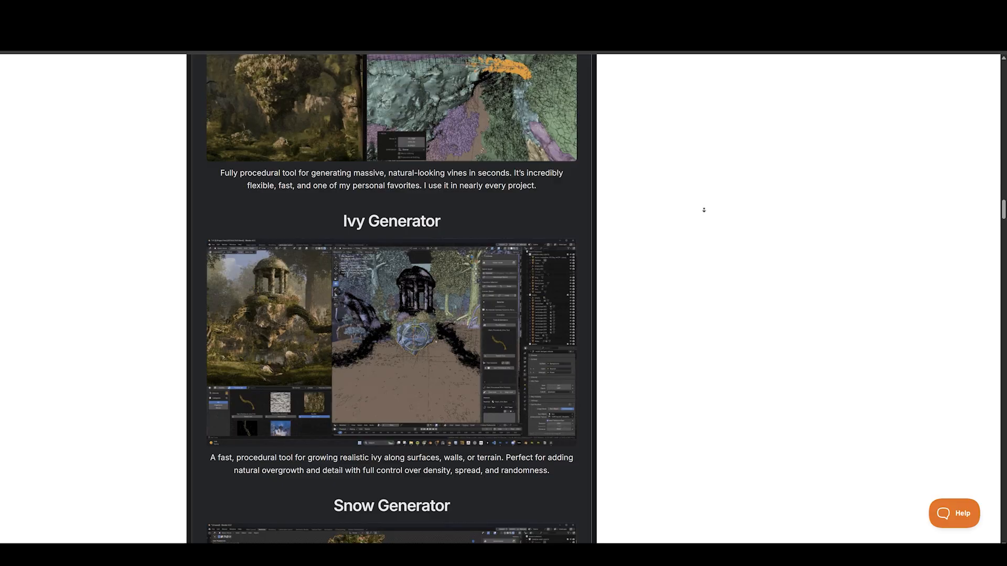
scroll(down, 3)
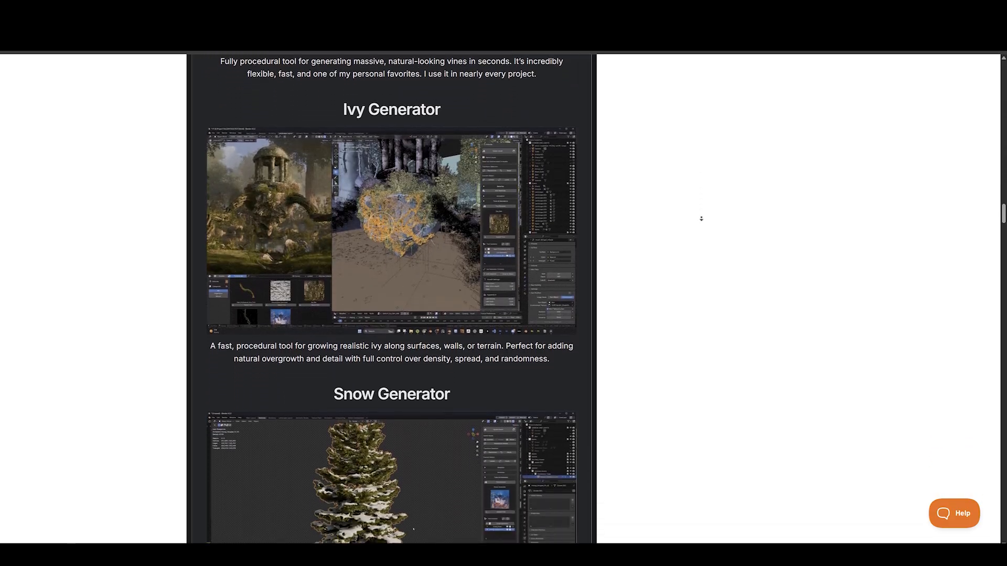
scroll(down, 3)
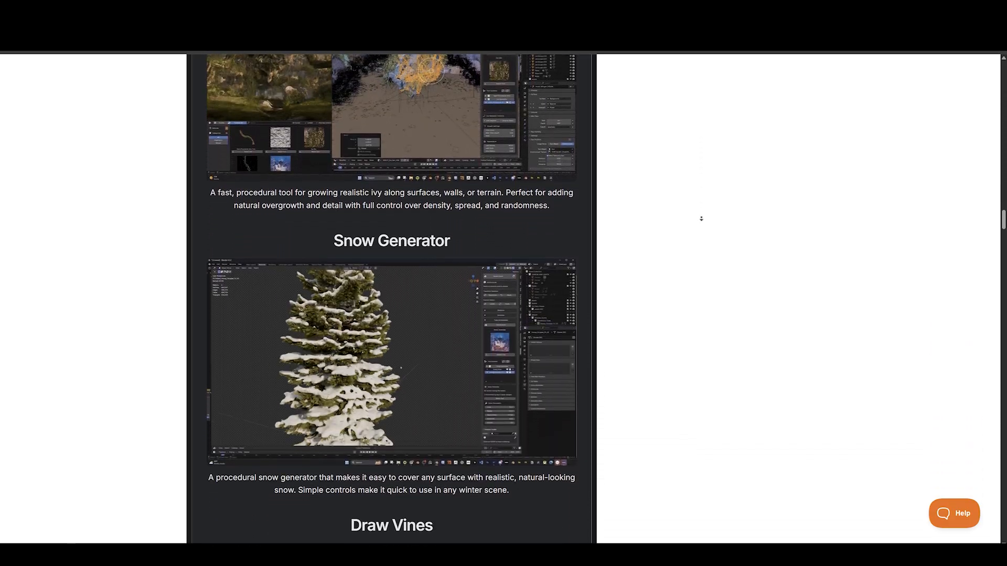
scroll(down, 3)
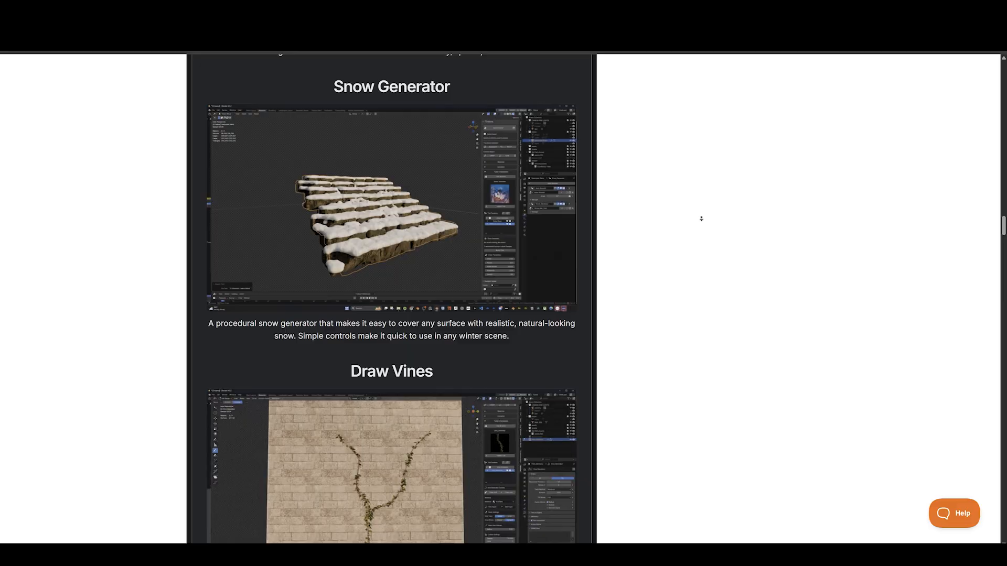
scroll(down, 3)
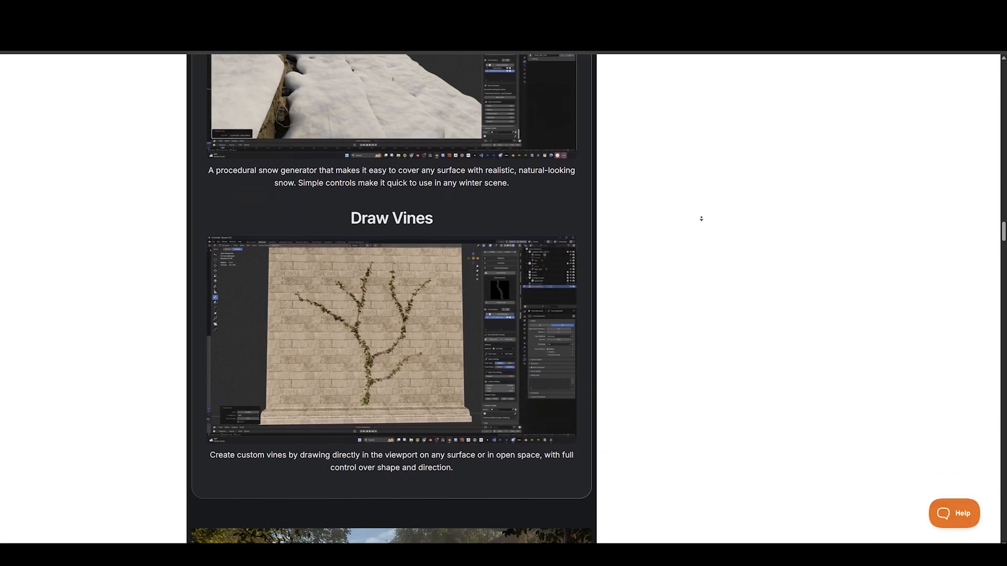
scroll(down, 3)
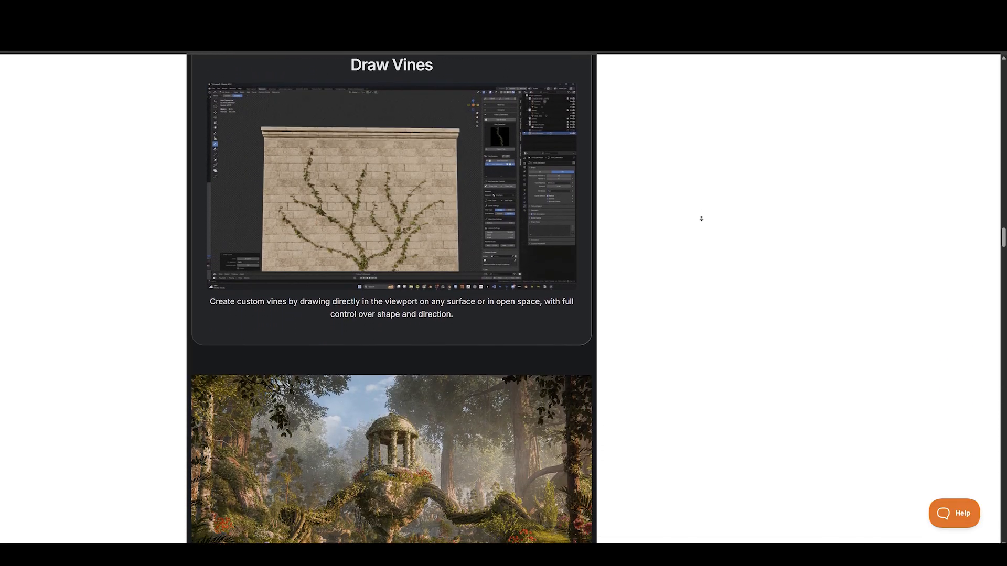
scroll(down, 3)
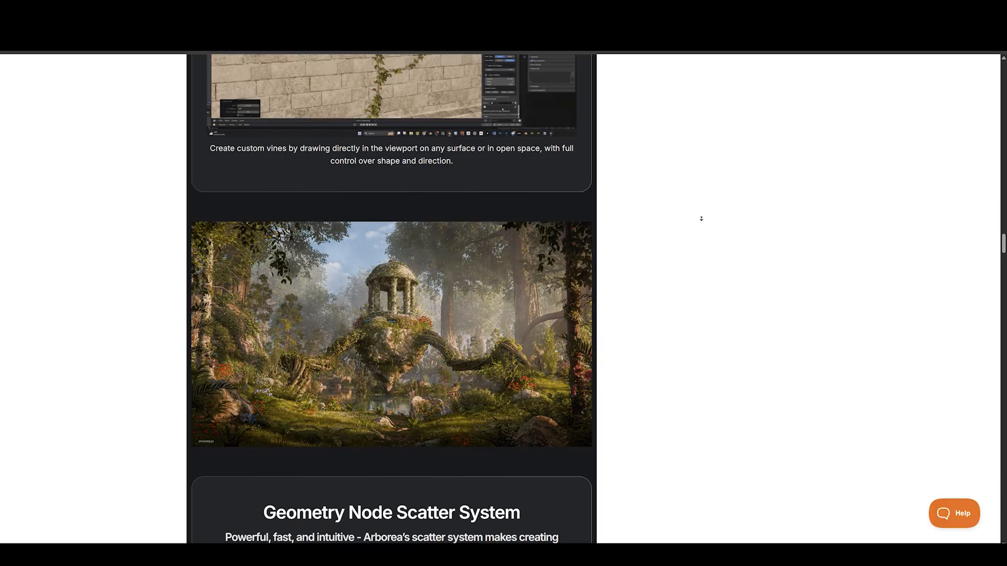
scroll(down, 3)
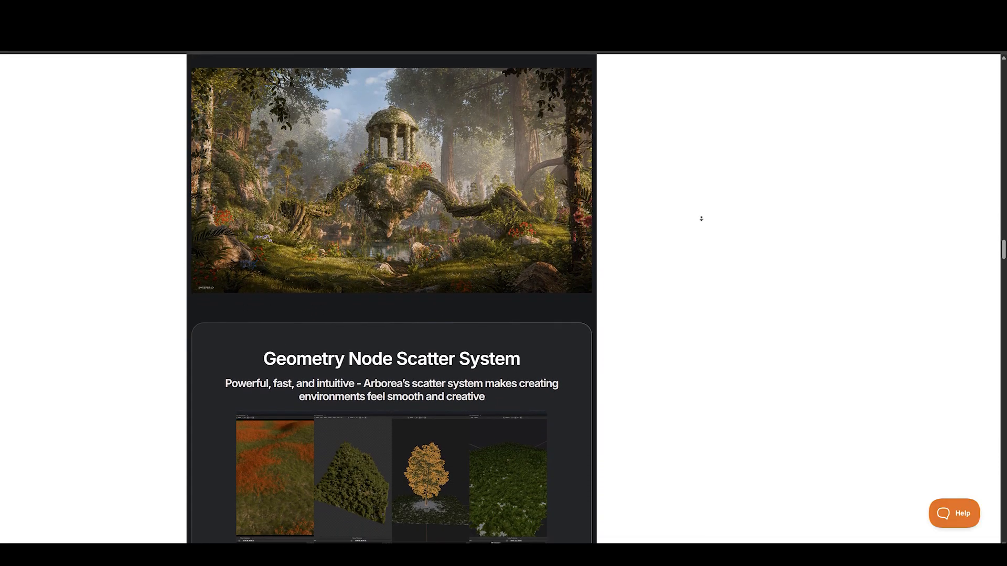
scroll(down, 3)
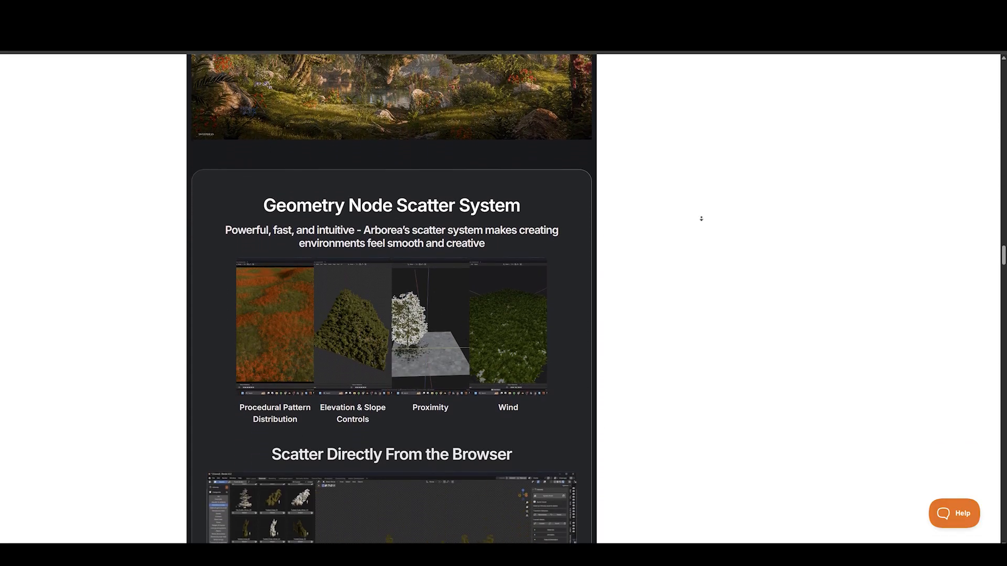
scroll(down, 3)
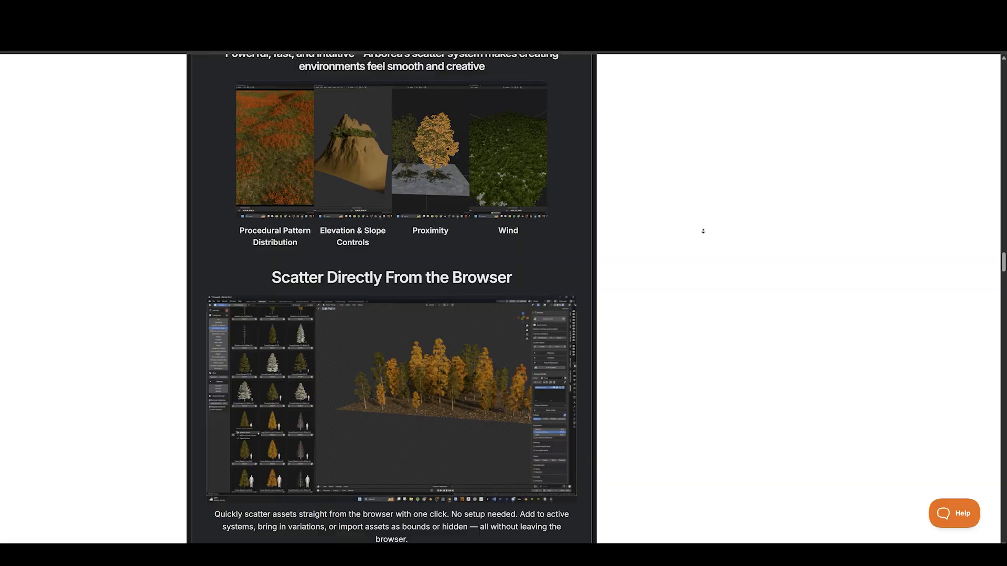
scroll(down, 3)
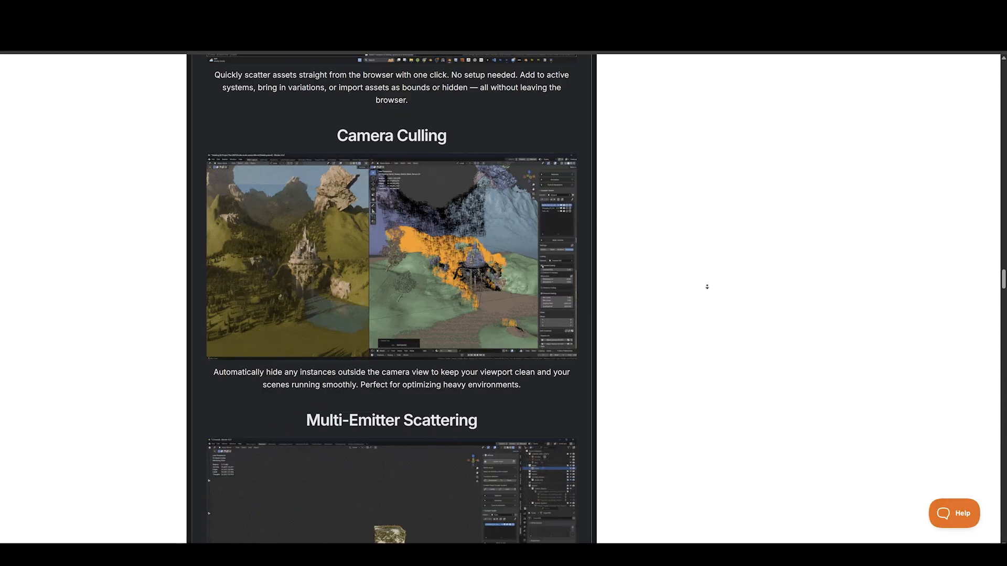
scroll(down, 3)
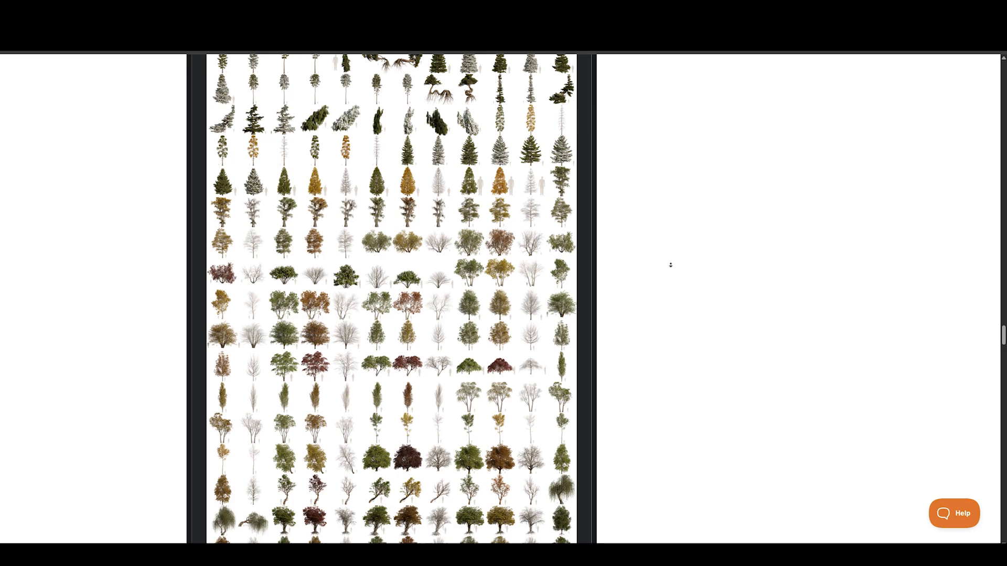
scroll(down, 3)
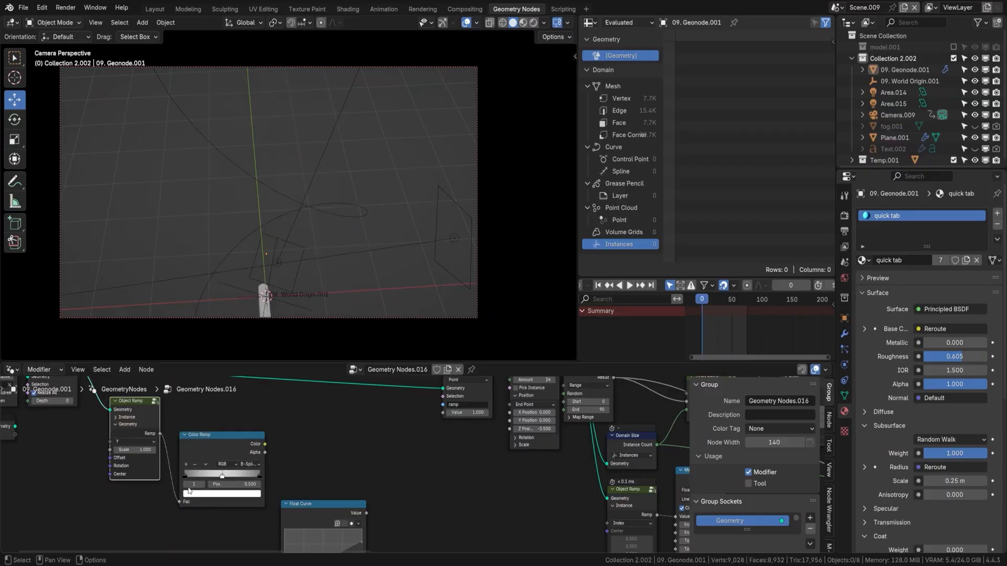
Switch to the scattered-instance-grid demo scene and inspect its node tree and spreadsheet
click(630, 285)
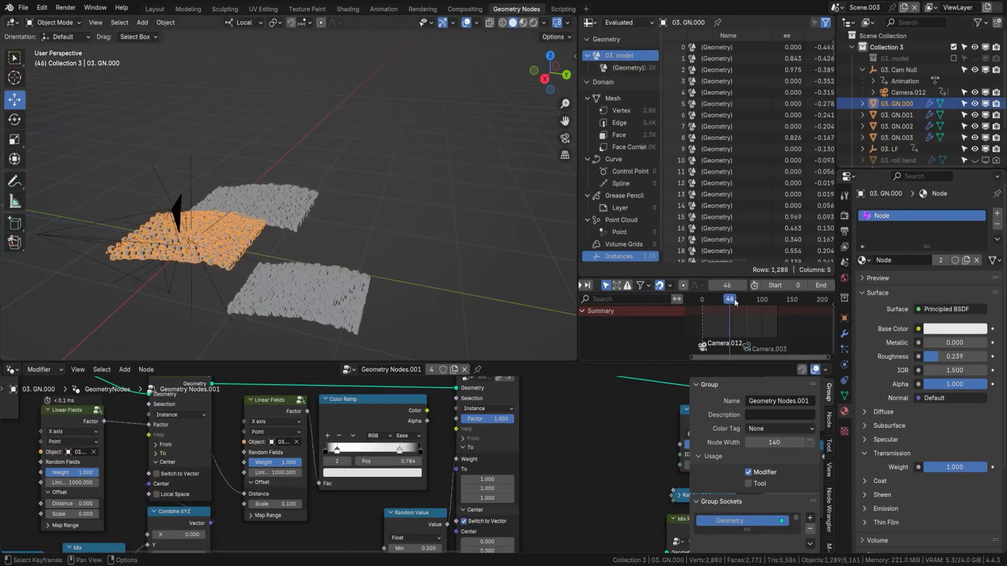
click(891, 149)
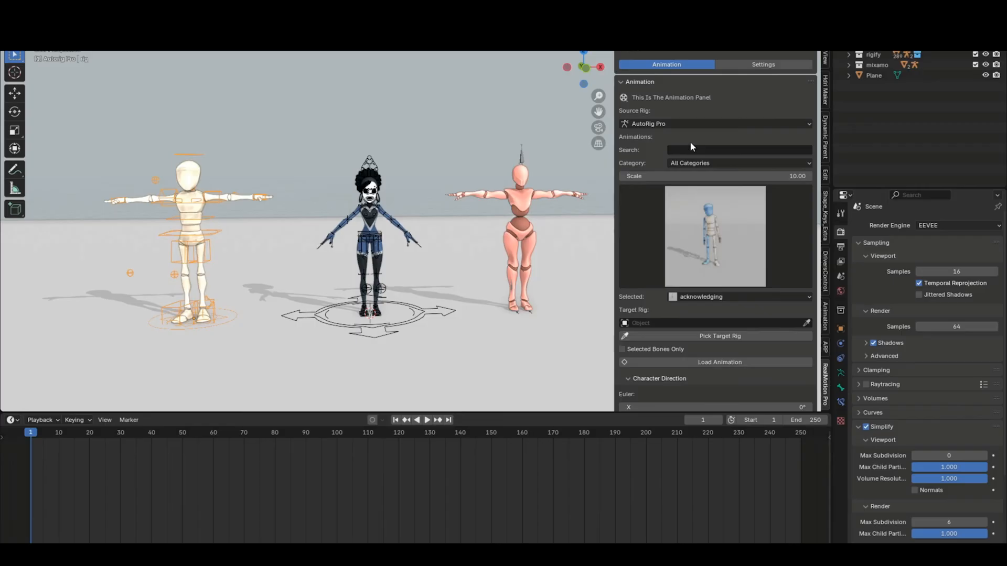
click(739, 162)
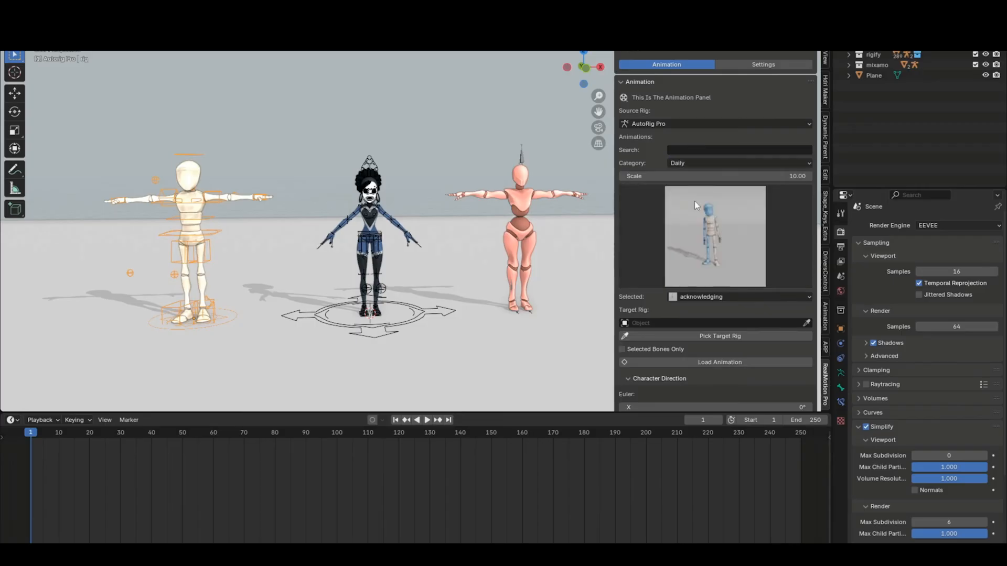
click(739, 162)
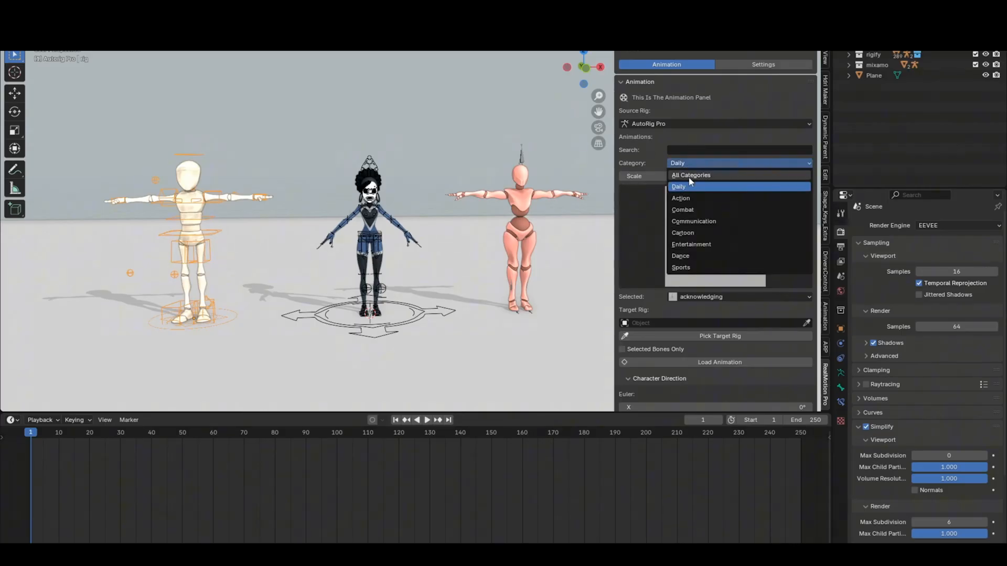
click(691, 175)
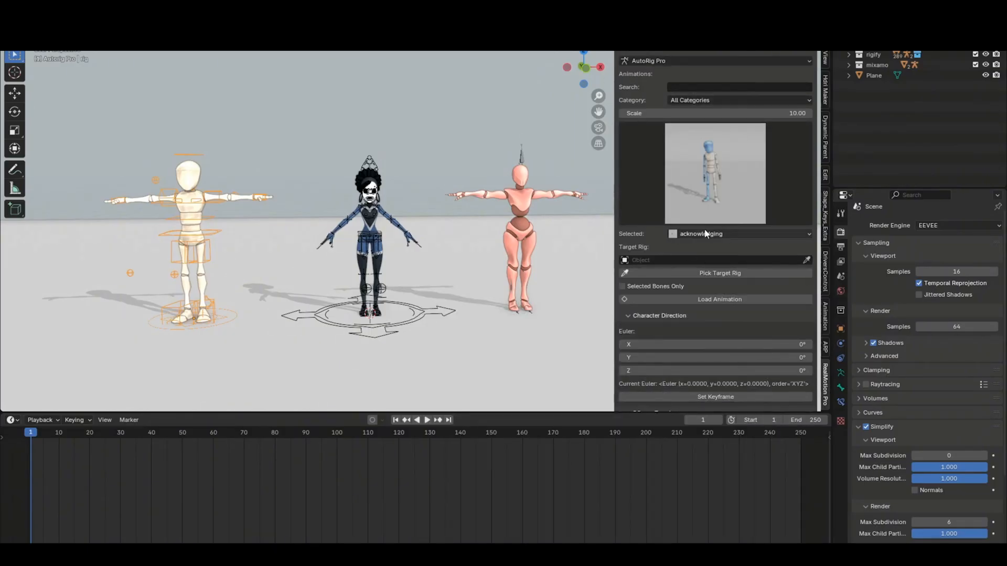
click(715, 232)
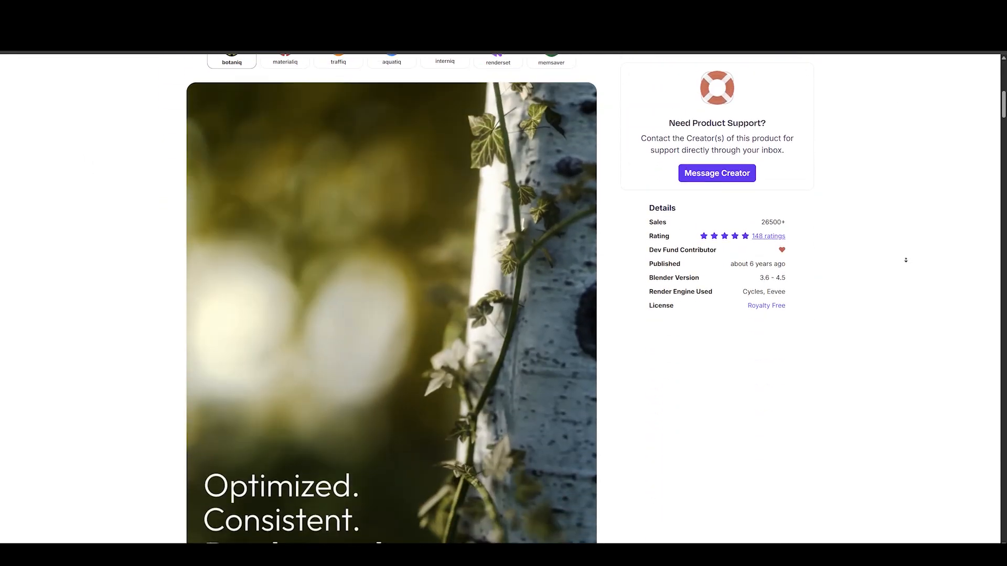
Scroll botaniq past Why botaniq, animations and seasons down to Scatter and Scatter Curves
scroll(down, 3)
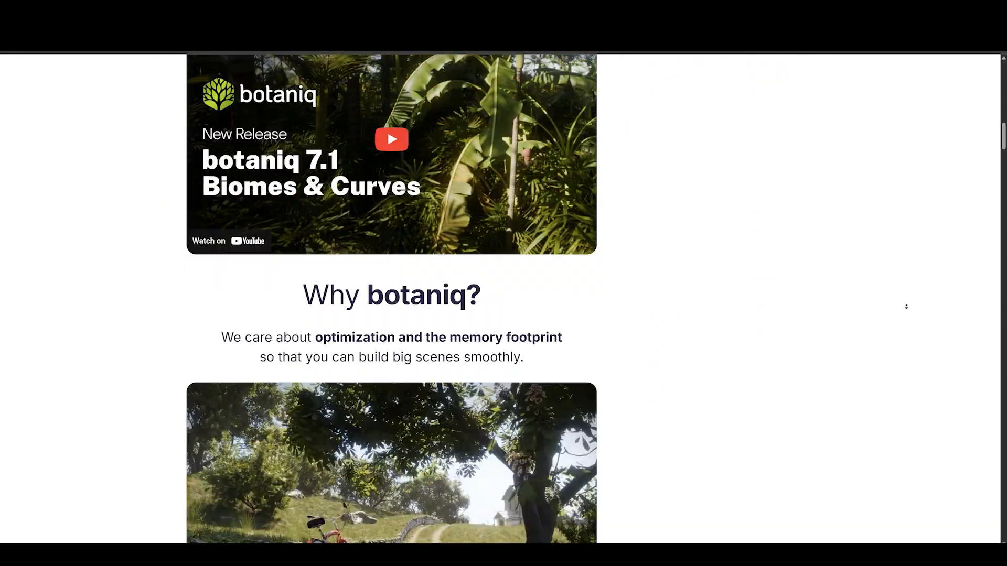
scroll(down, 3)
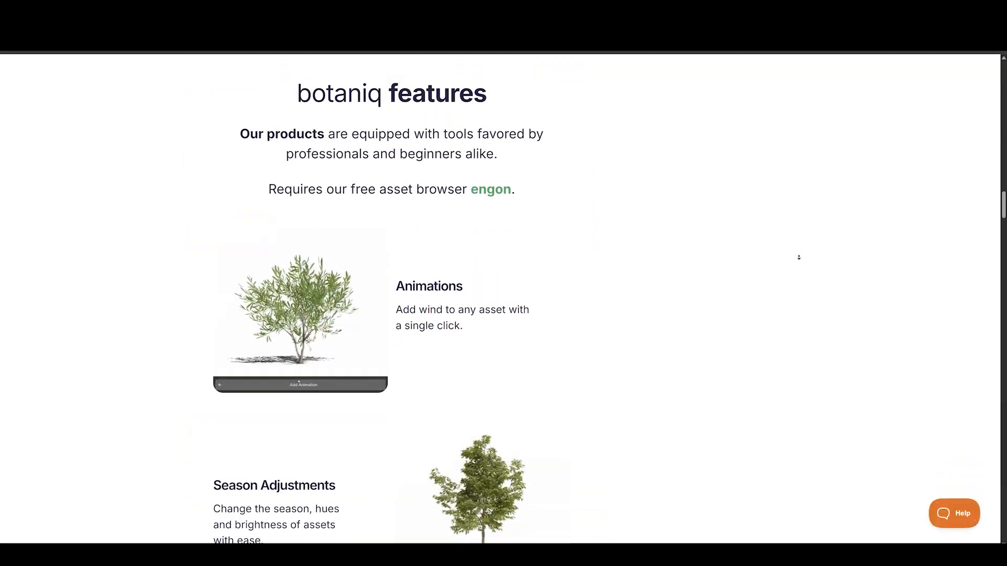
scroll(down, 3)
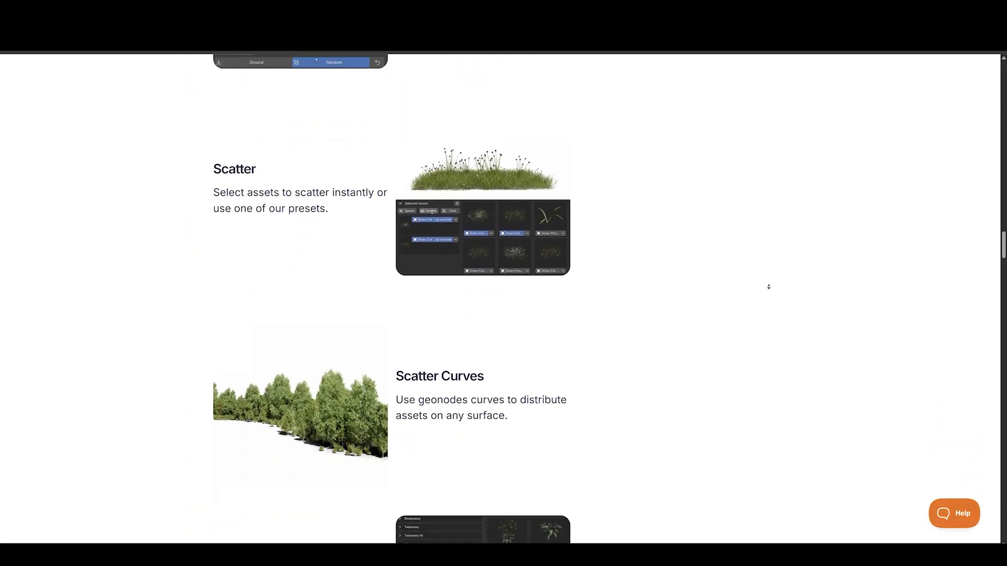
scroll(down, 3)
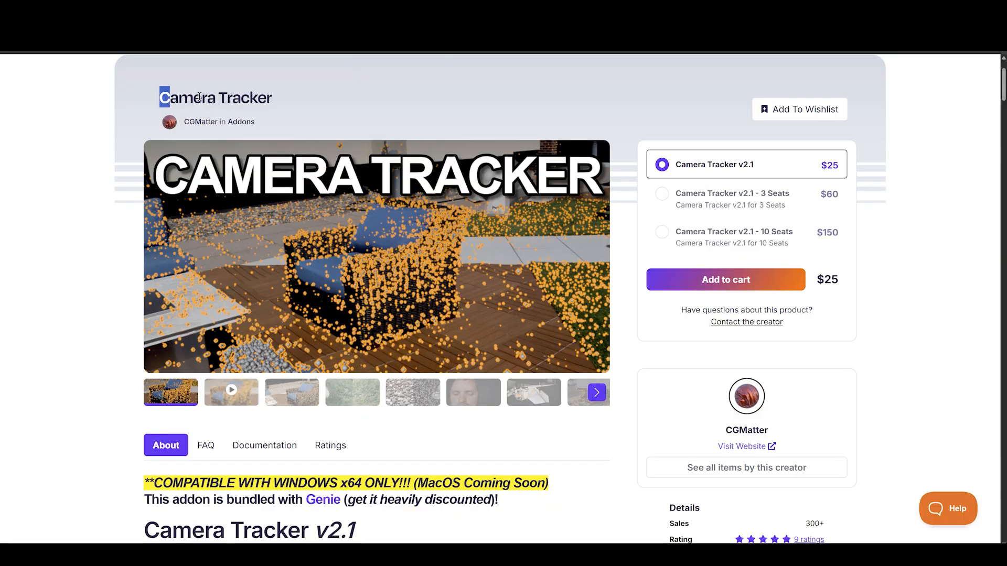
Scroll Camera Tracker v2.1 through dense point clouds, Sequence from Video and Much More Robust
scroll(down, 3)
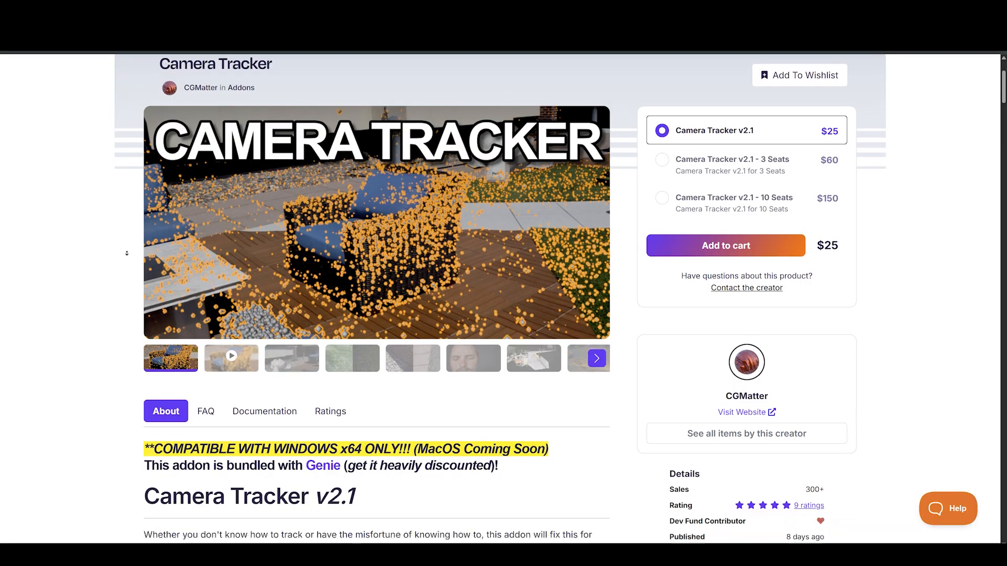
scroll(down, 3)
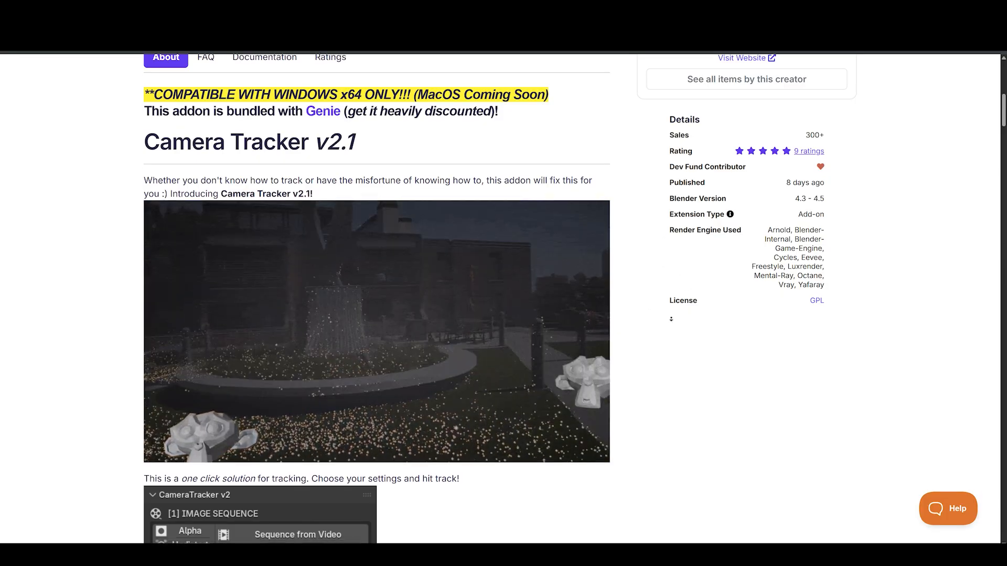
scroll(down, 3)
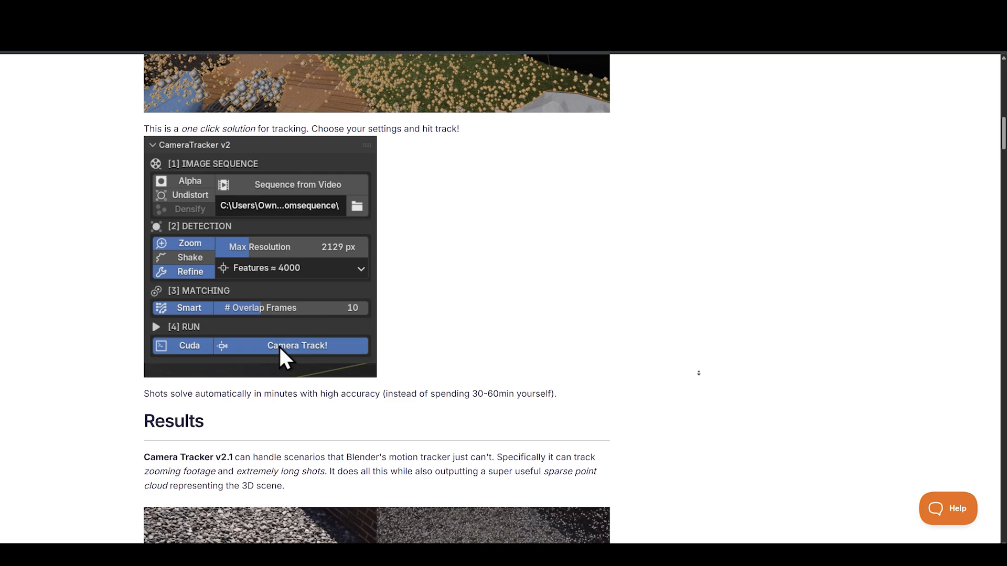
scroll(down, 3)
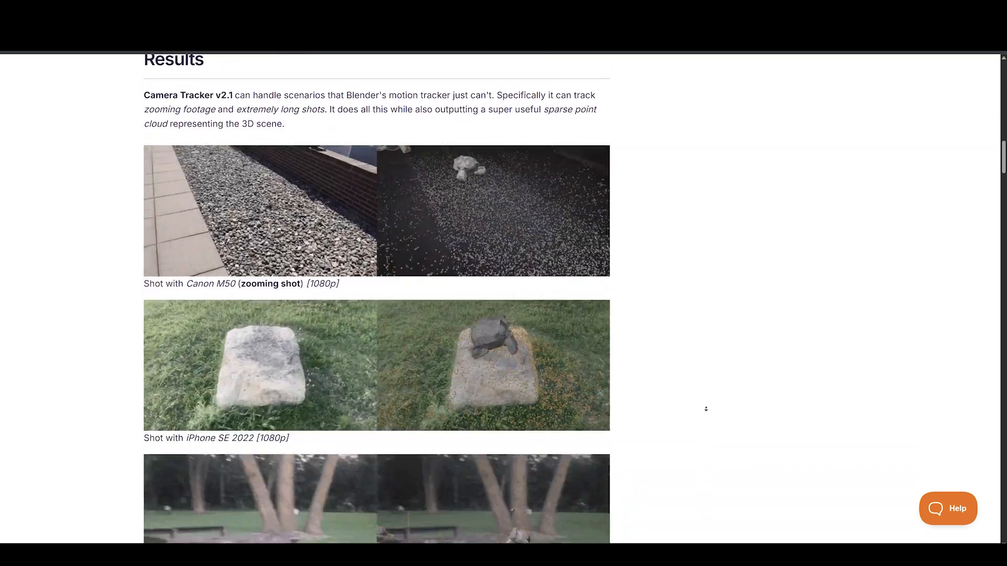
scroll(down, 3)
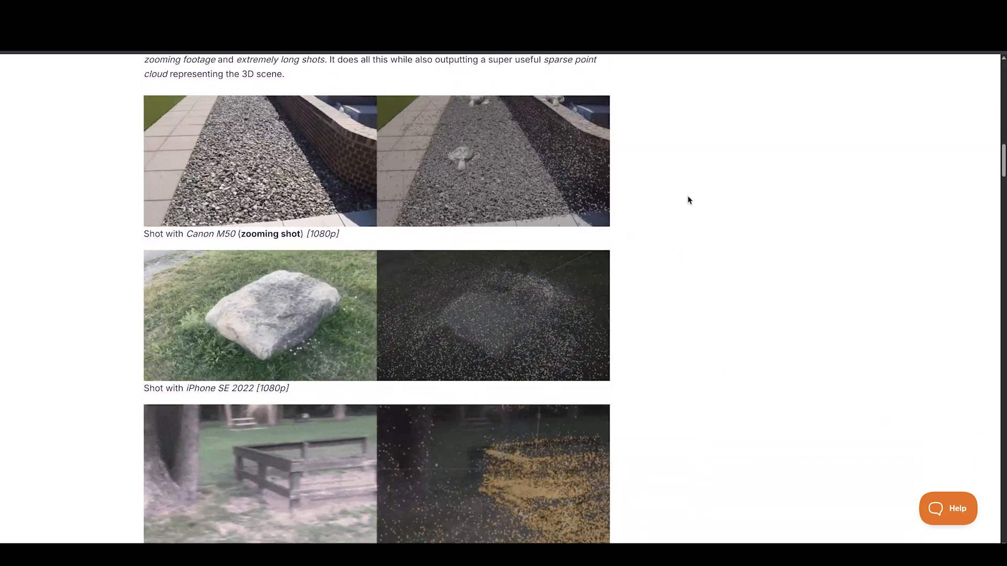
scroll(down, 3)
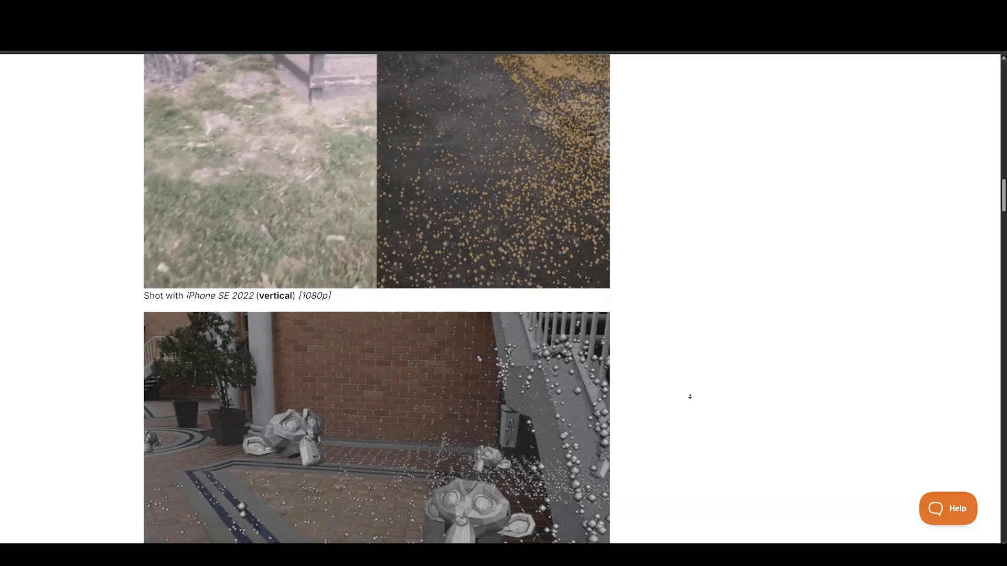
scroll(down, 3)
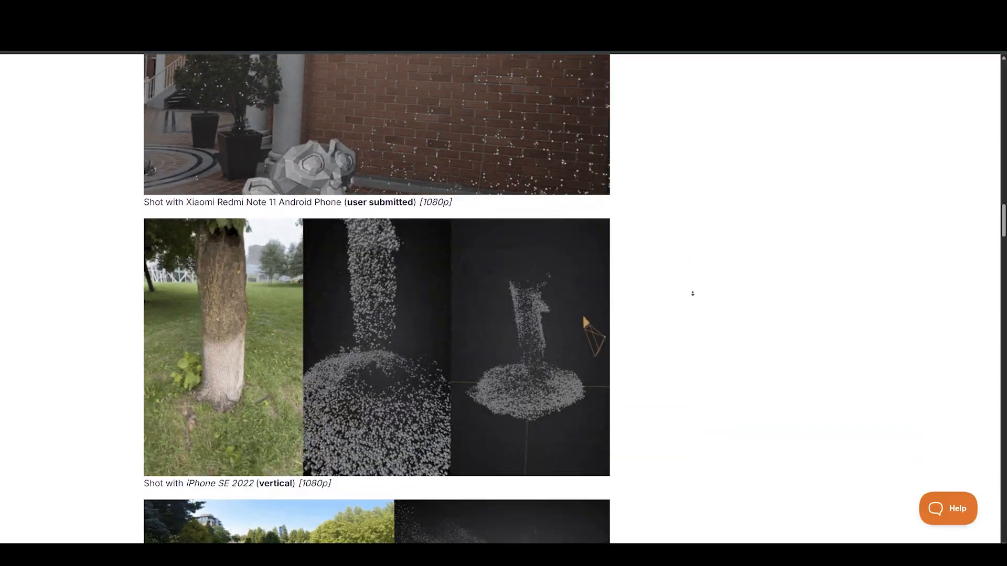
scroll(down, 3)
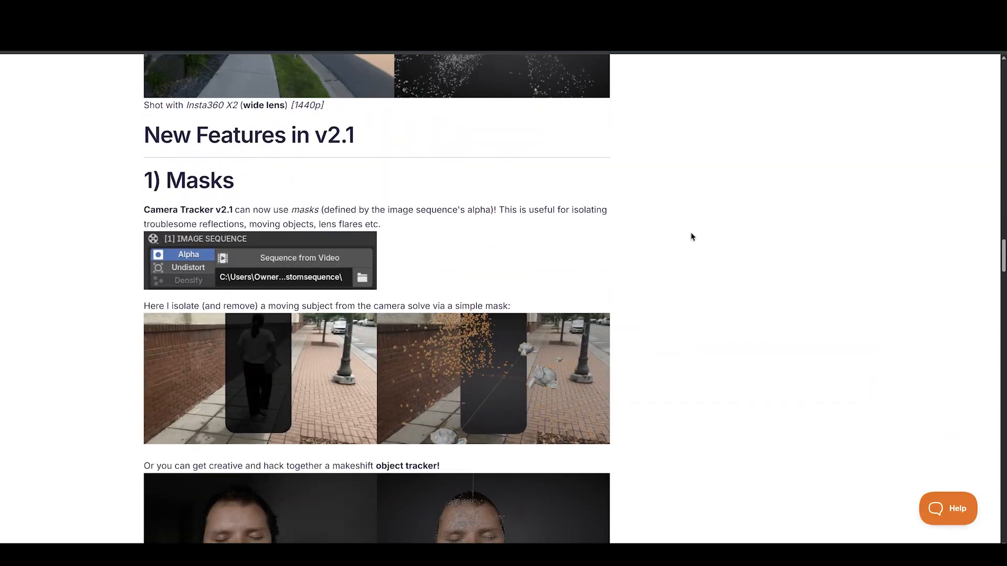
scroll(down, 3)
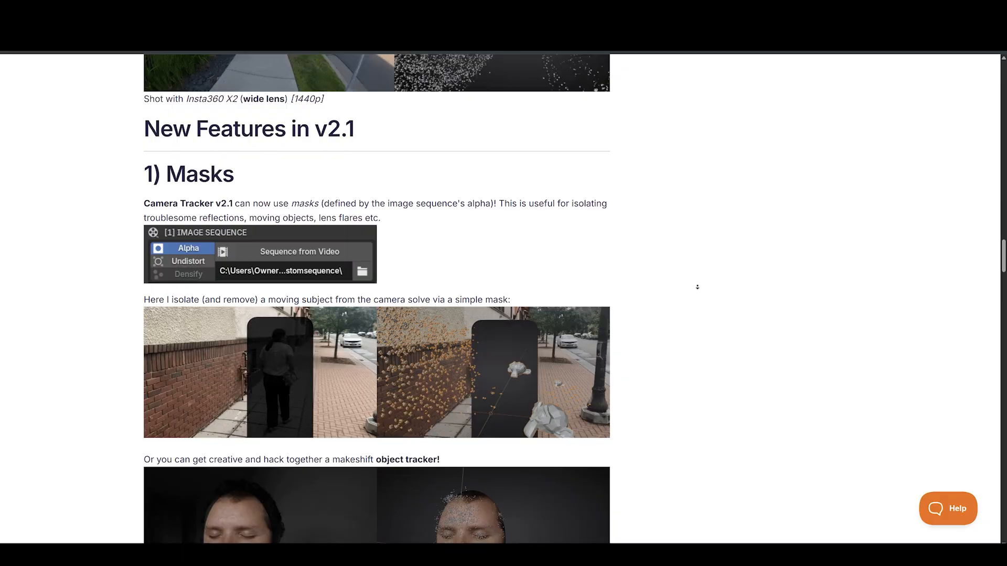
scroll(down, 3)
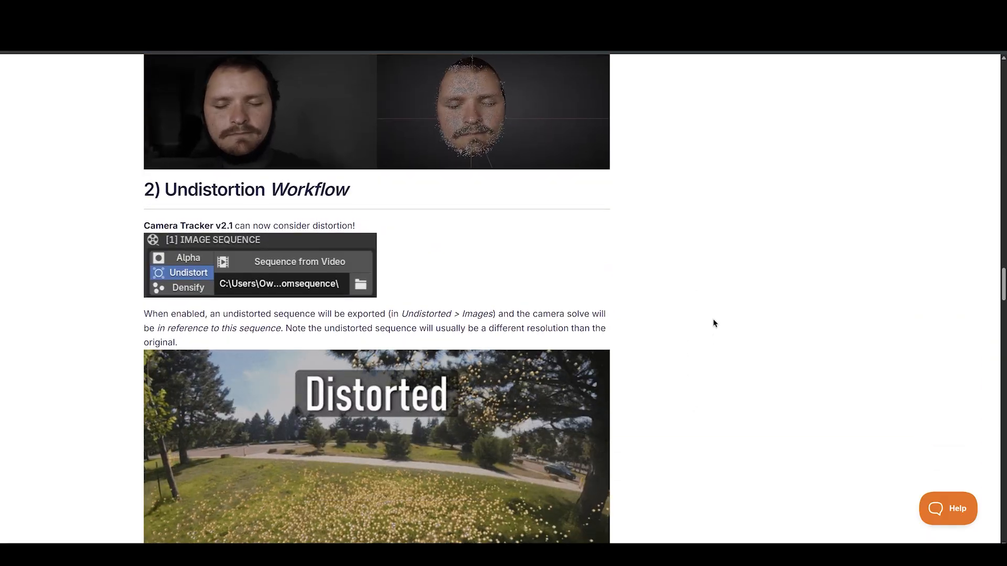
scroll(down, 3)
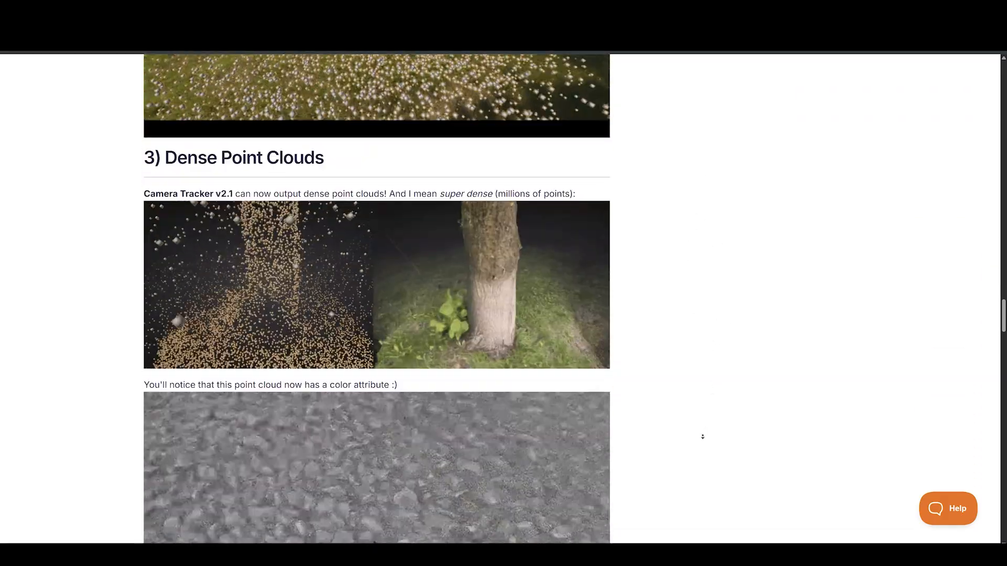
scroll(down, 3)
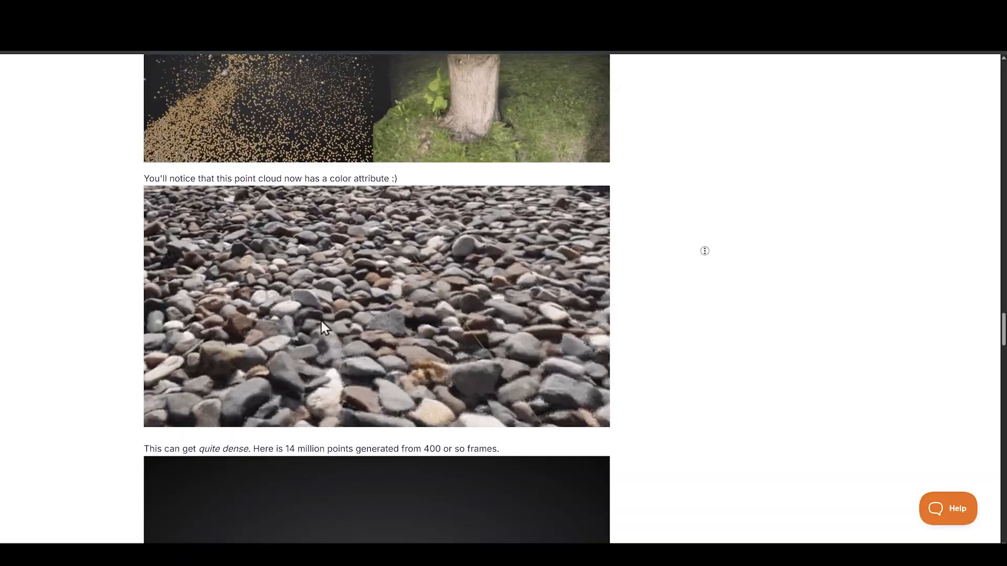
scroll(down, 3)
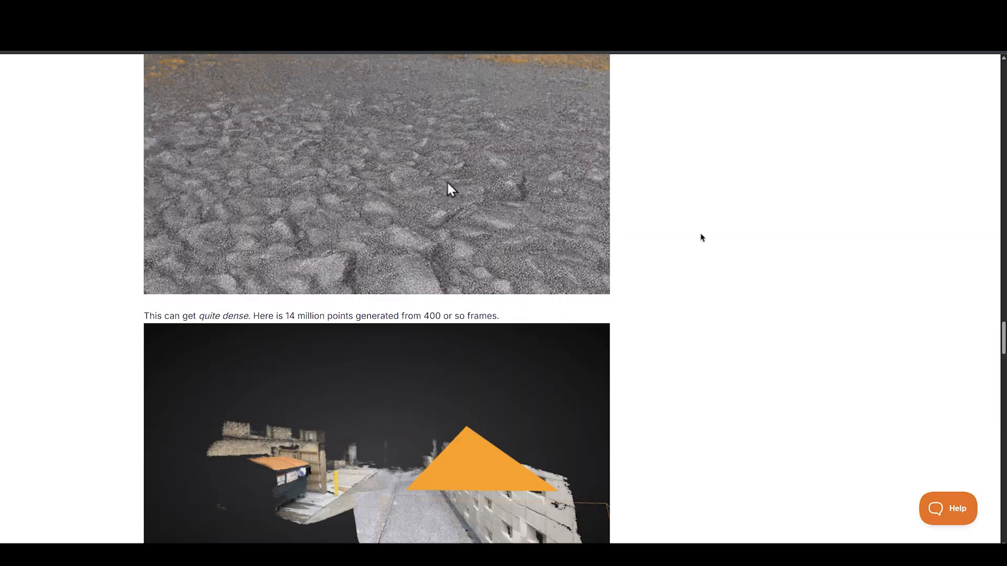
Continue down to the photogrammetry Tutorial section and its shooting tips
scroll(down, 3)
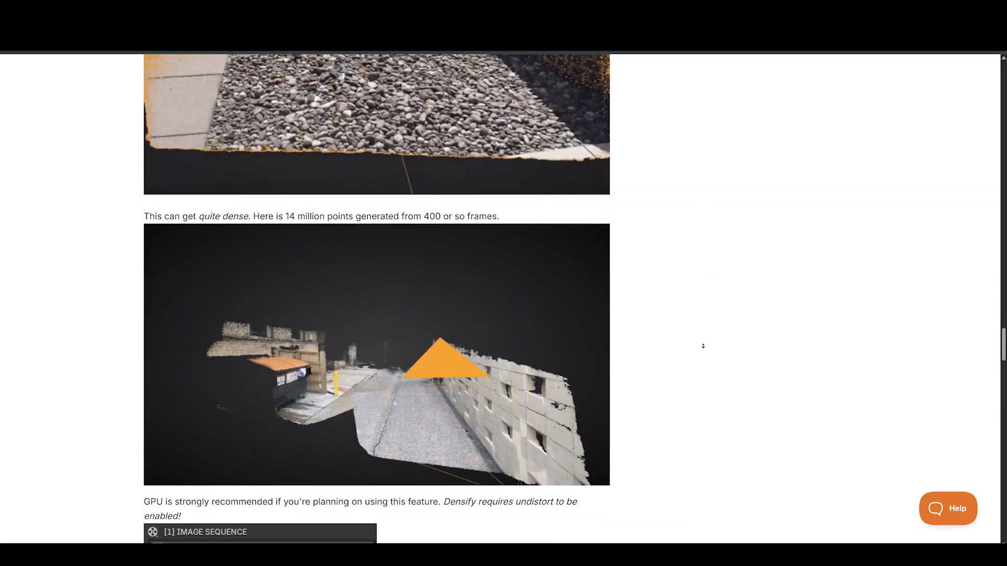
scroll(down, 3)
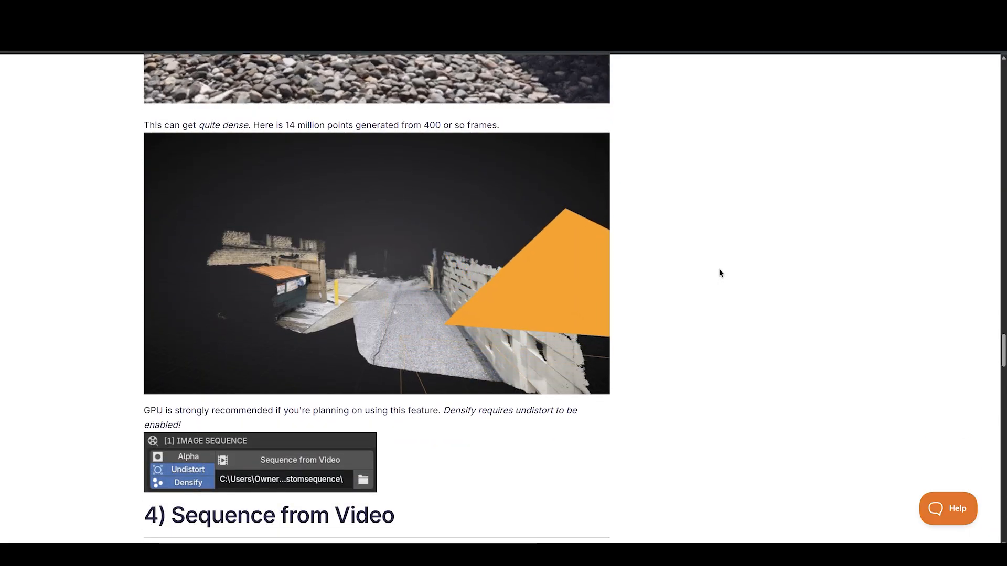
scroll(down, 3)
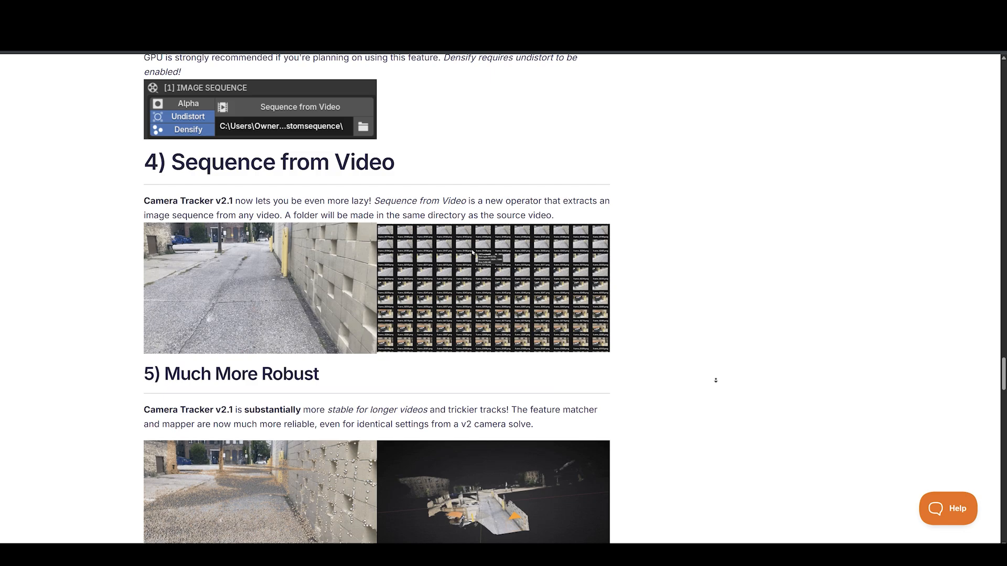
scroll(down, 3)
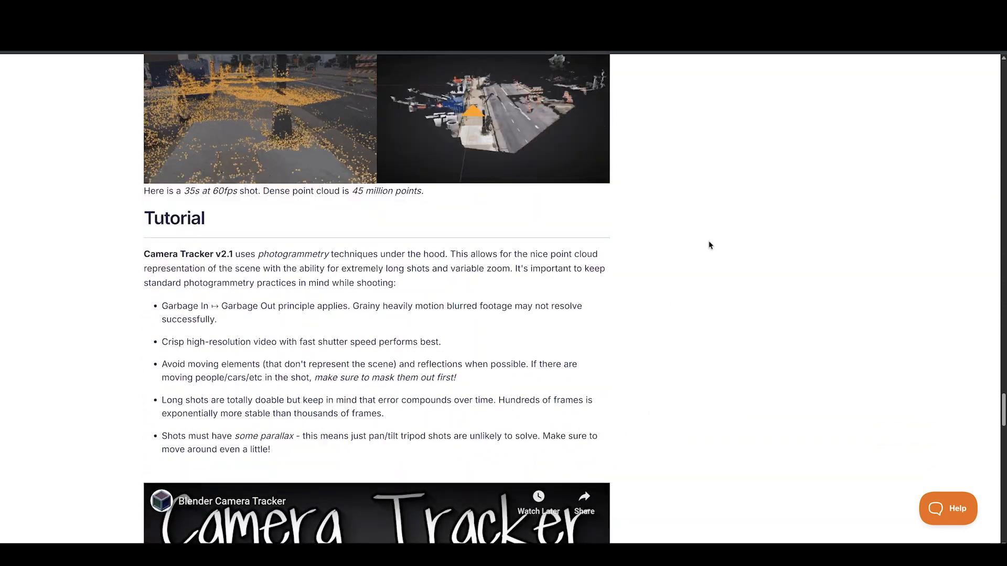
scroll(down, 3)
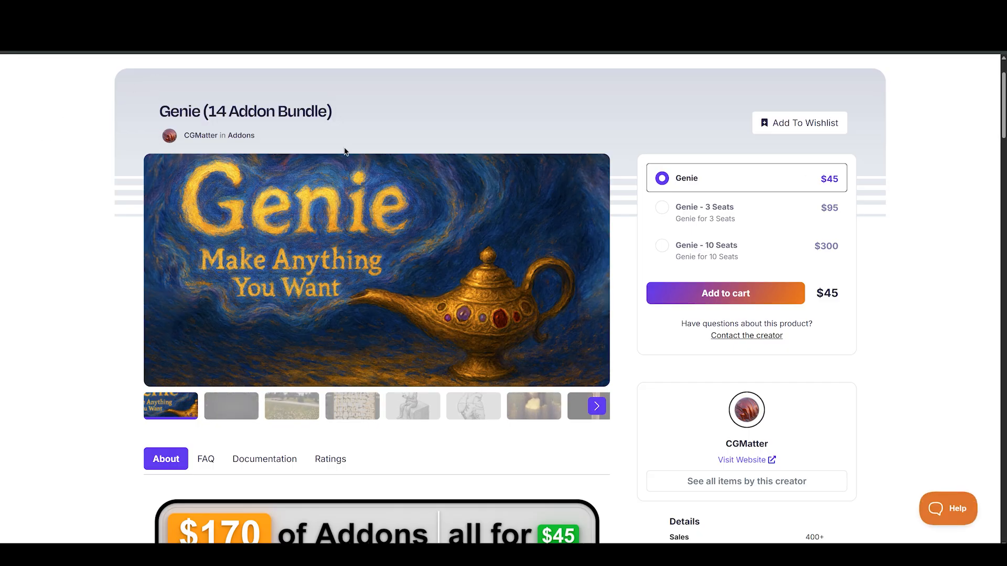
Scroll the Genie add-on cards from Camera Tracker to Ground Modifier and the Genie N-Panel
scroll(down, 3)
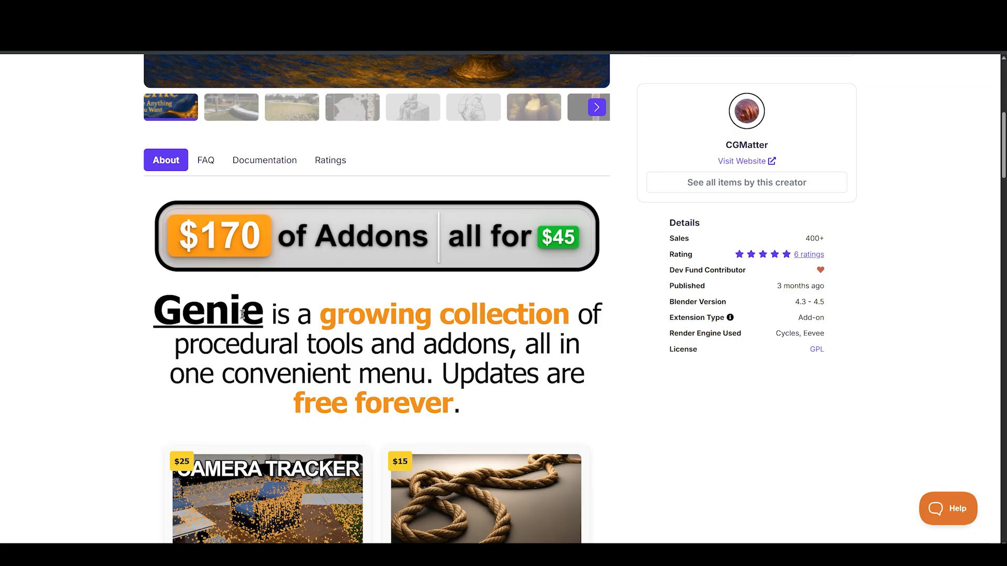
scroll(down, 3)
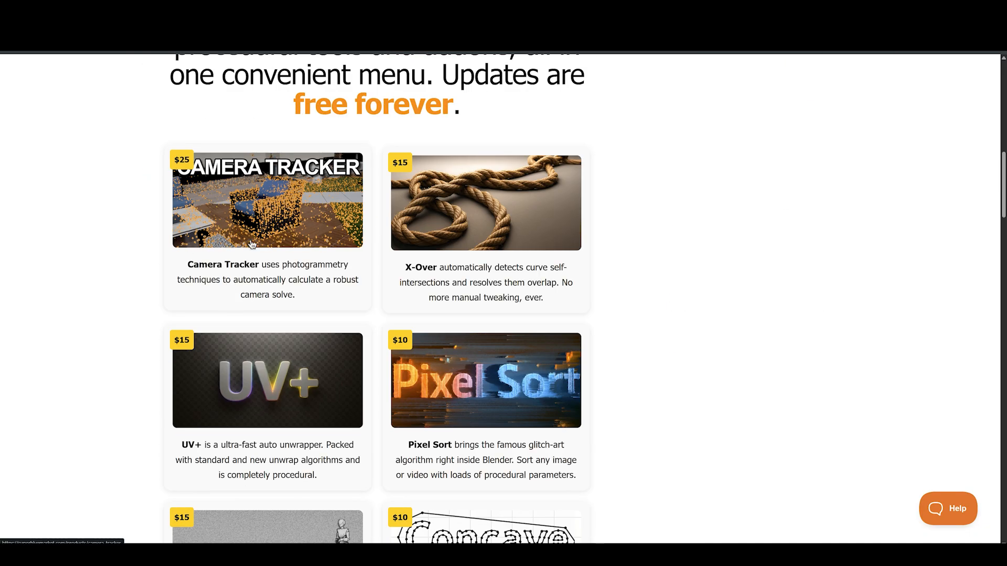
scroll(down, 3)
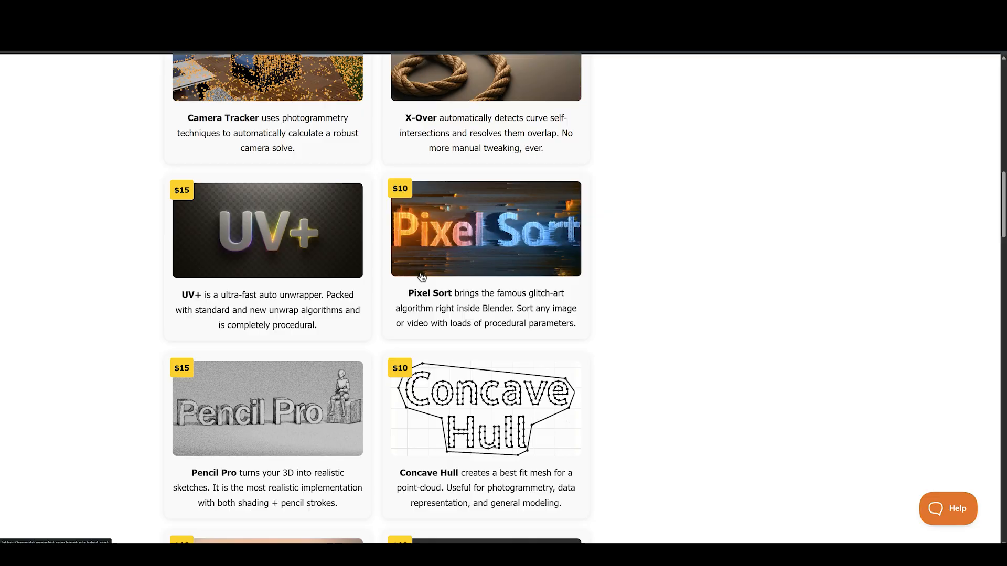
scroll(down, 3)
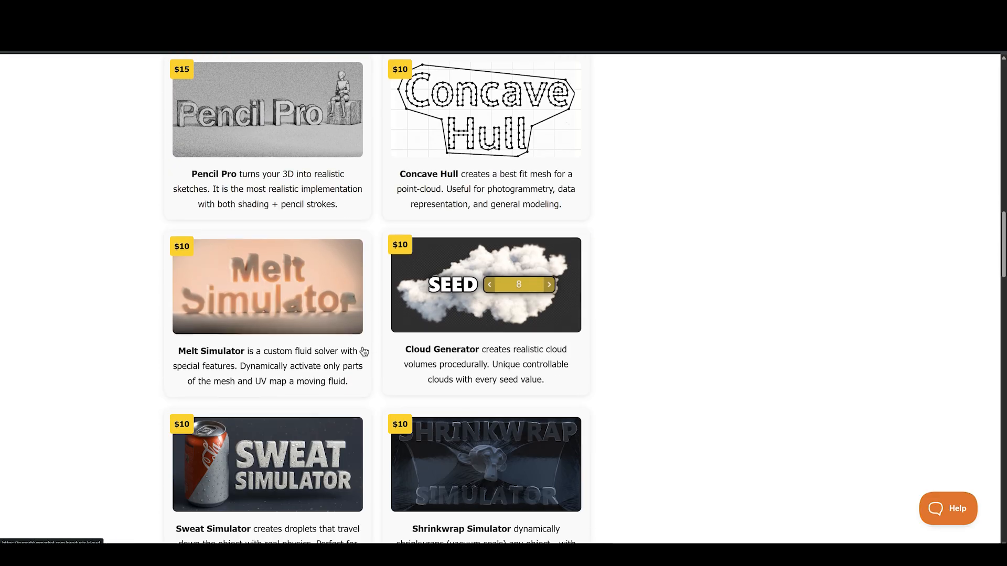
scroll(down, 3)
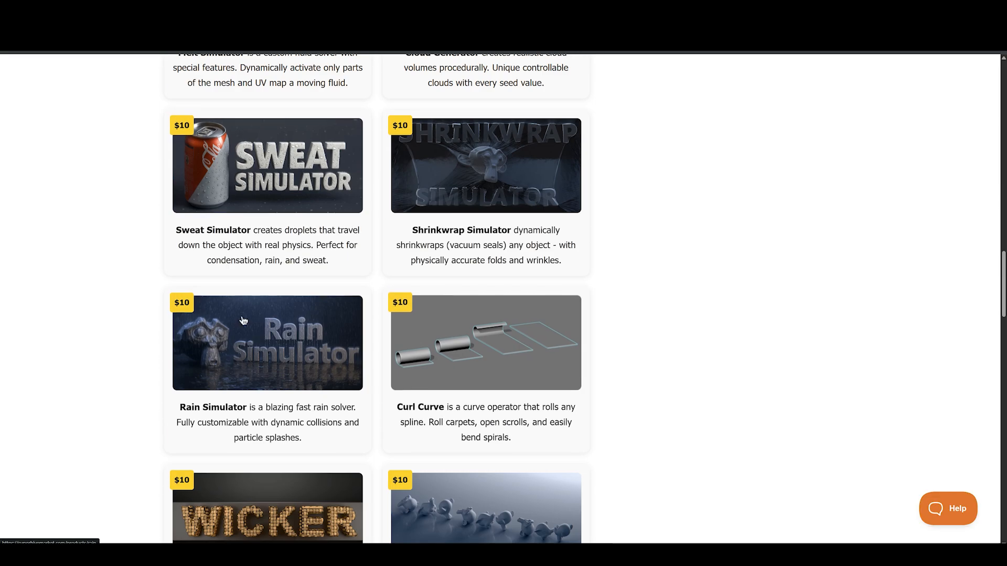
scroll(down, 3)
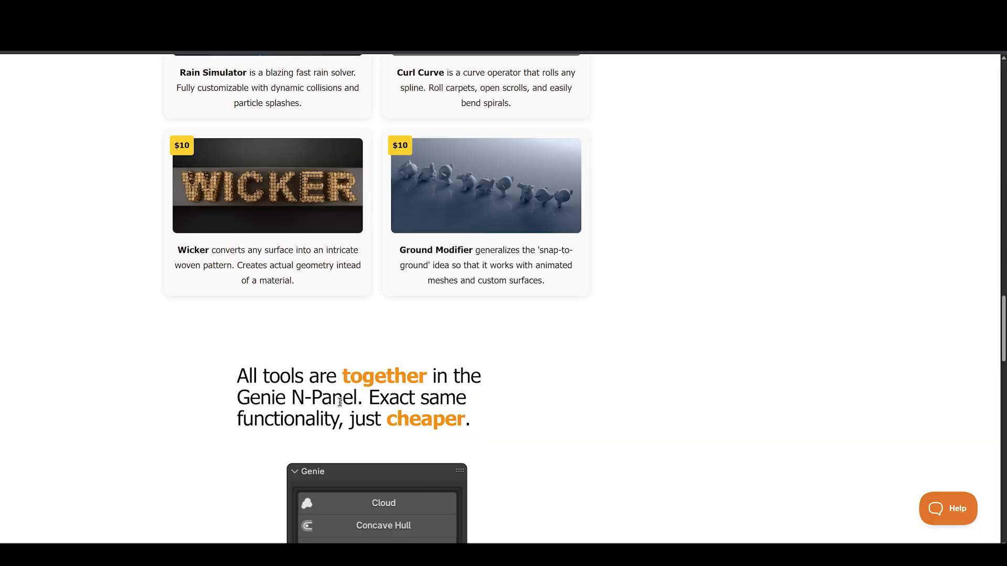
scroll(down, 3)
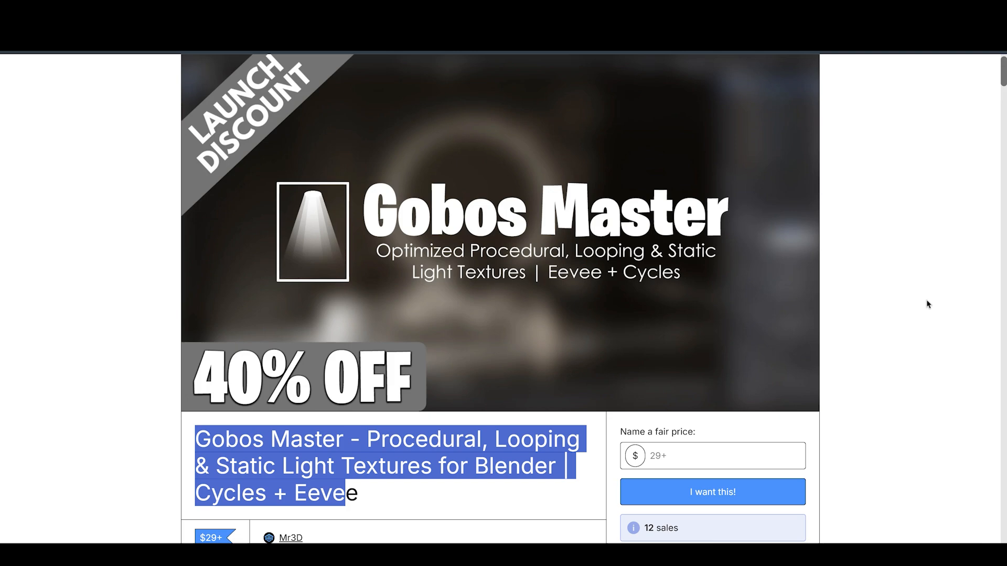
Scroll Gobos Master through its procedural gobo controls and Abstract Clouds section
scroll(down, 3)
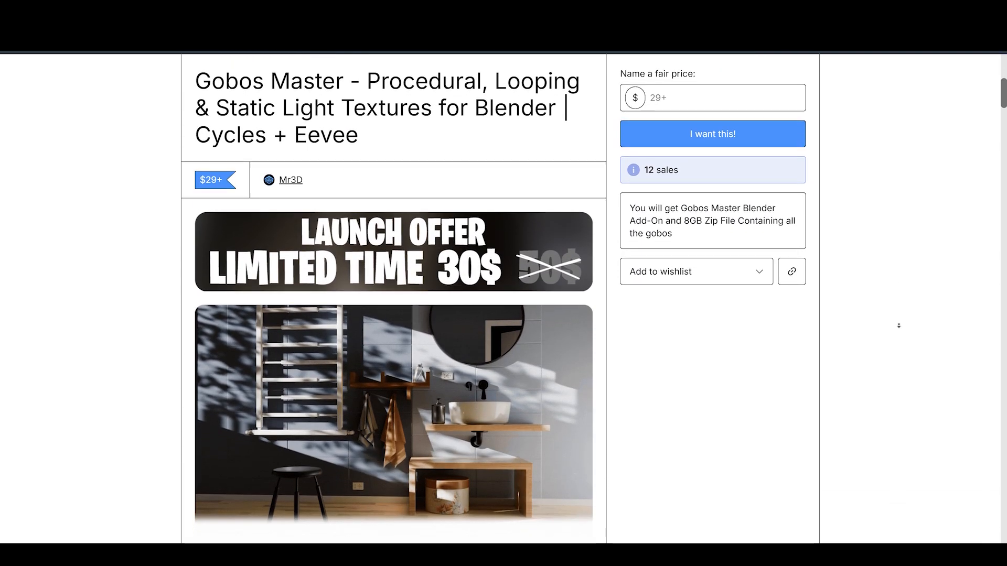
scroll(down, 3)
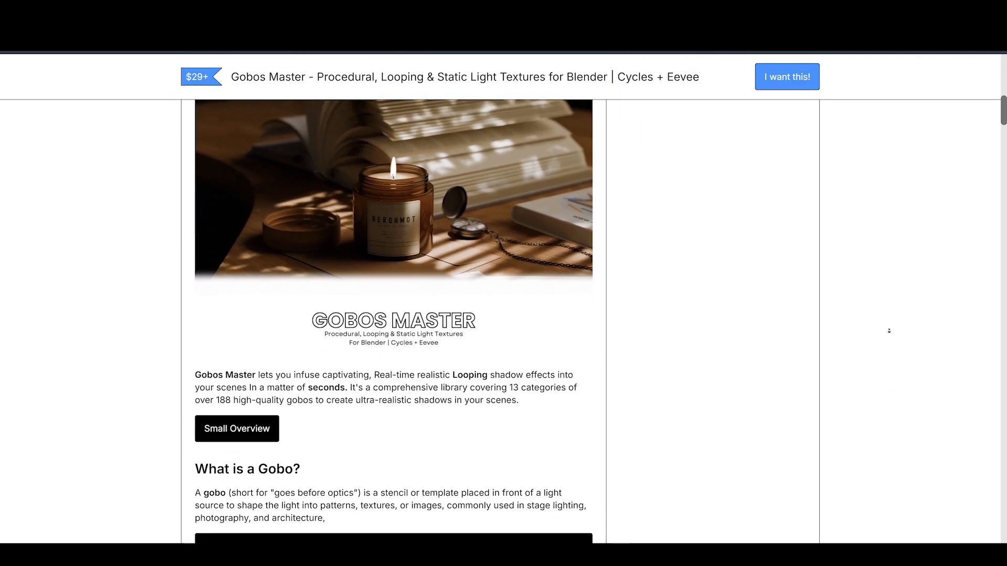
scroll(down, 3)
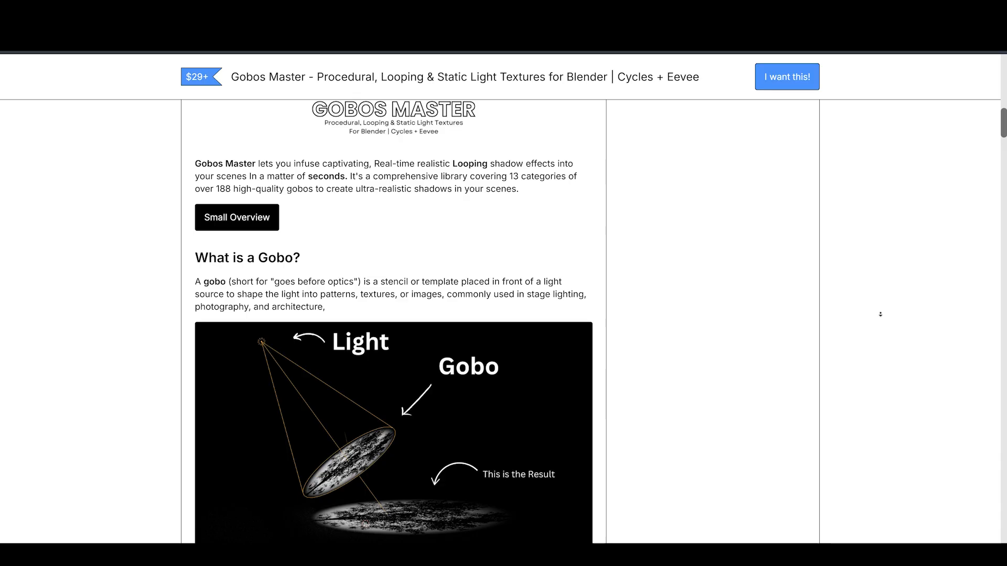
scroll(down, 3)
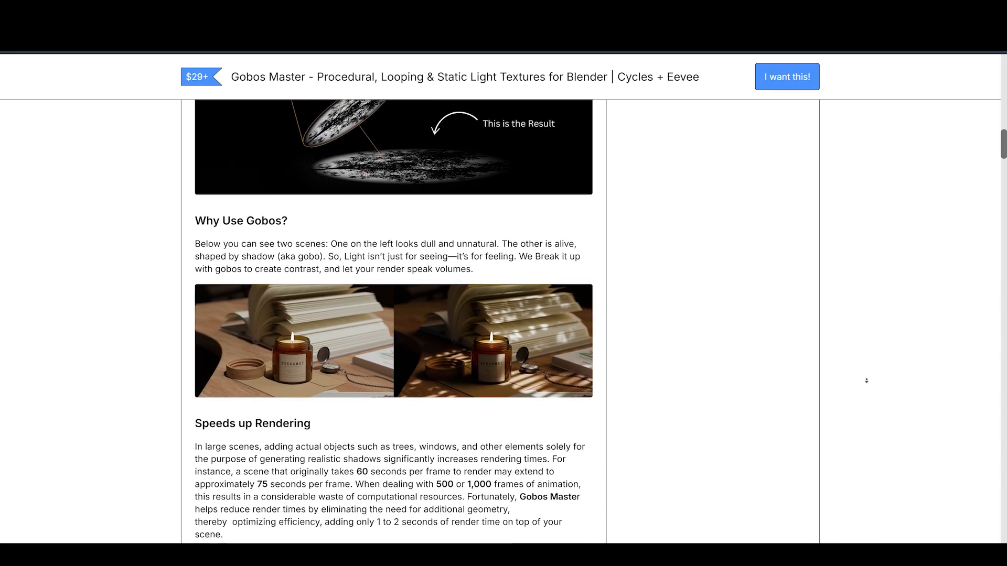
scroll(down, 3)
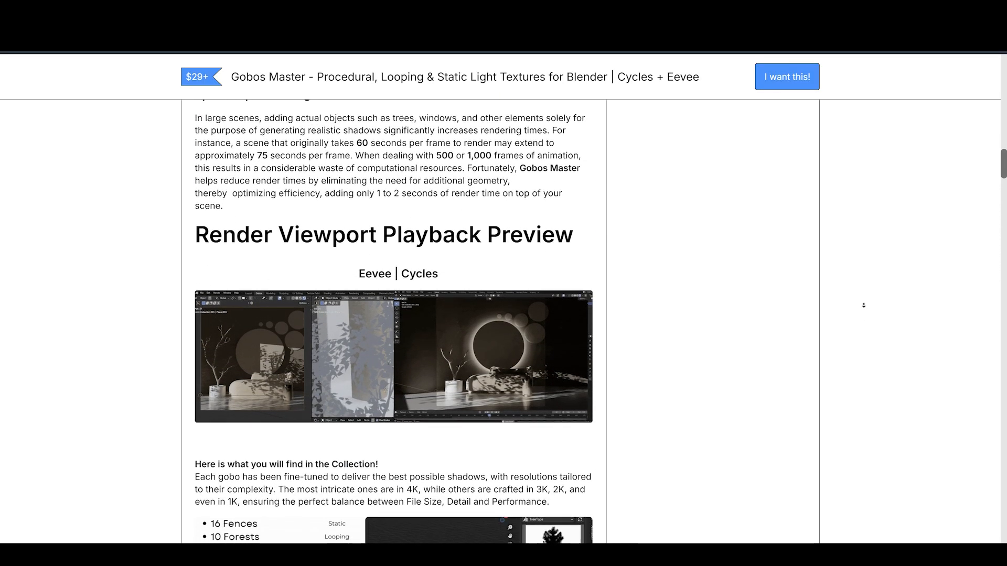
scroll(down, 3)
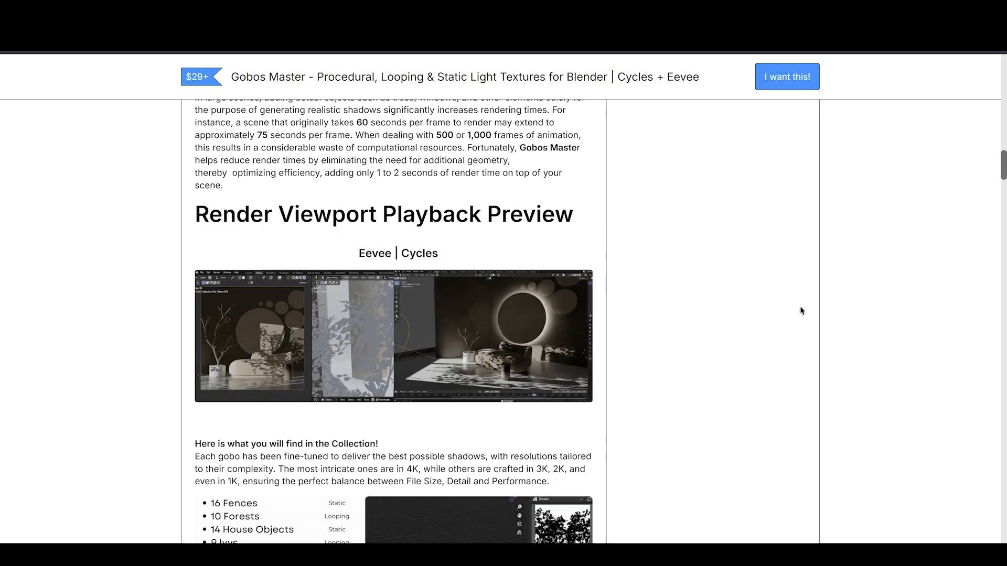
scroll(down, 3)
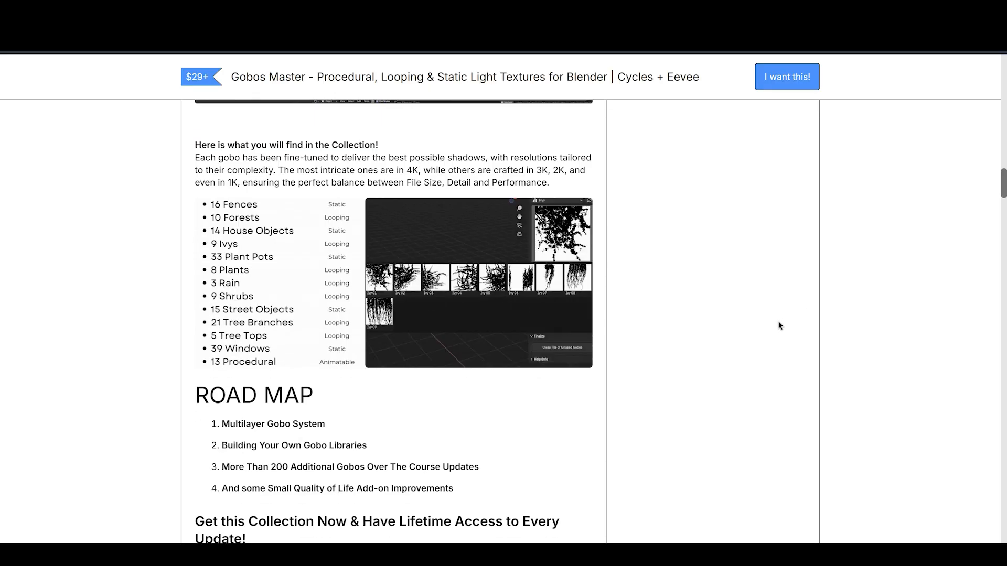
scroll(down, 3)
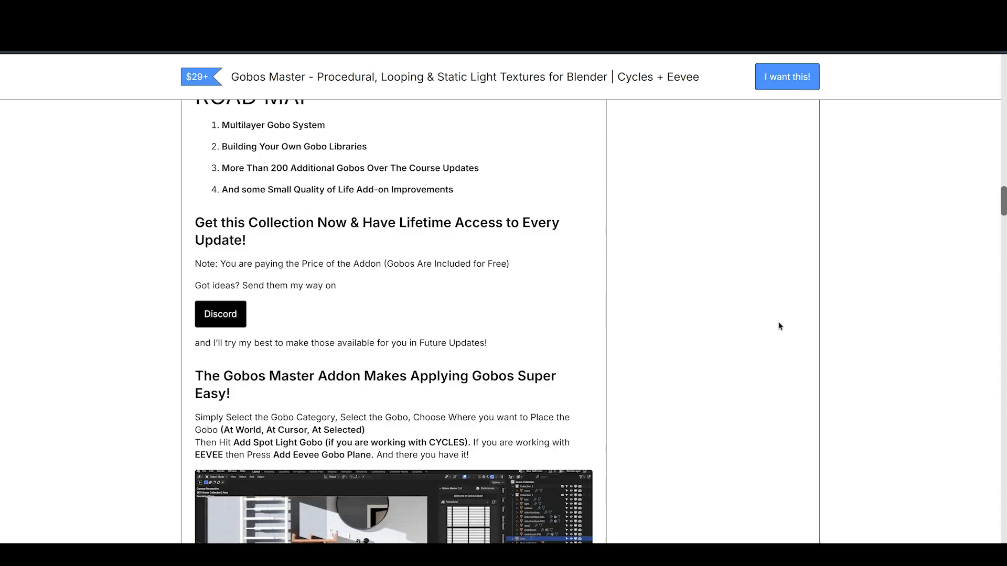
scroll(down, 3)
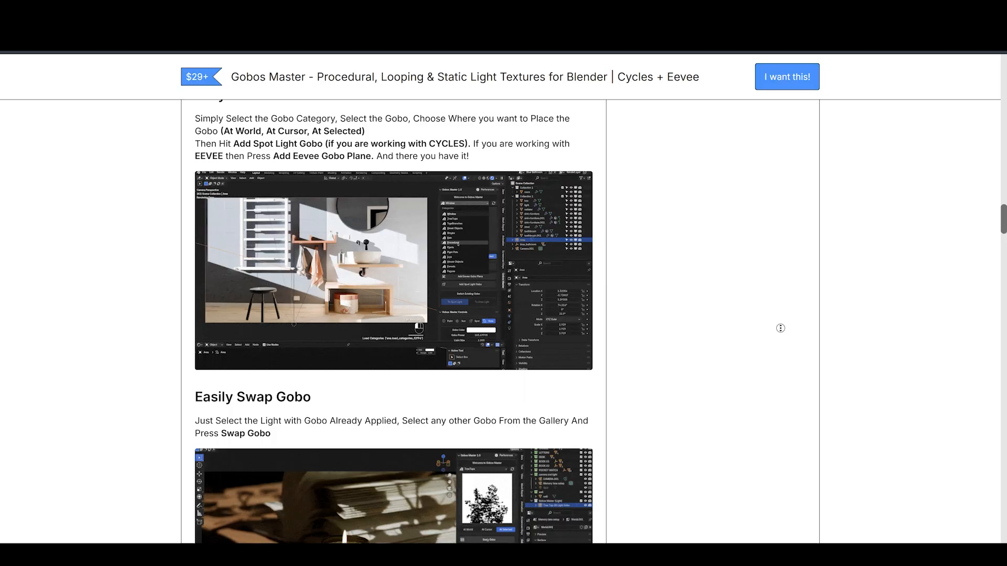
Continue past the Multilayer Gobo System down to the renders showcase
scroll(down, 3)
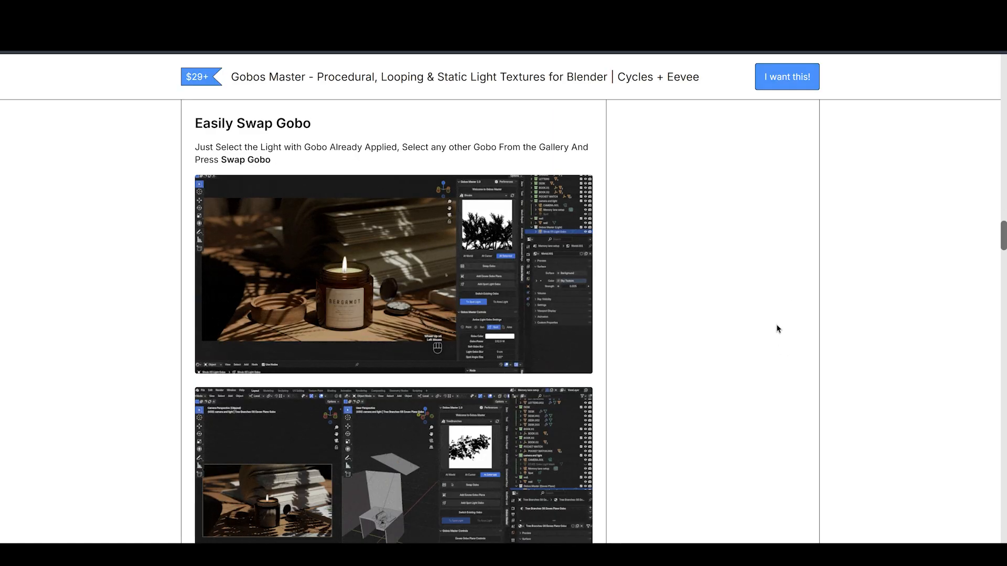
scroll(down, 3)
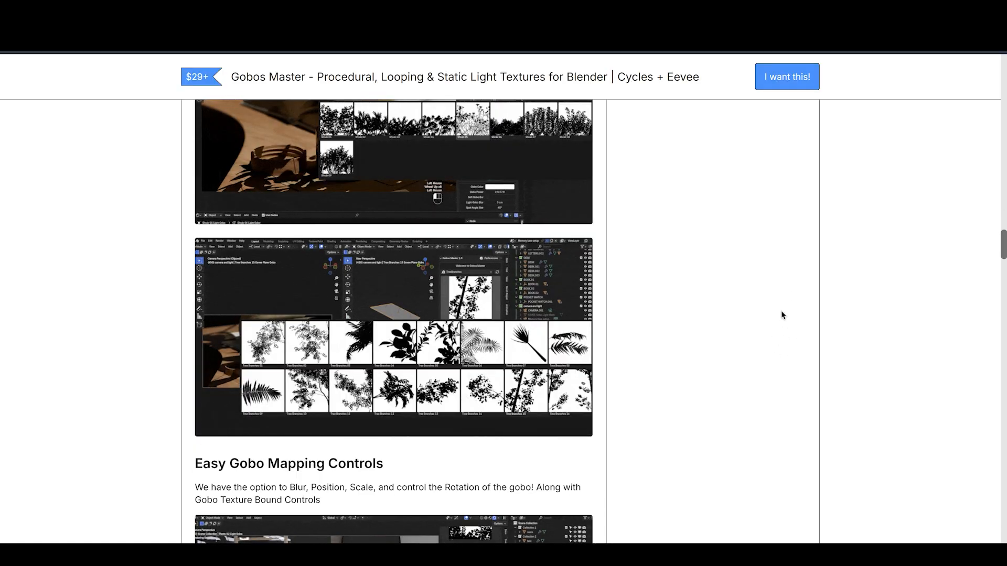
scroll(down, 3)
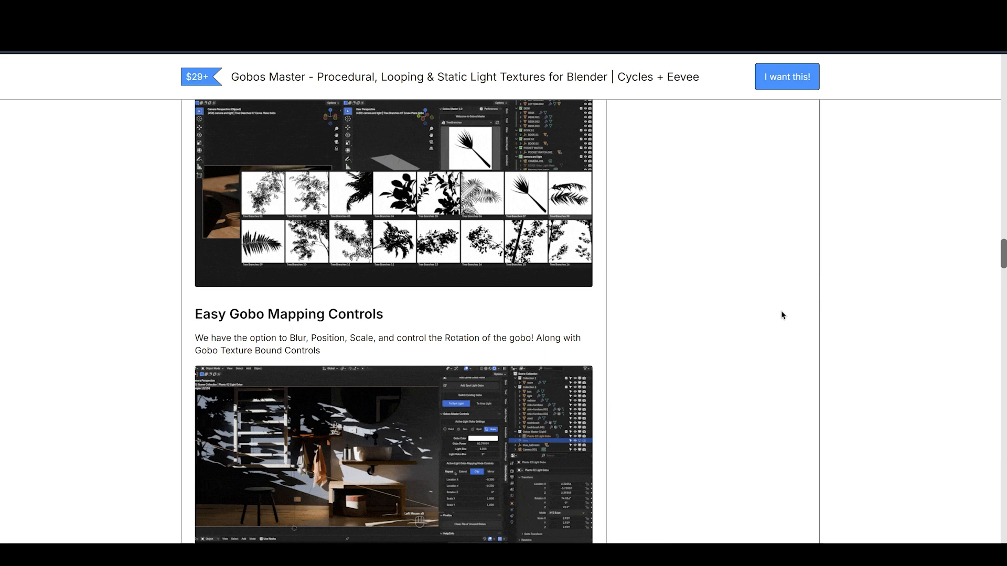
scroll(down, 3)
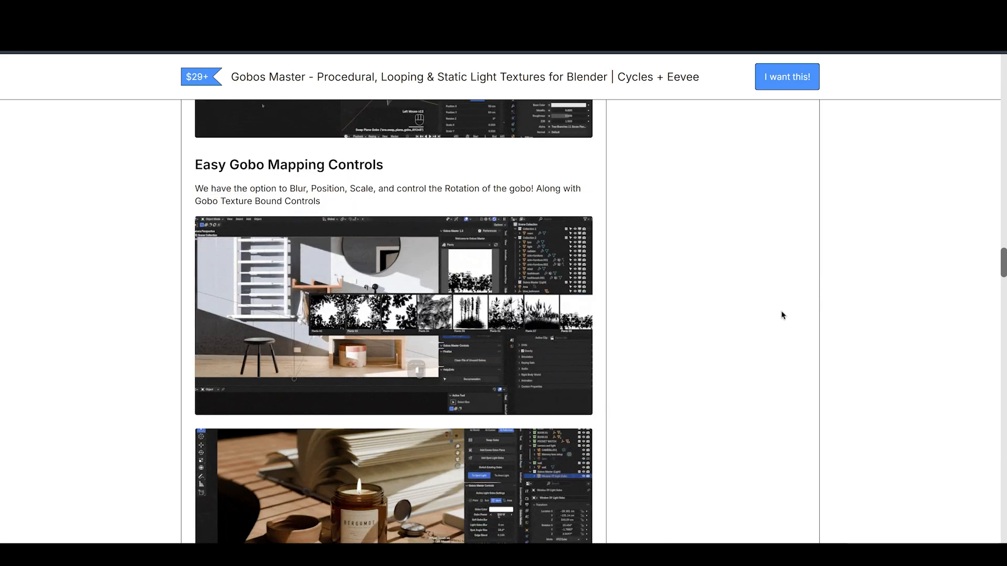
scroll(down, 3)
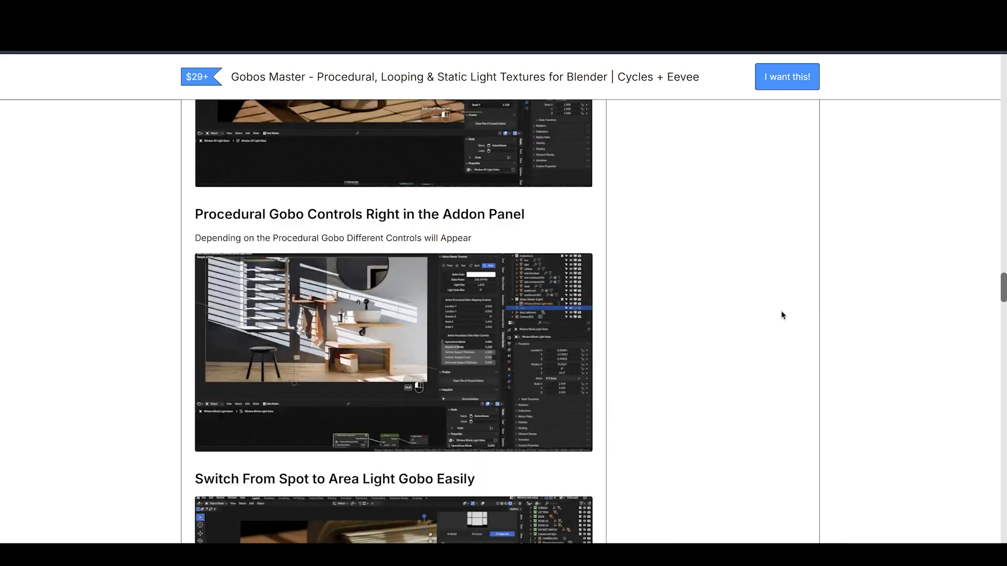
scroll(up, 3)
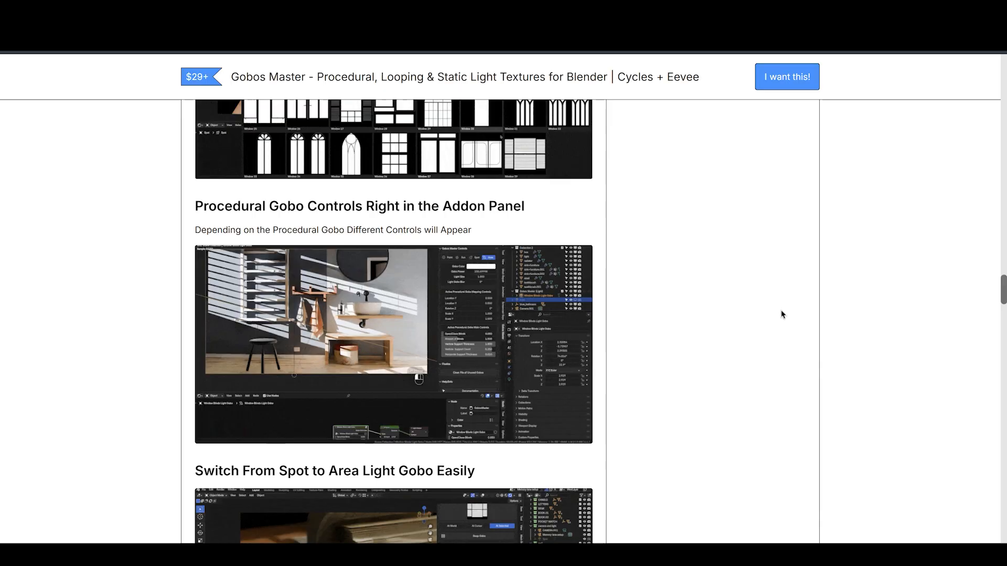
scroll(down, 3)
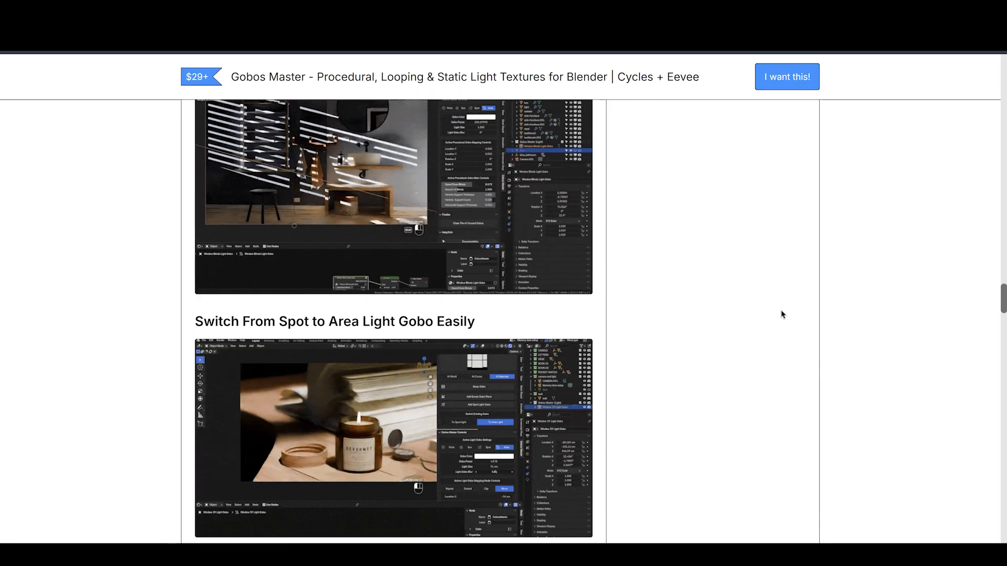
scroll(down, 3)
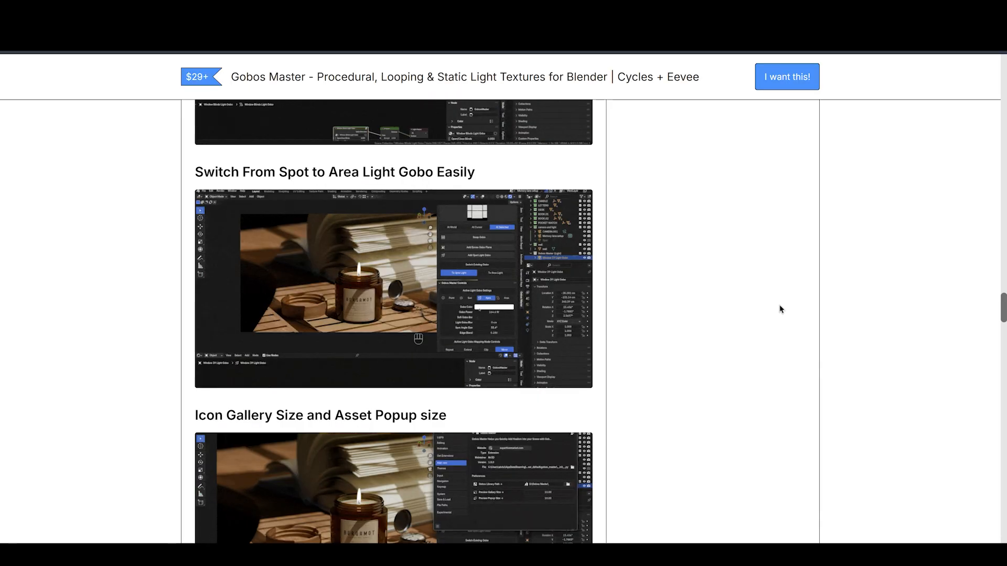
scroll(down, 3)
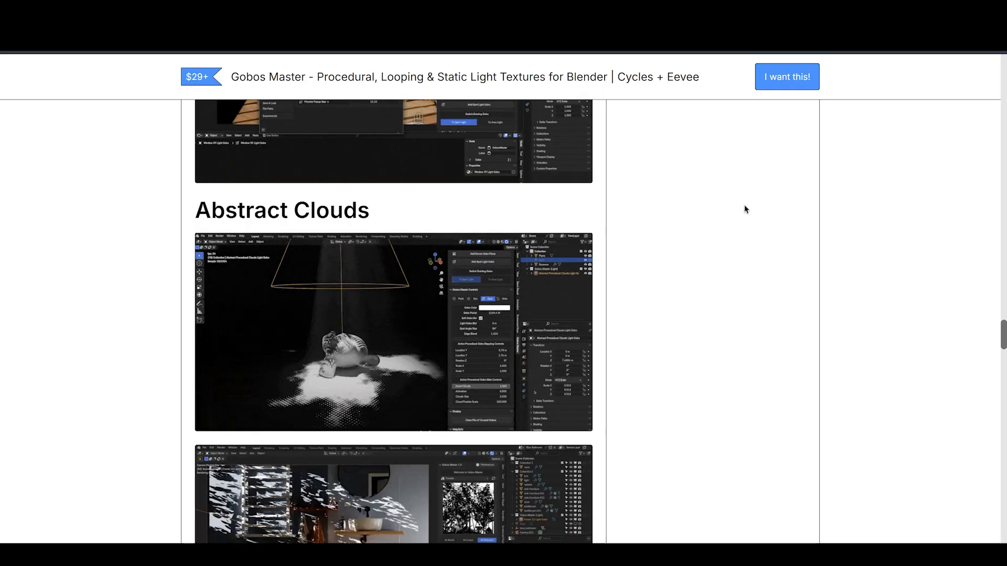
scroll(down, 3)
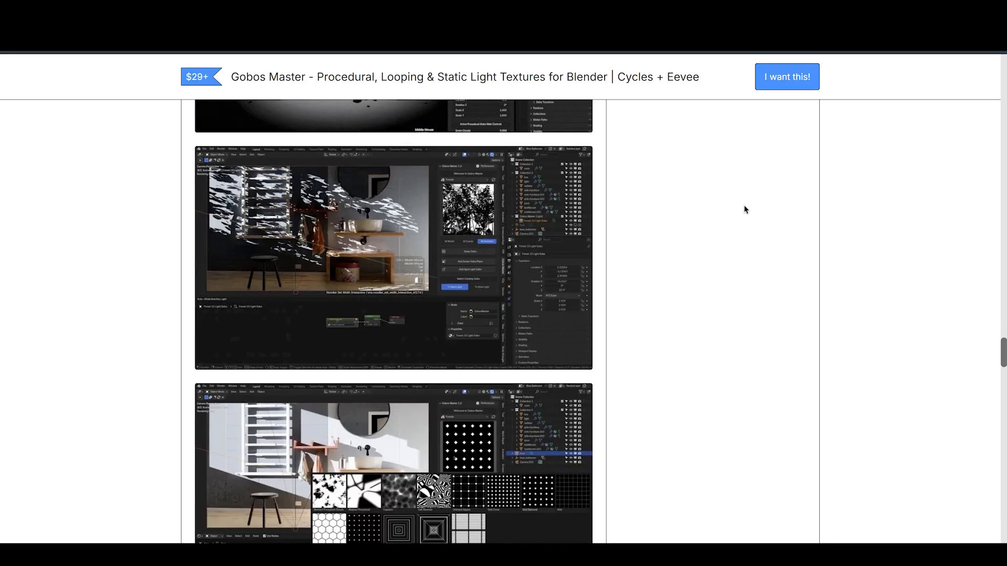
scroll(down, 3)
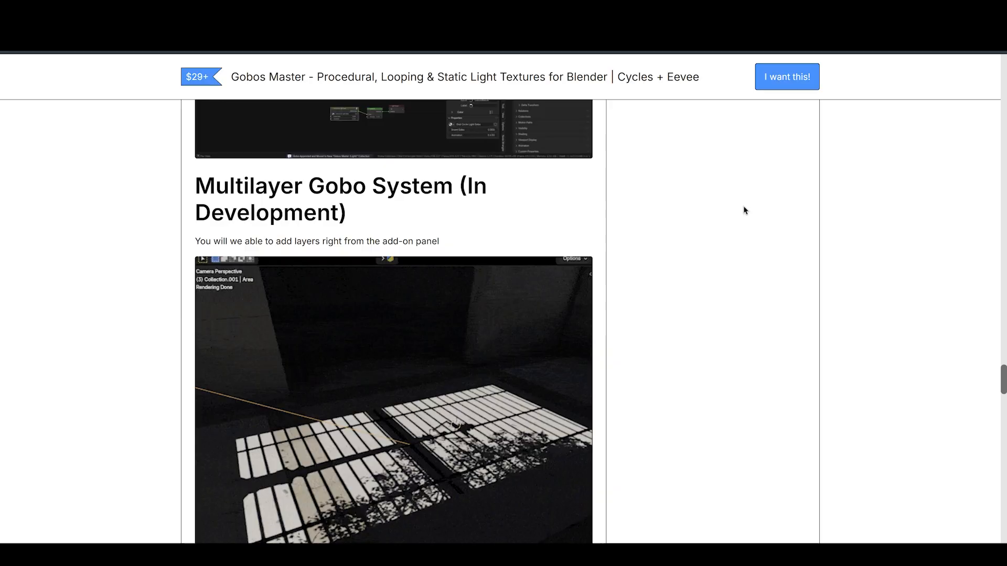
scroll(down, 3)
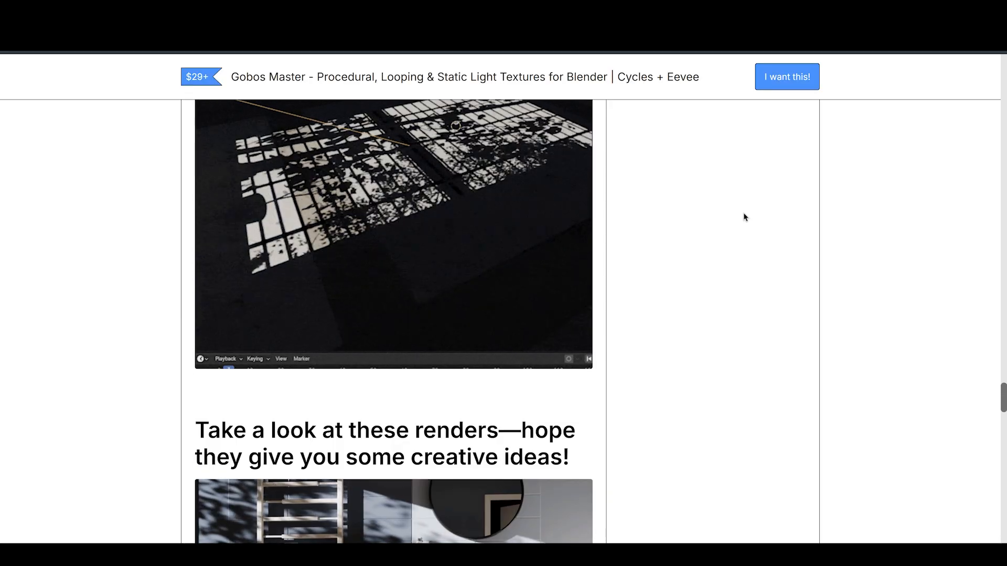
scroll(down, 3)
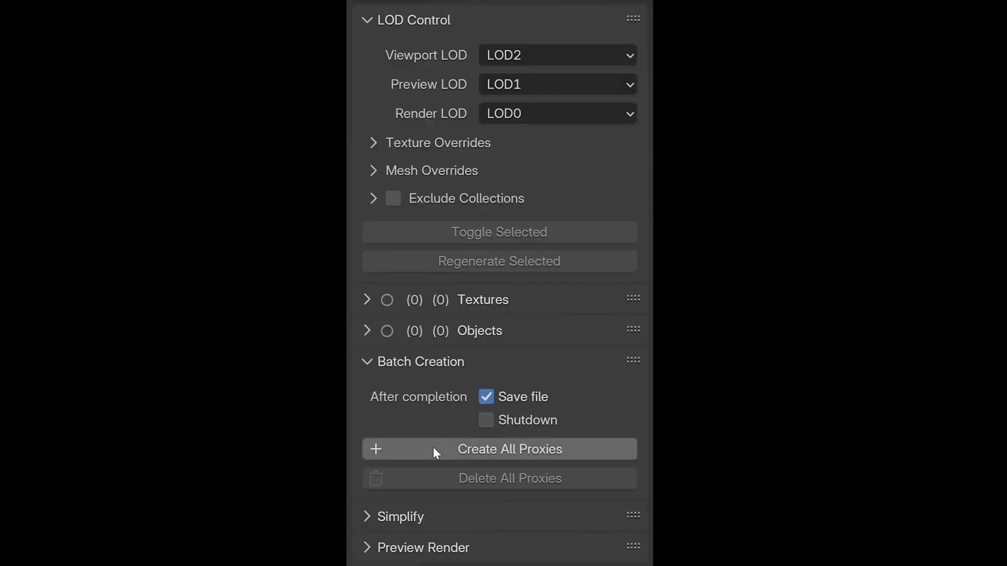
Enable Save file under Batch Creation and run Create All Proxies in LOD Control
click(498, 449)
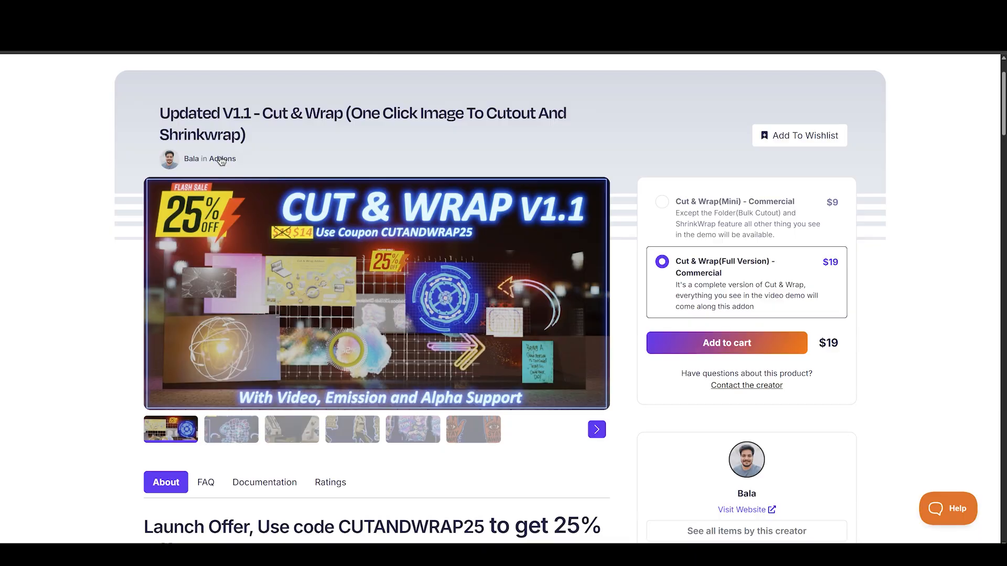
Scroll Cut & Wrap's features through mask offset, batch processing and placement modes to Keep only Outline
scroll(down, 3)
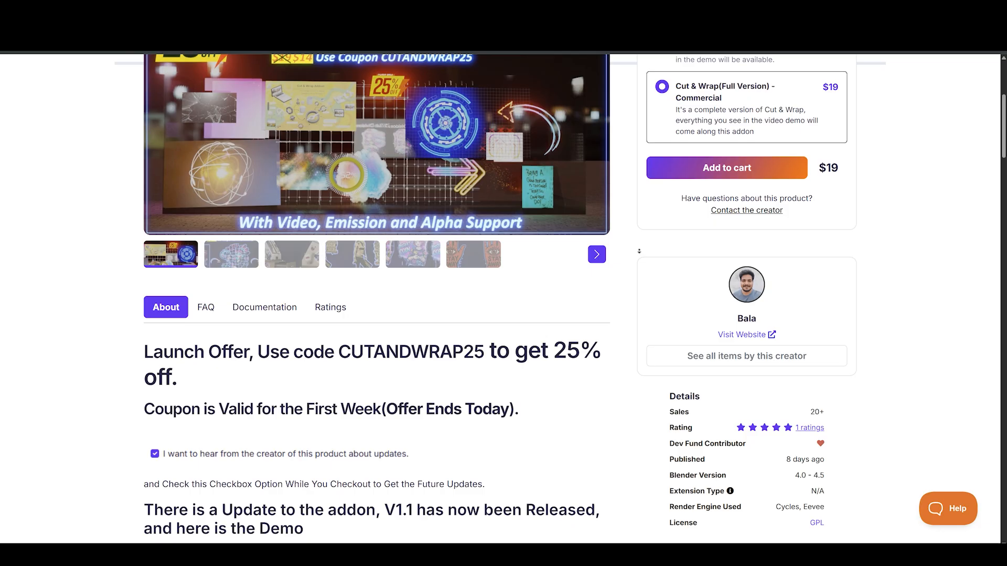
scroll(down, 3)
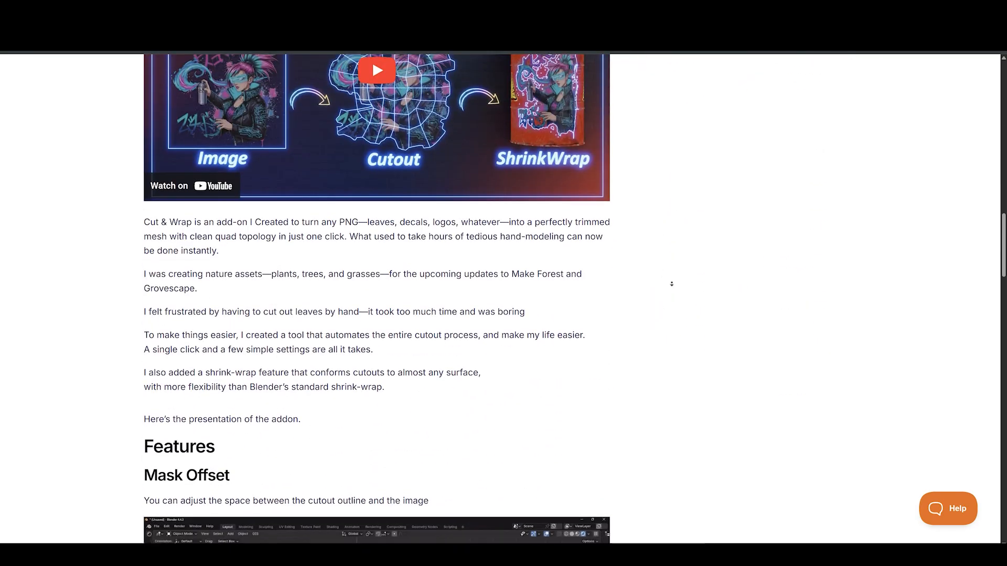
scroll(down, 3)
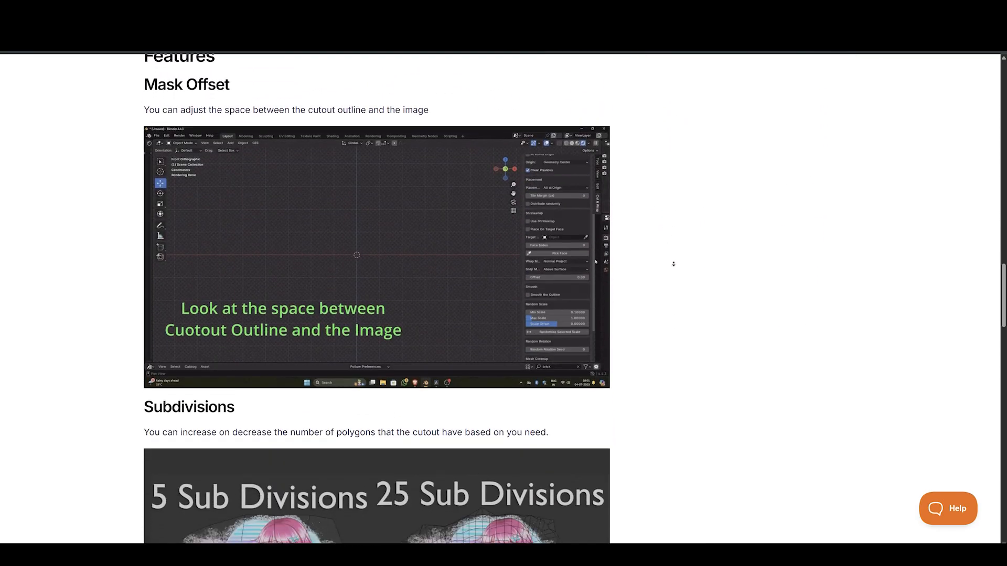
scroll(up, 3)
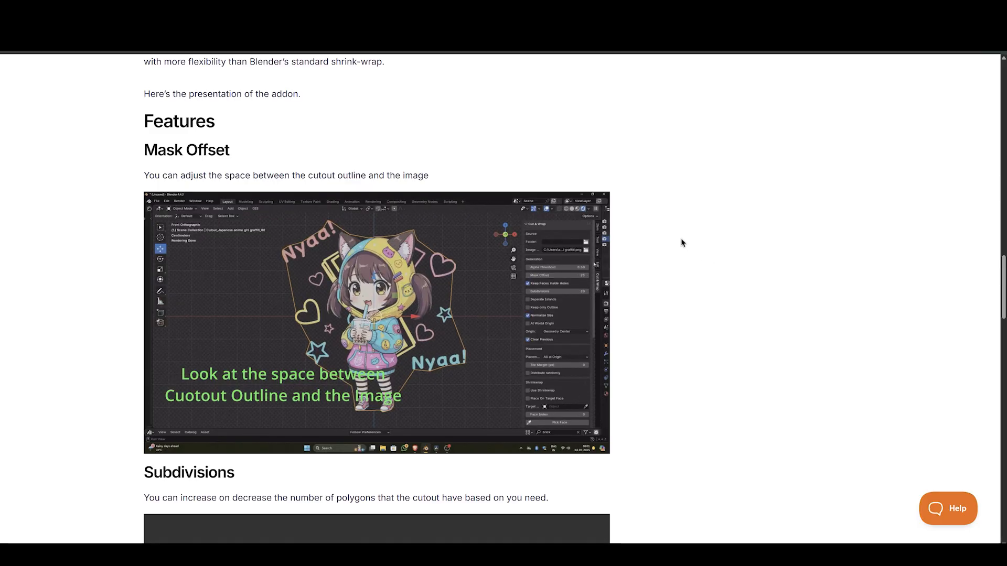
scroll(down, 3)
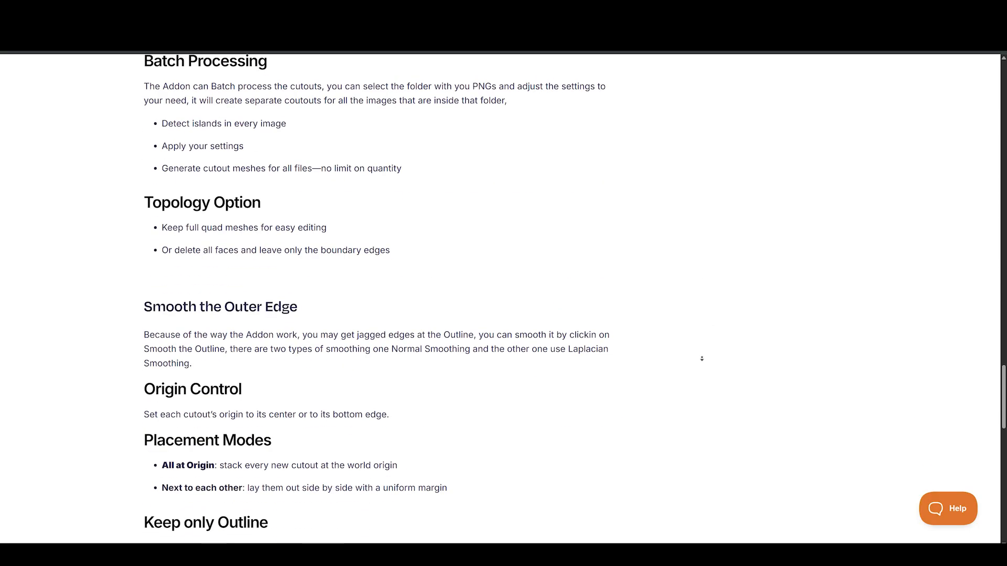
scroll(down, 3)
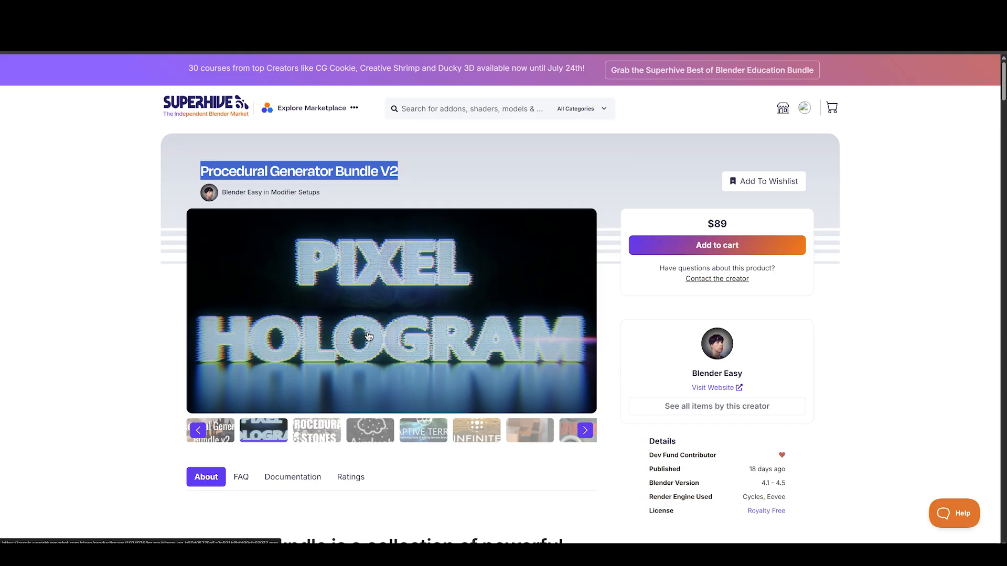
Scroll from Pixel Hologram past AirDust, Procedural Snow, Rocky Ground and Rope to Terrain Generator
scroll(down, 3)
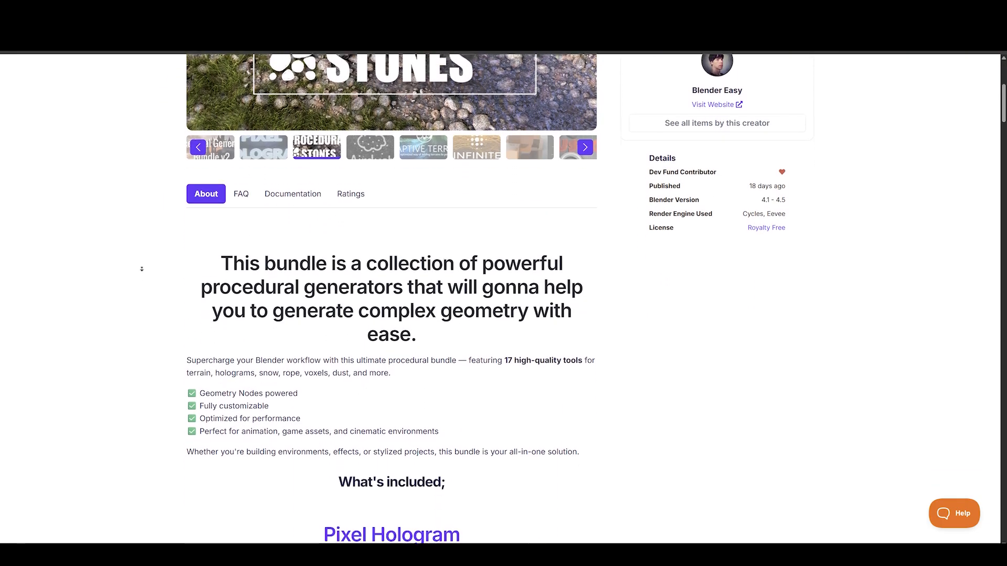
scroll(down, 3)
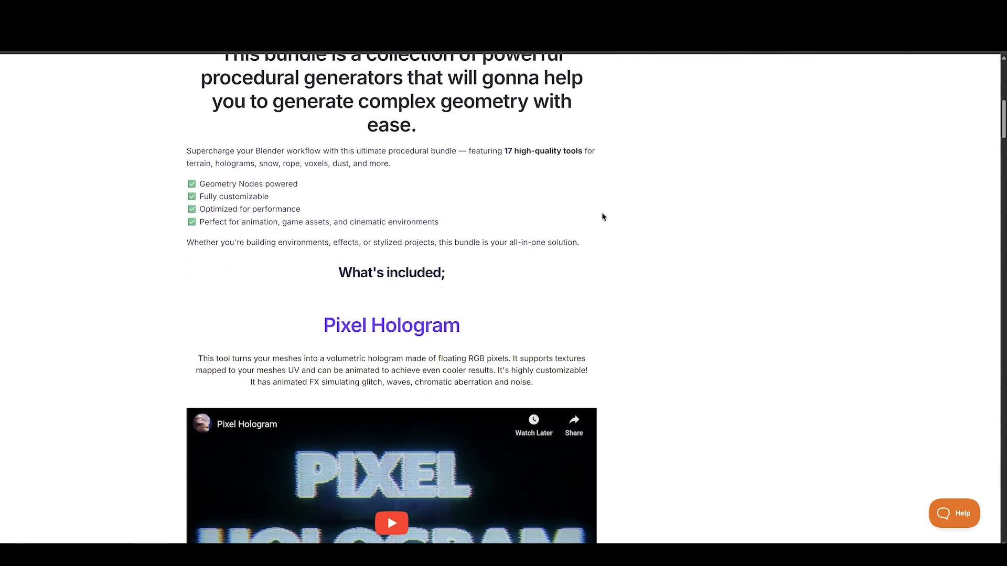
scroll(down, 3)
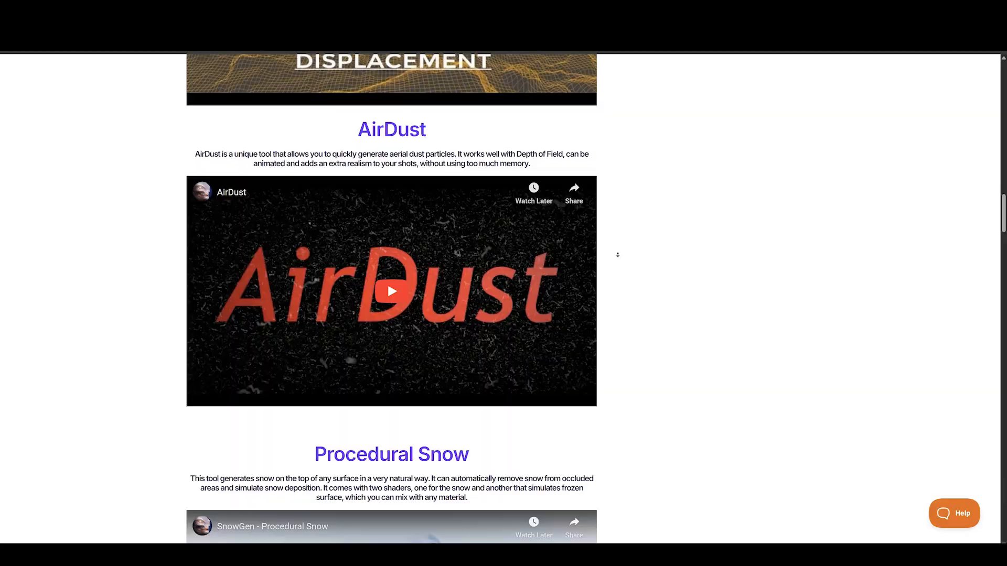
scroll(down, 3)
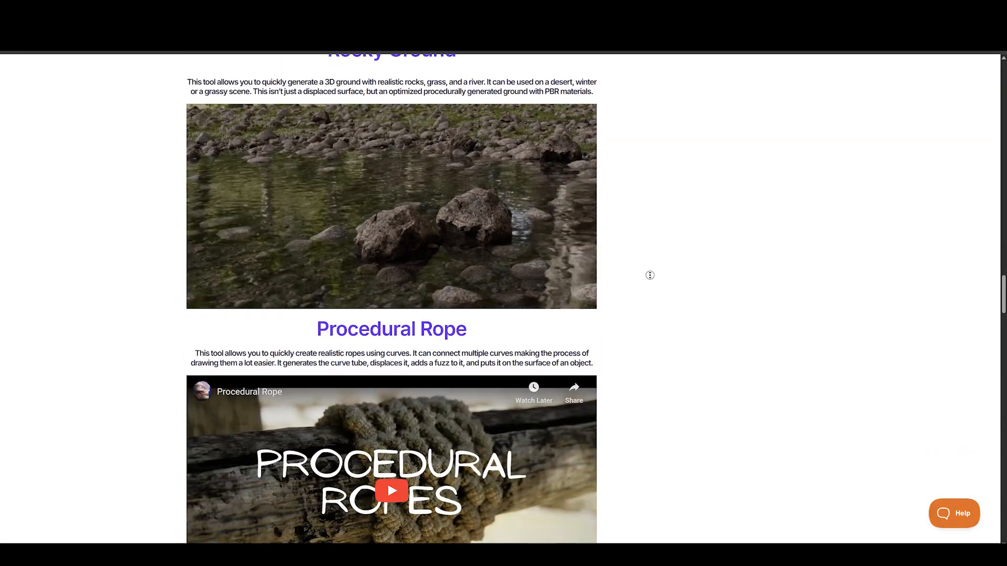
scroll(down, 3)
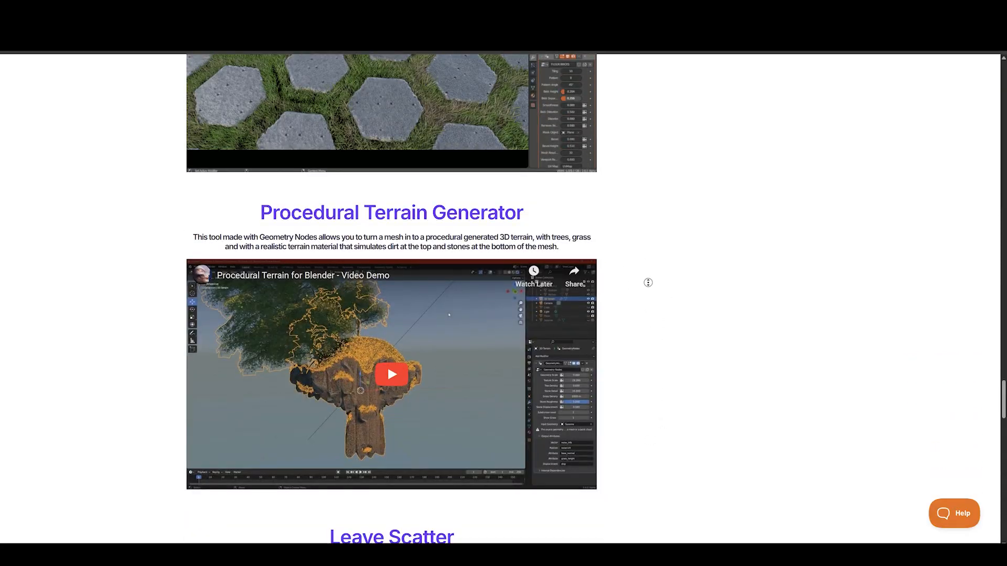
scroll(down, 3)
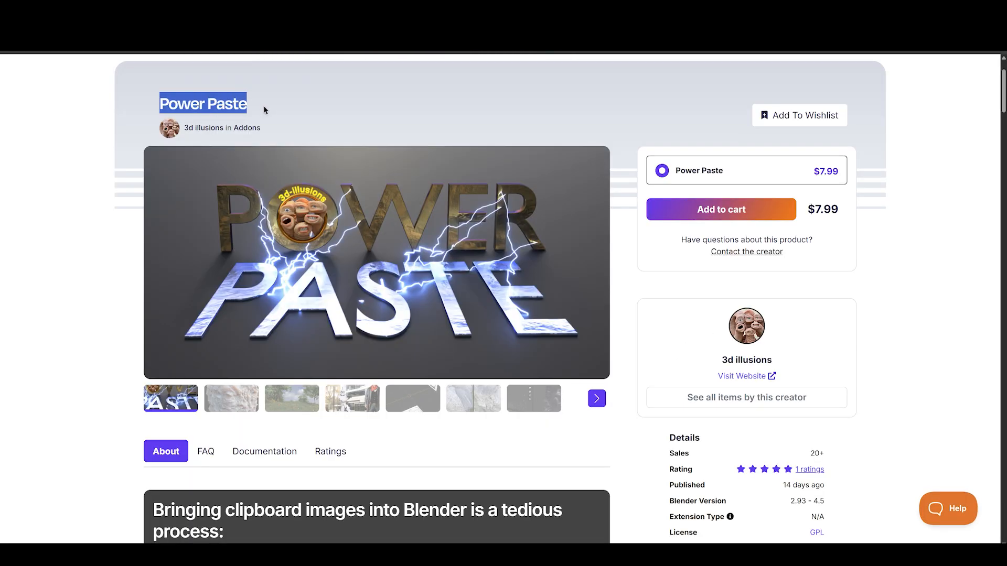
Scroll Power Paste's About sections, from quick landscapes to Shader Editor and Compositor pastes
scroll(down, 3)
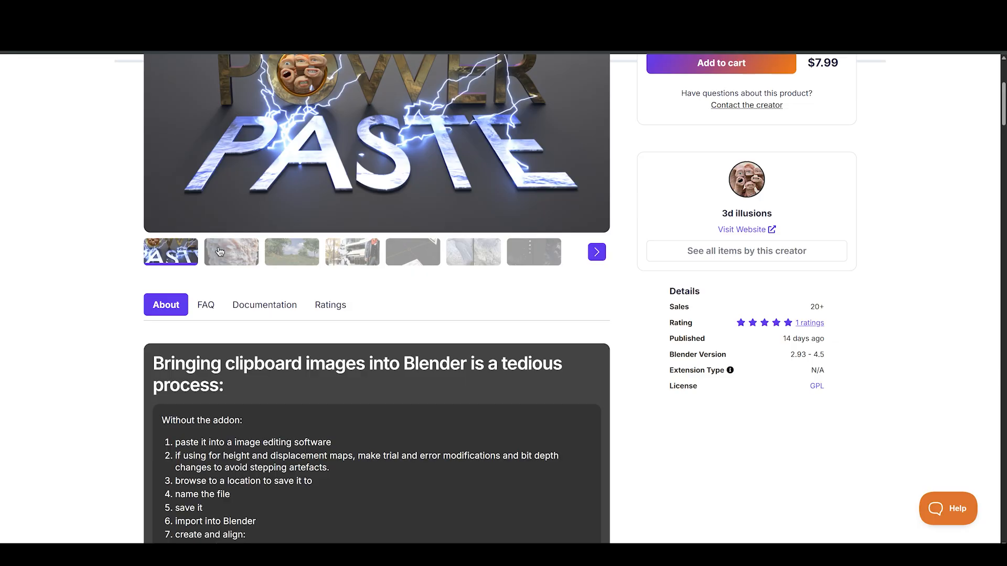
scroll(down, 3)
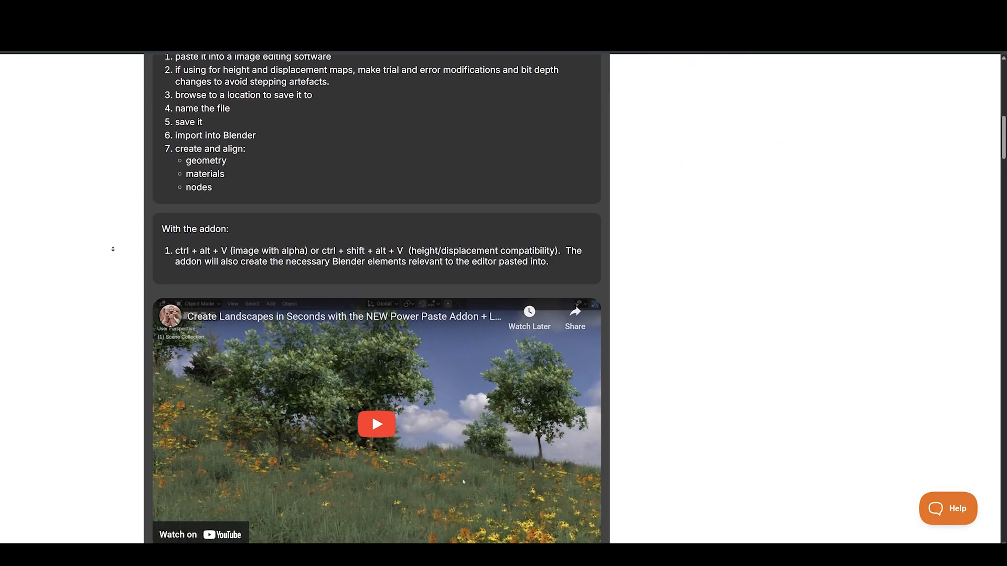
scroll(down, 3)
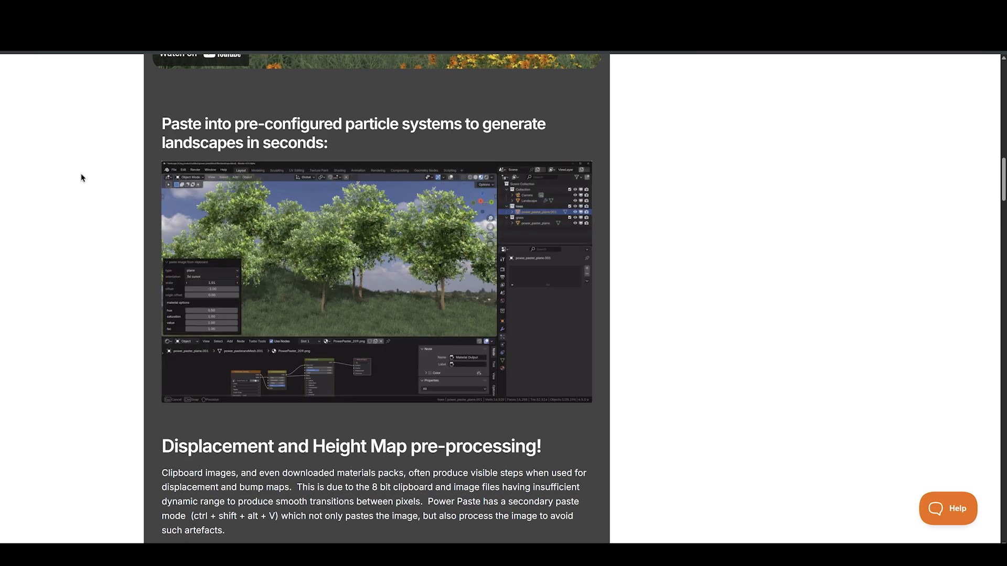
scroll(down, 3)
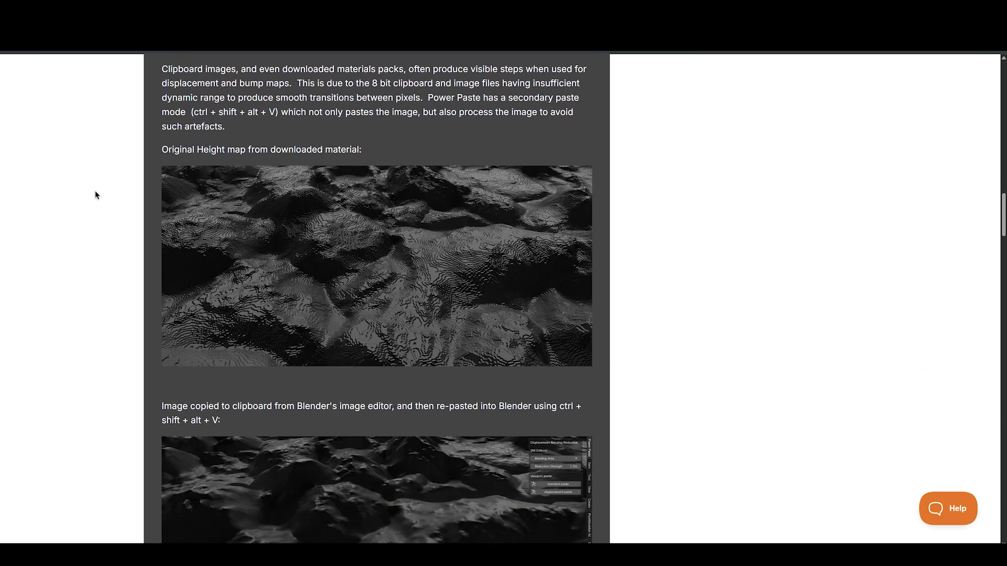
scroll(down, 3)
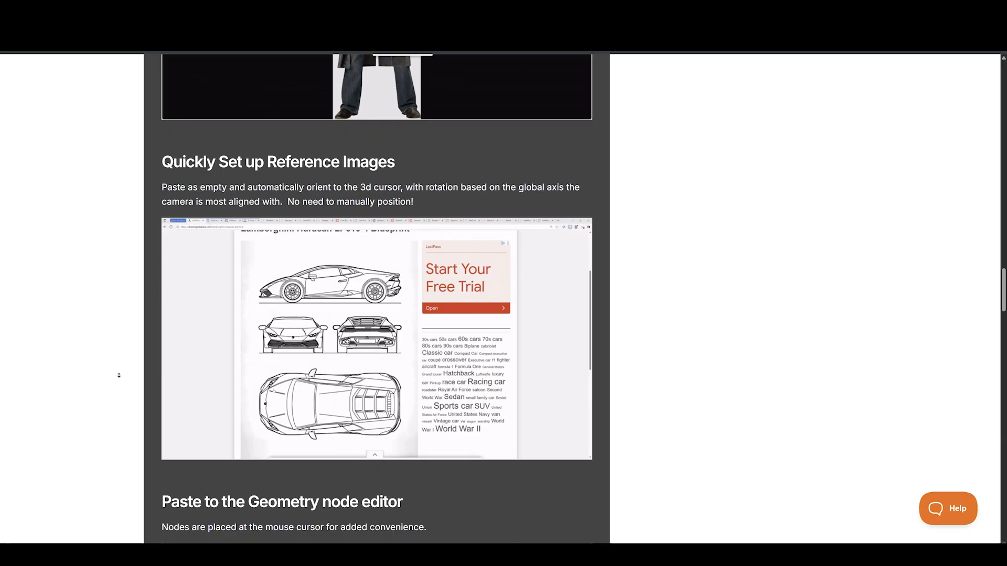
scroll(down, 3)
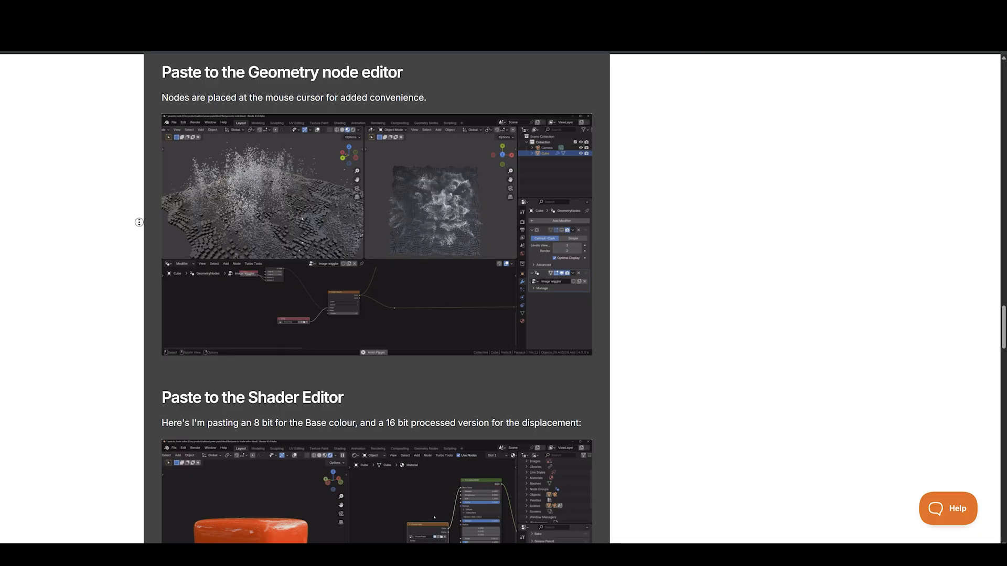
scroll(down, 3)
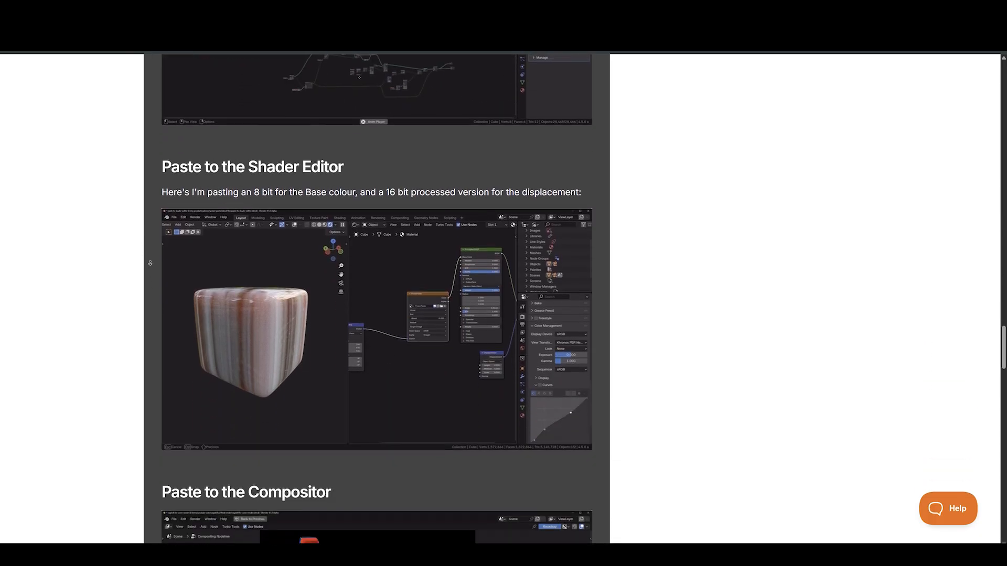
scroll(down, 3)
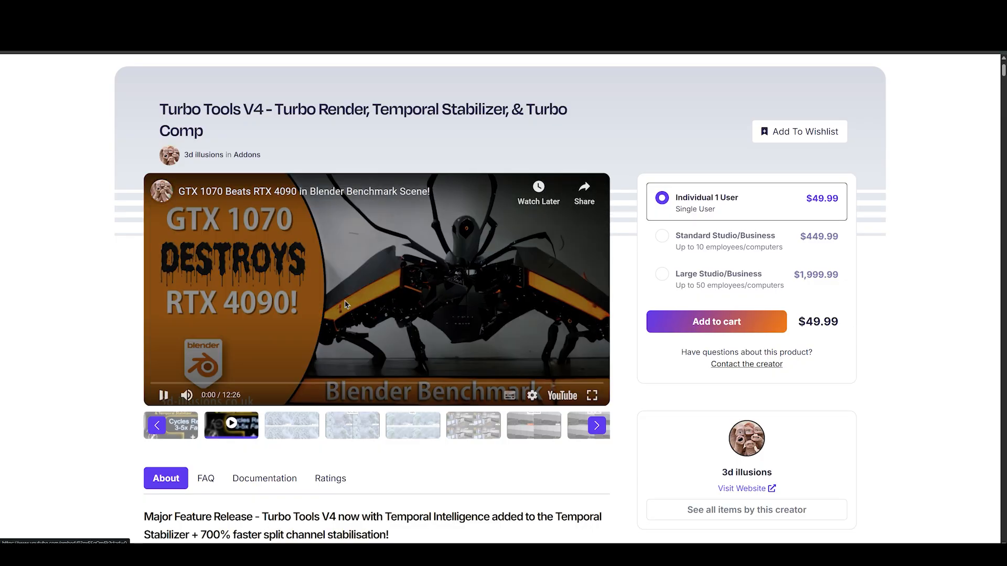
Leave the Superhive page and play the ScatterFlow alley demo with trash assets
scroll(down, 3)
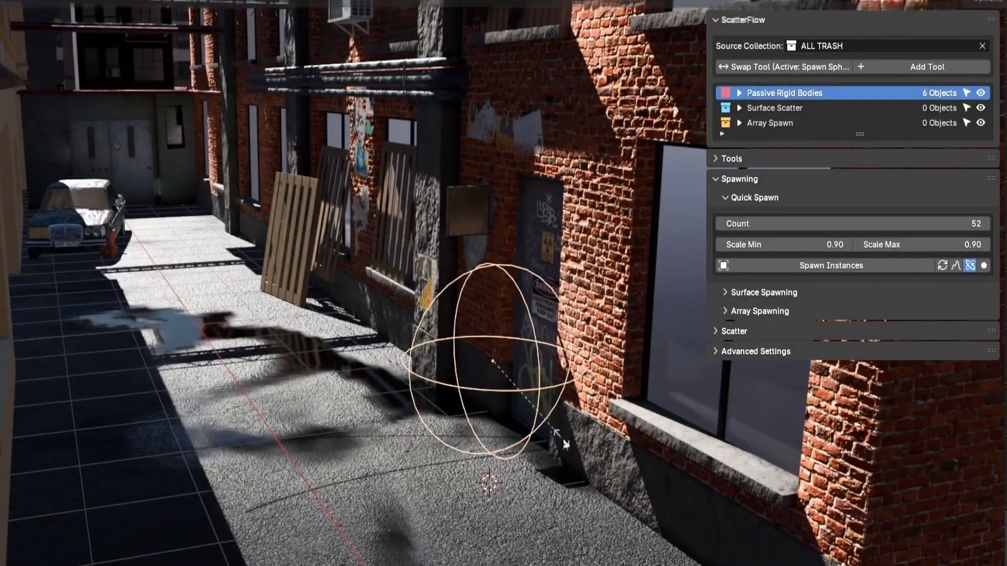
click(831, 265)
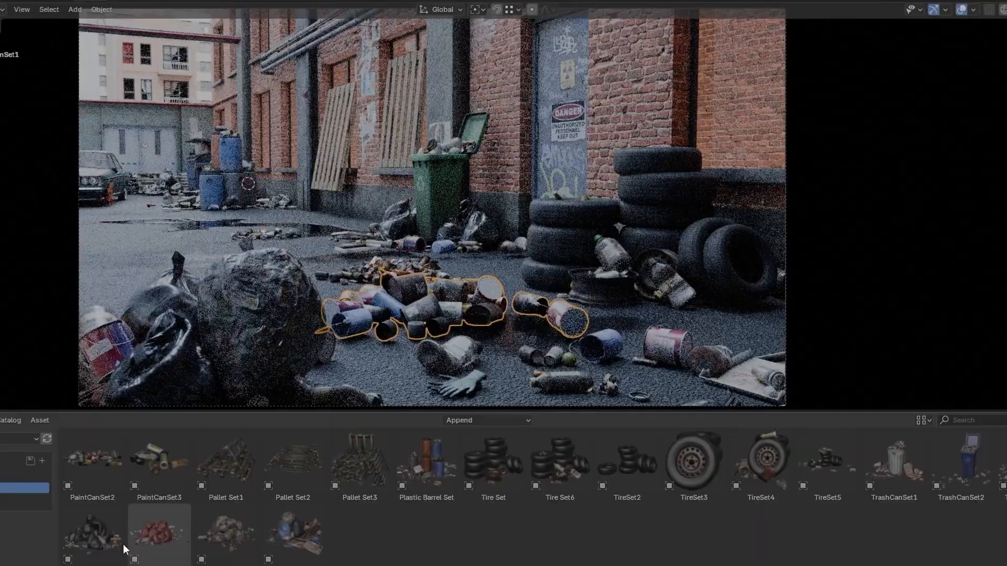
Use Add Trash with the Container preset to scatter garbage in the alley
click(893, 461)
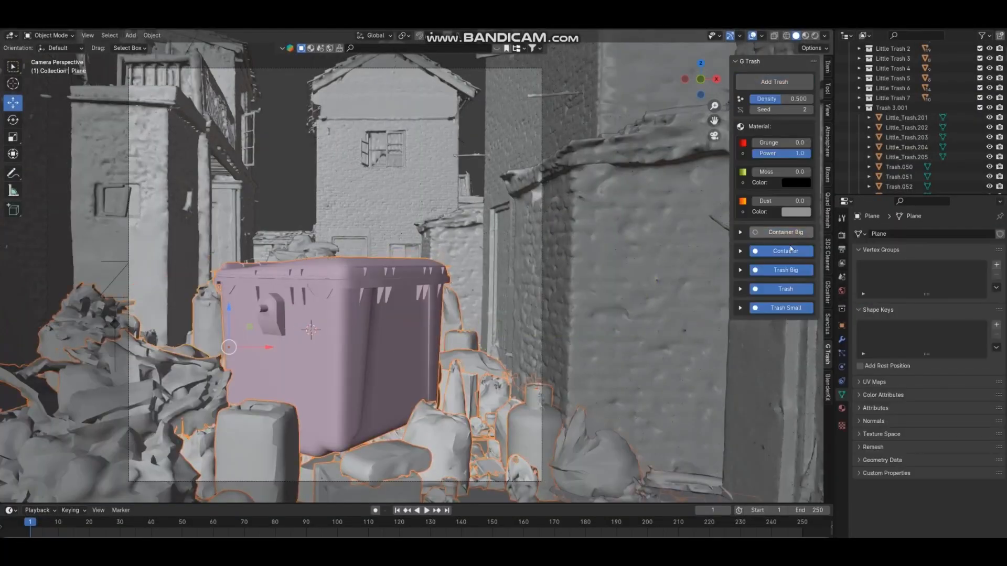
click(49, 35)
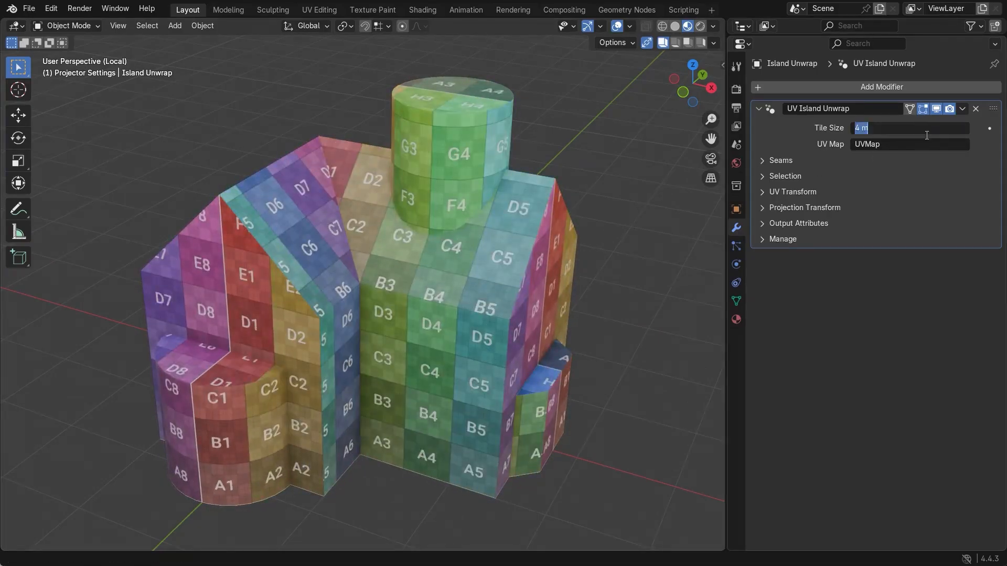
Set the UV Island Unwrap tile size and select the model's UVMap
click(909, 144)
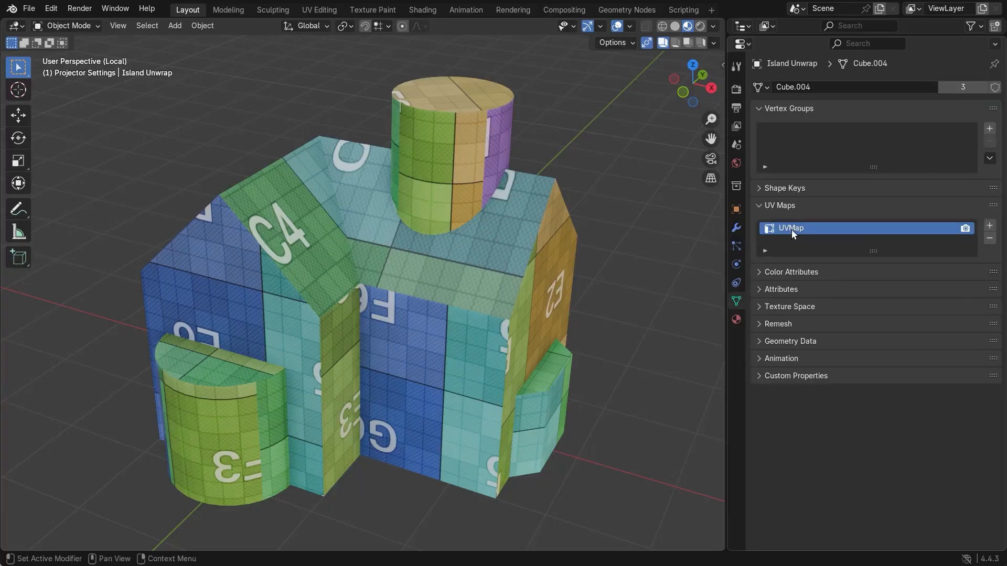
click(736, 228)
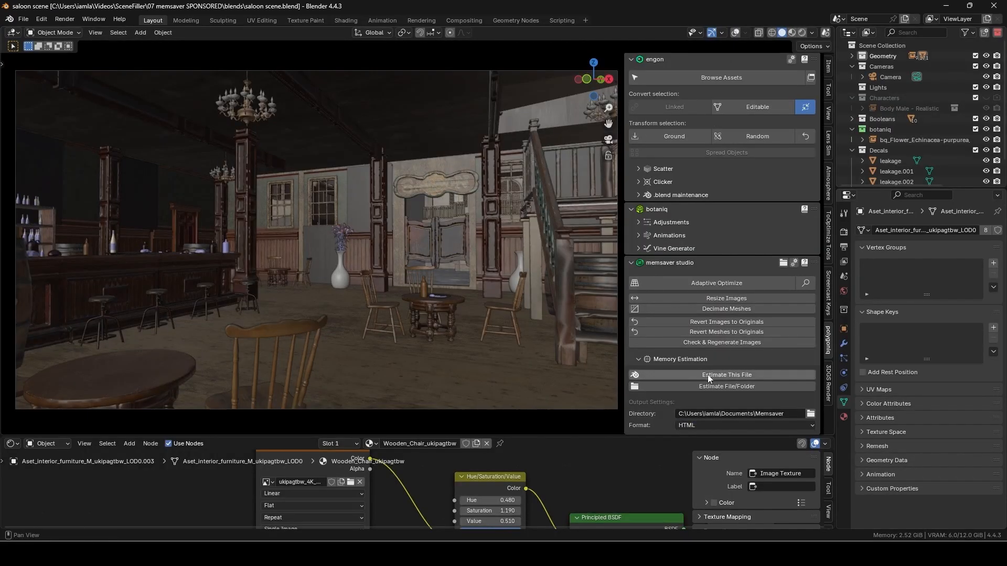
Run Estimate Memory Usage on the optimized.blend saloon file in memsaver studio
click(726, 375)
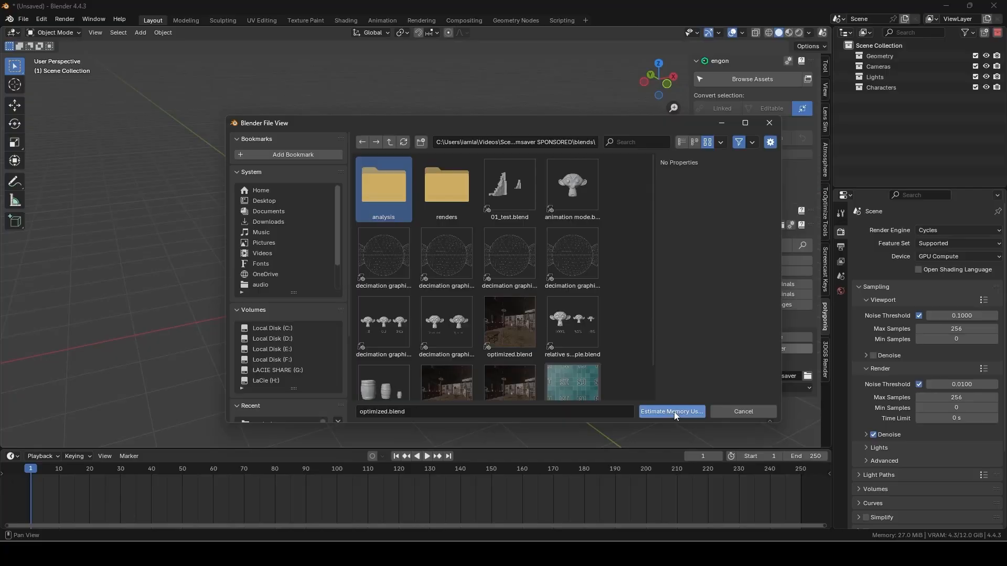
click(672, 411)
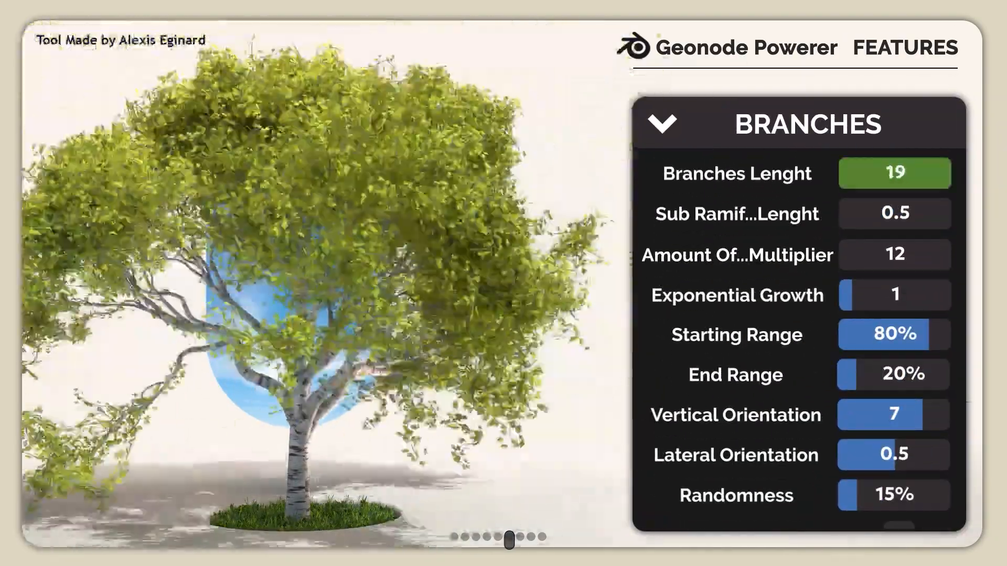
Go through Geonode Powerer's Branches and Leafs settings to reach red leaves
scroll(down, 3)
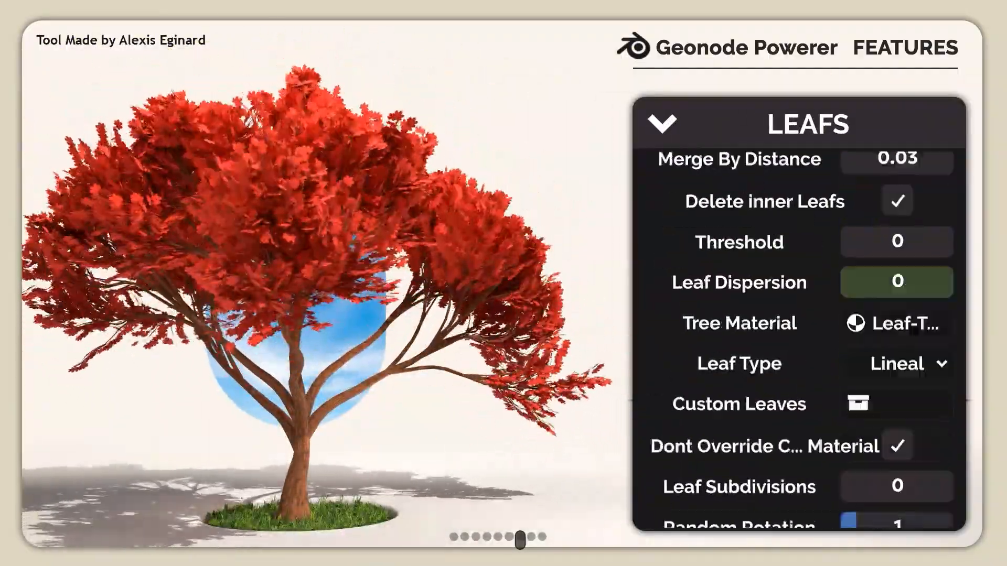
click(531, 542)
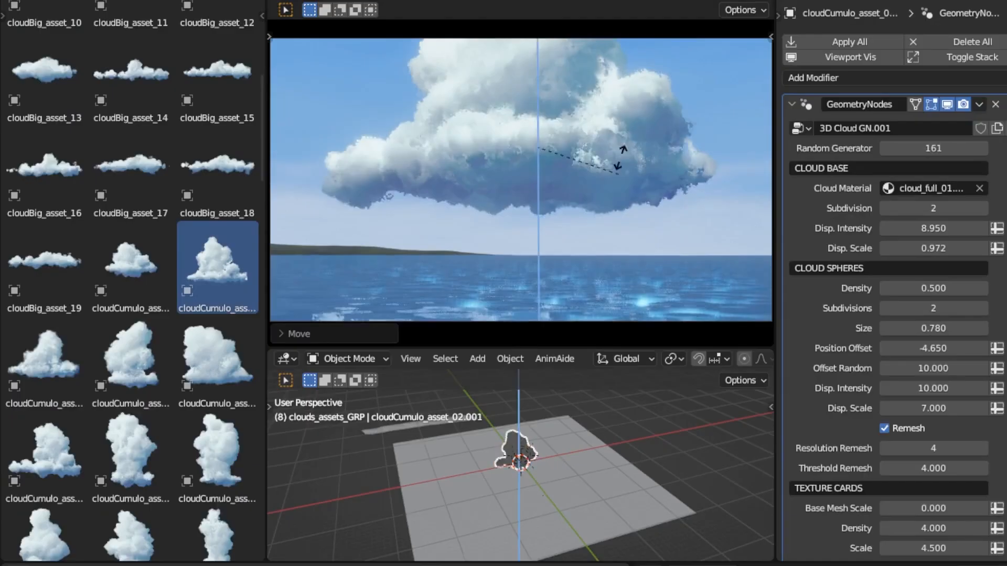
Swap the cloud mask image, then reach the left-tab hiding demo beside the default cube
click(931, 188)
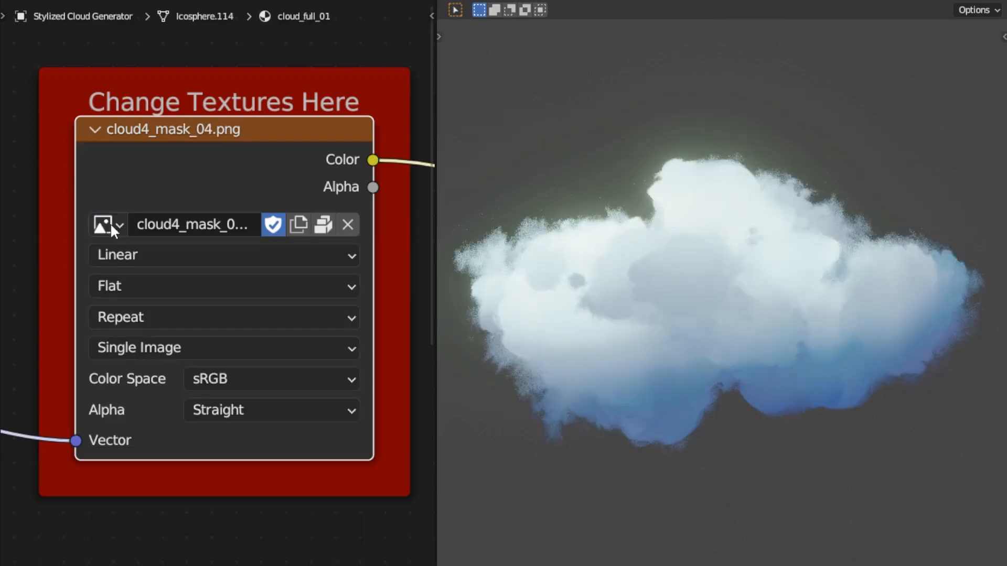
click(103, 225)
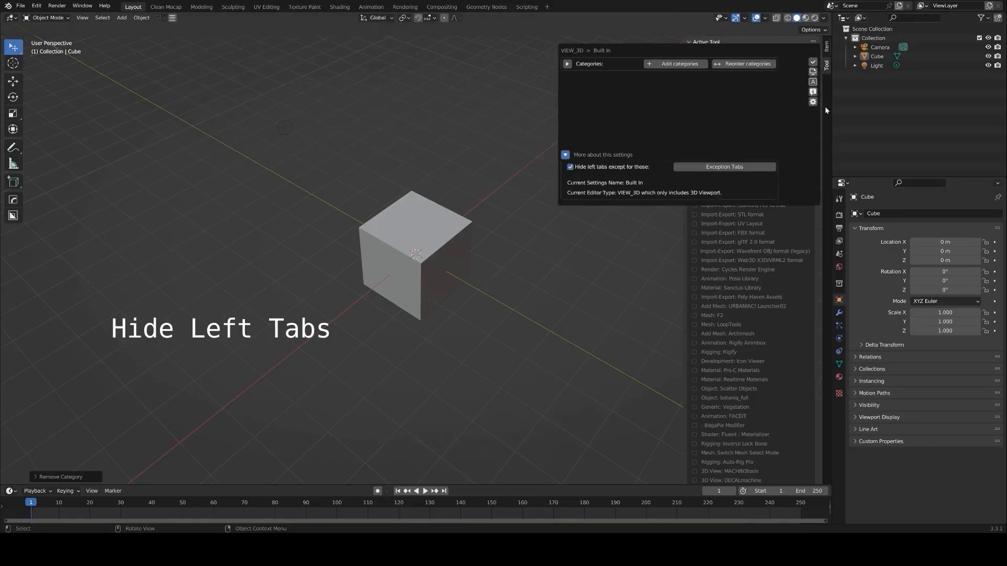
Add Rig, Env and Test categories and tick add-on tabs for Test
click(679, 64)
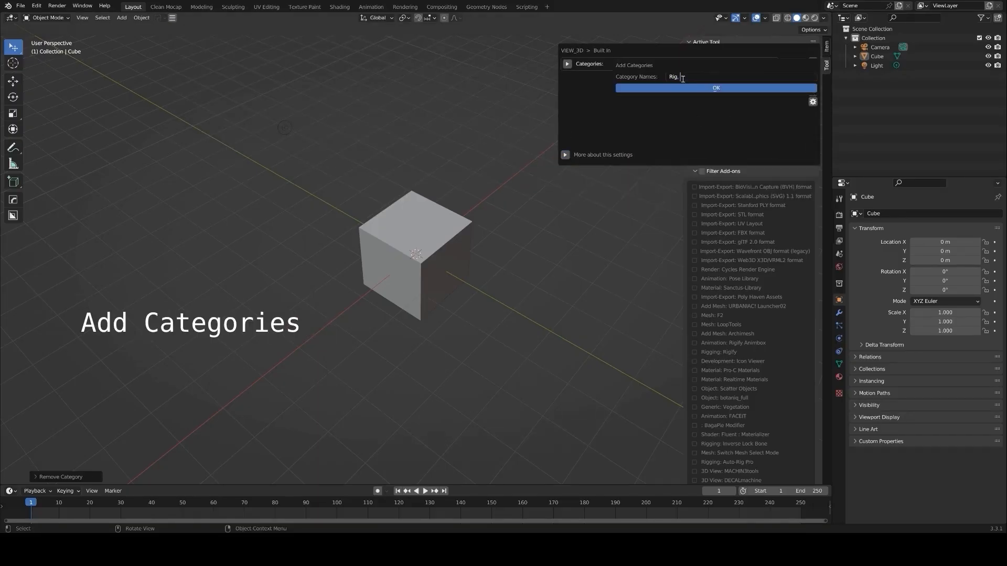
click(715, 88)
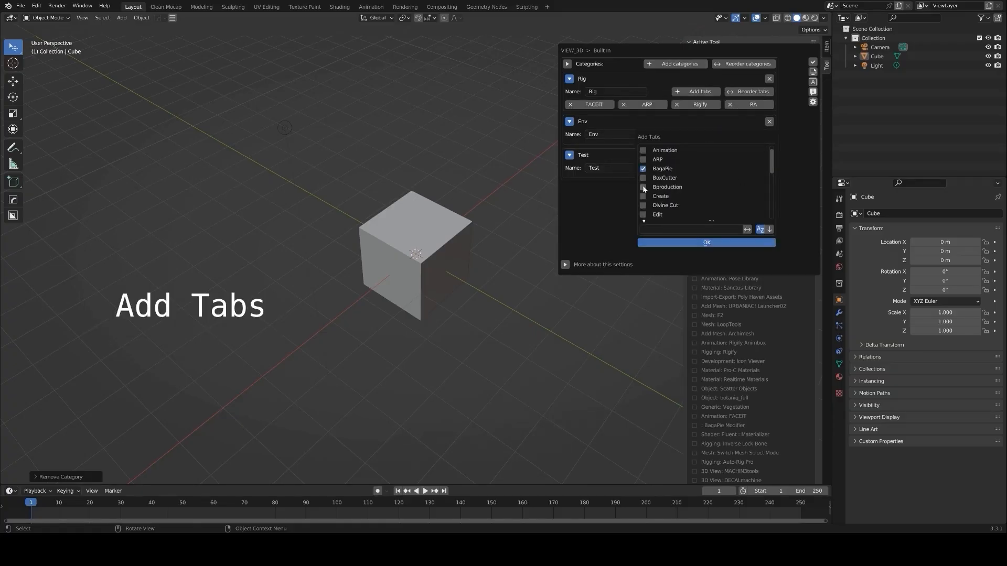
scroll(down, 3)
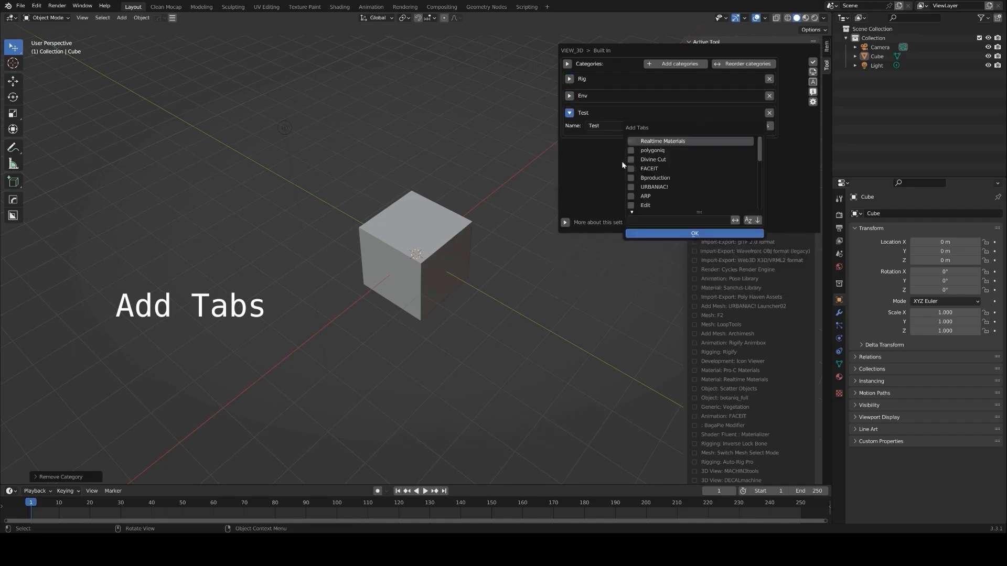
click(695, 233)
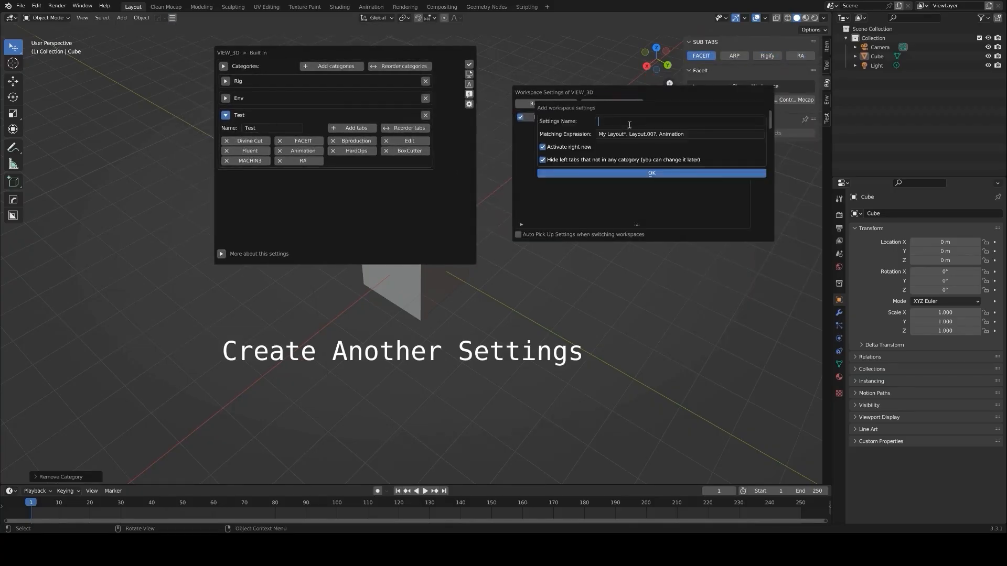
Create the For Test workspace setting with Test, Mat and Cat Name categories
text(For Test)
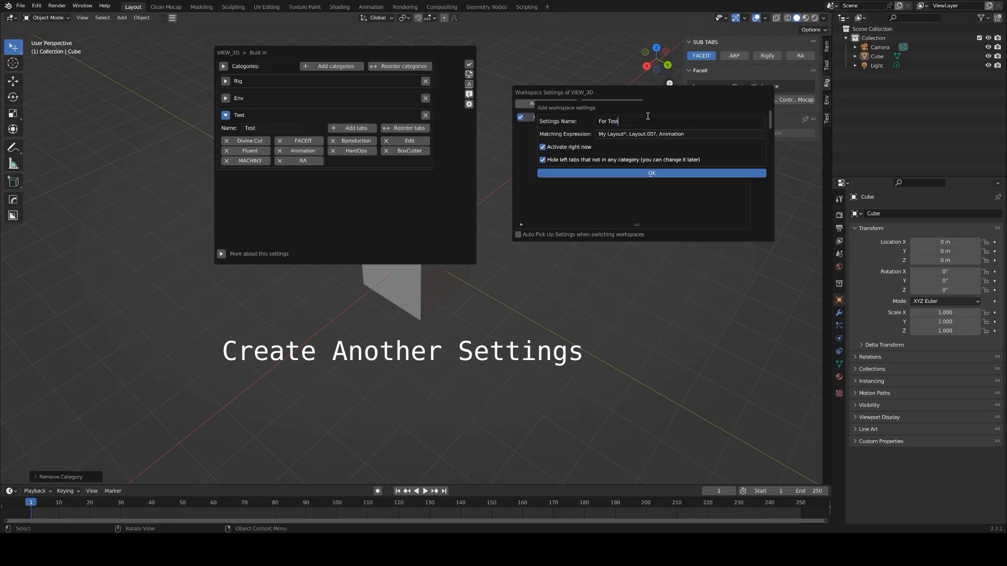
click(650, 173)
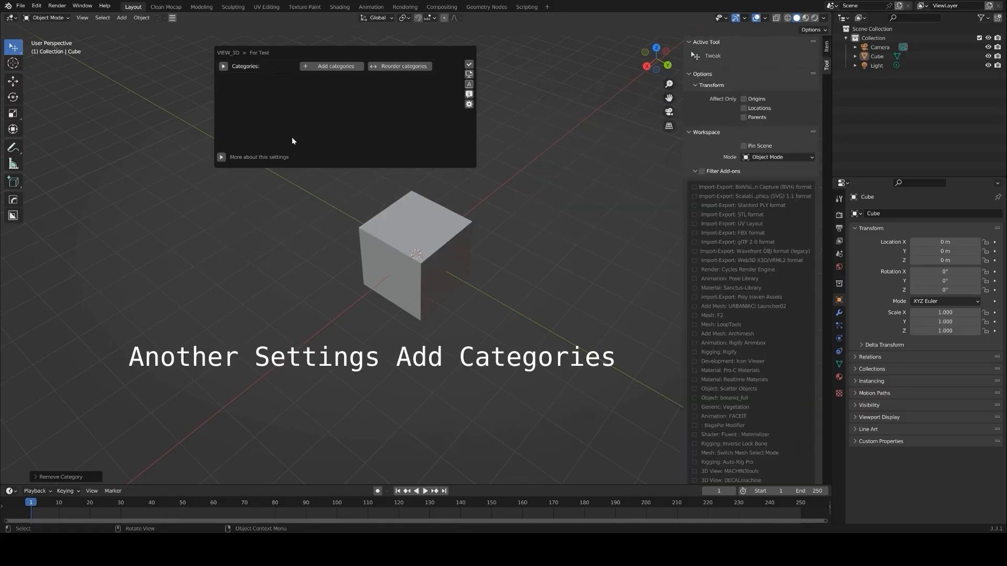
click(335, 66)
text(Test, Ma Cat Nam)
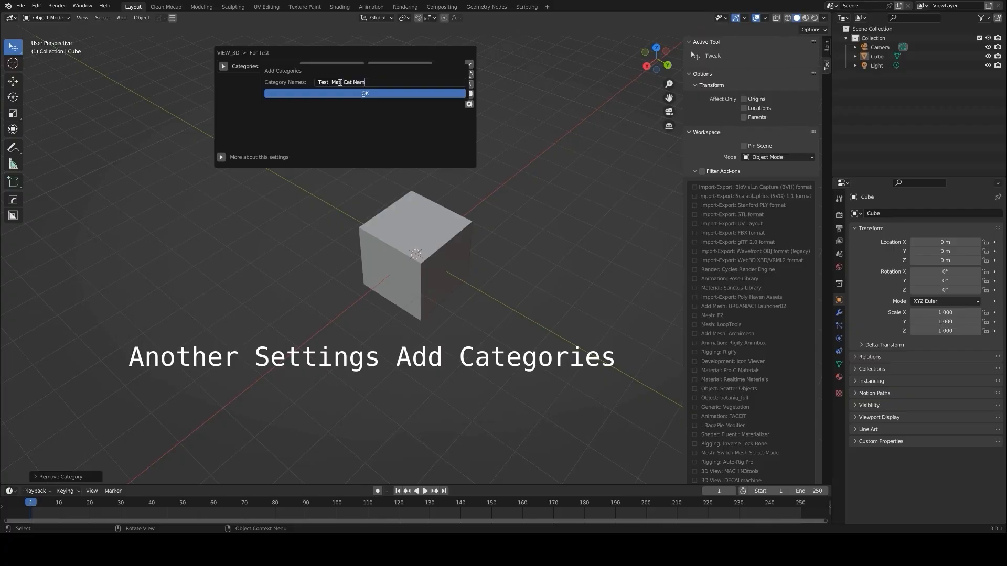
click(365, 93)
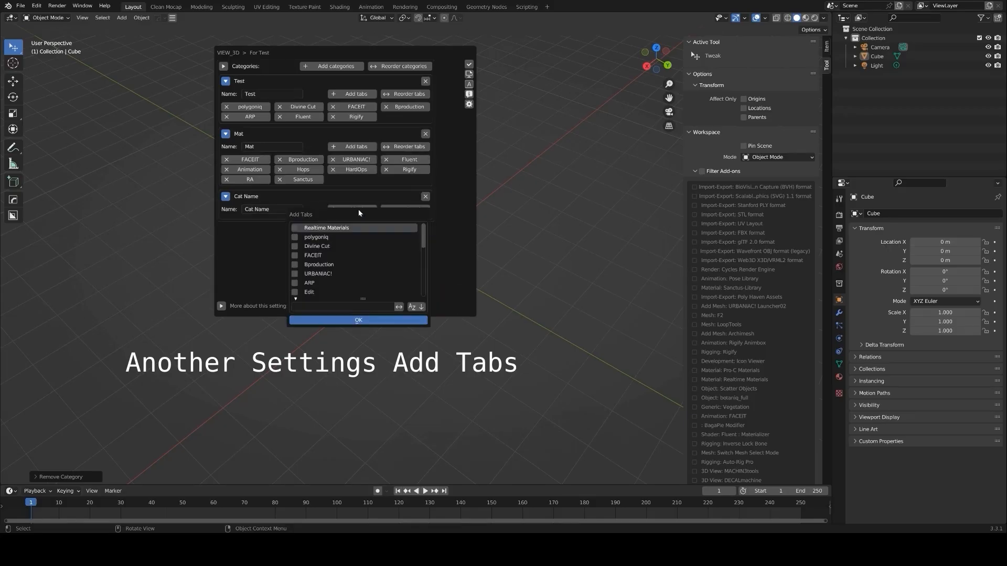
Tick add-on tabs for Cat Name and set the exception tabs exempt from hiding
scroll(down, 3)
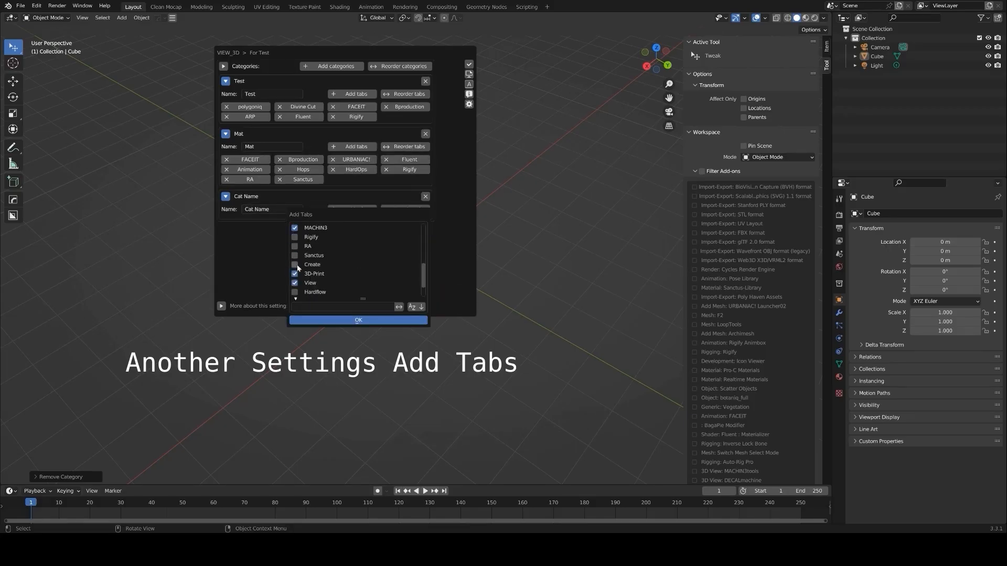
click(357, 320)
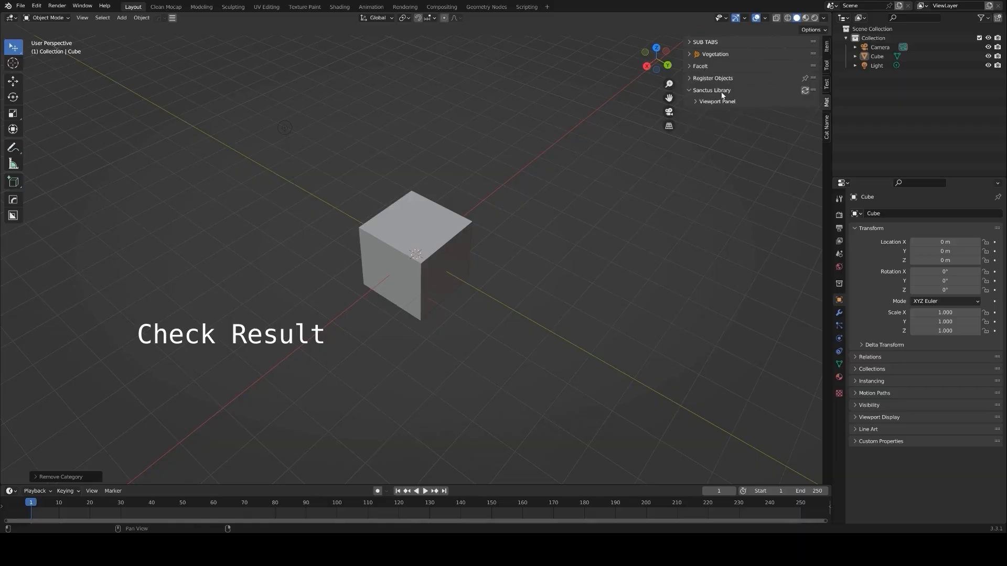
click(717, 101)
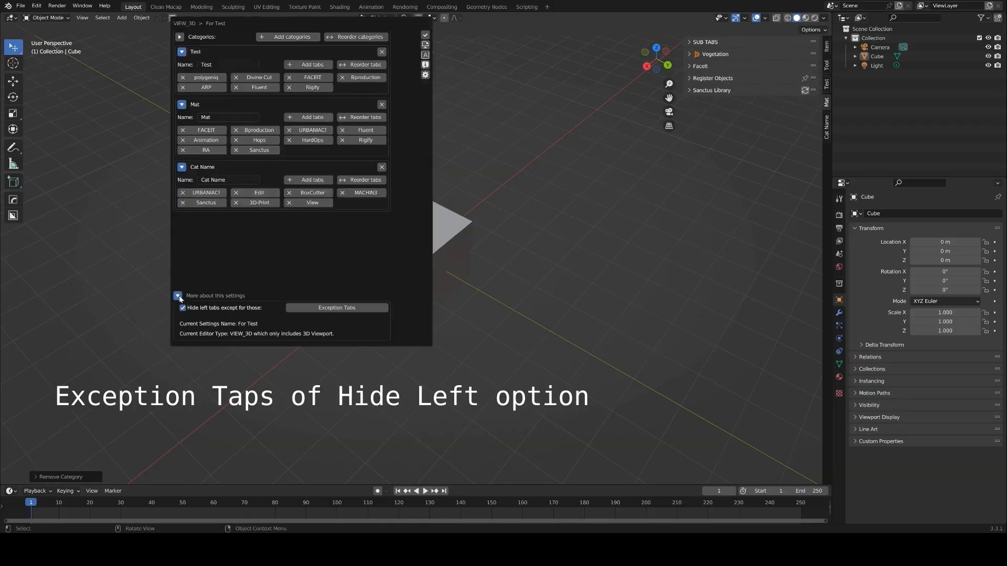
click(336, 308)
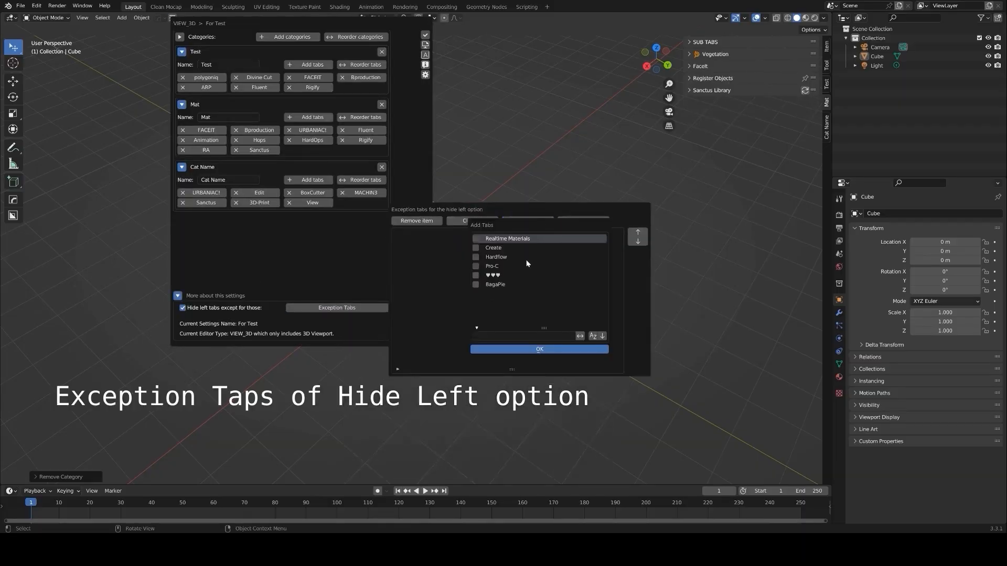
click(539, 349)
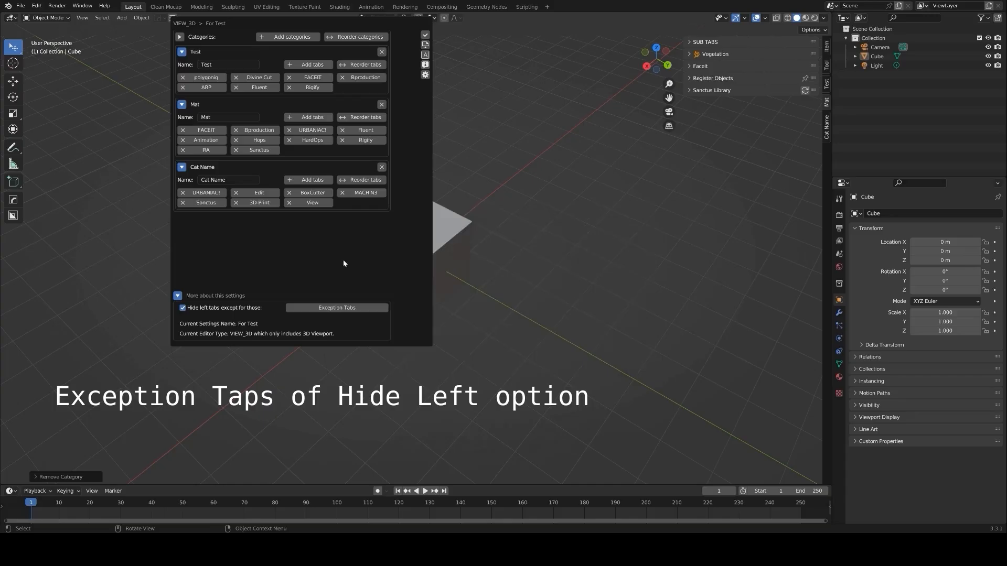